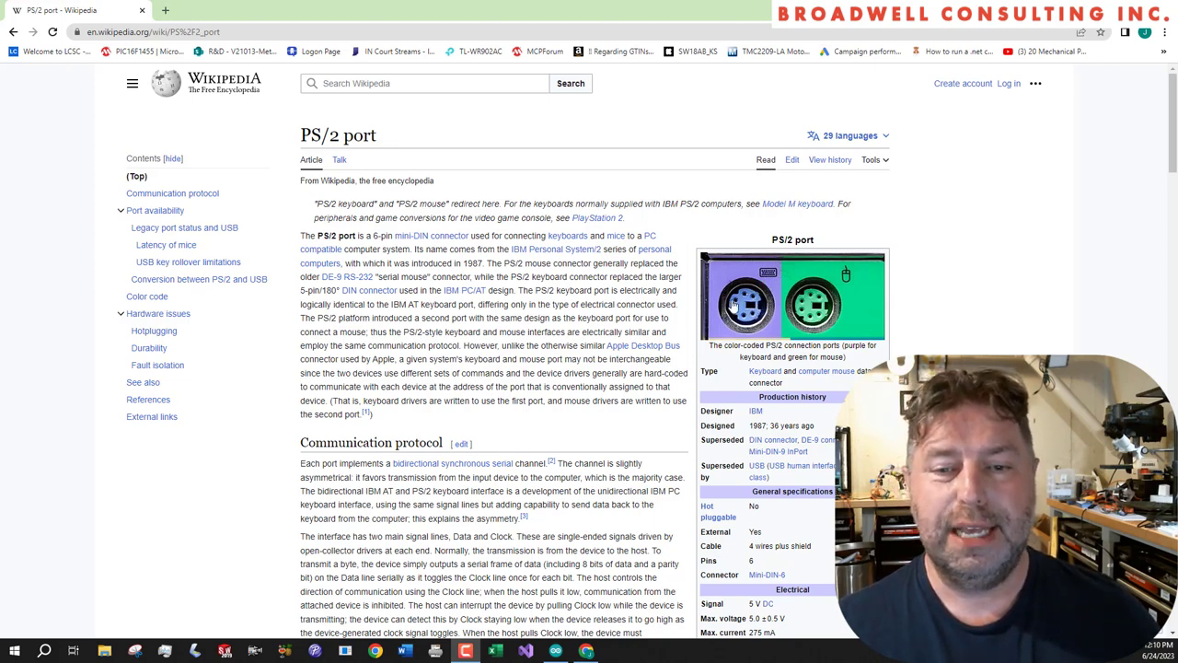
{"action": "mouse_move", "coordinate": [513, 304]}
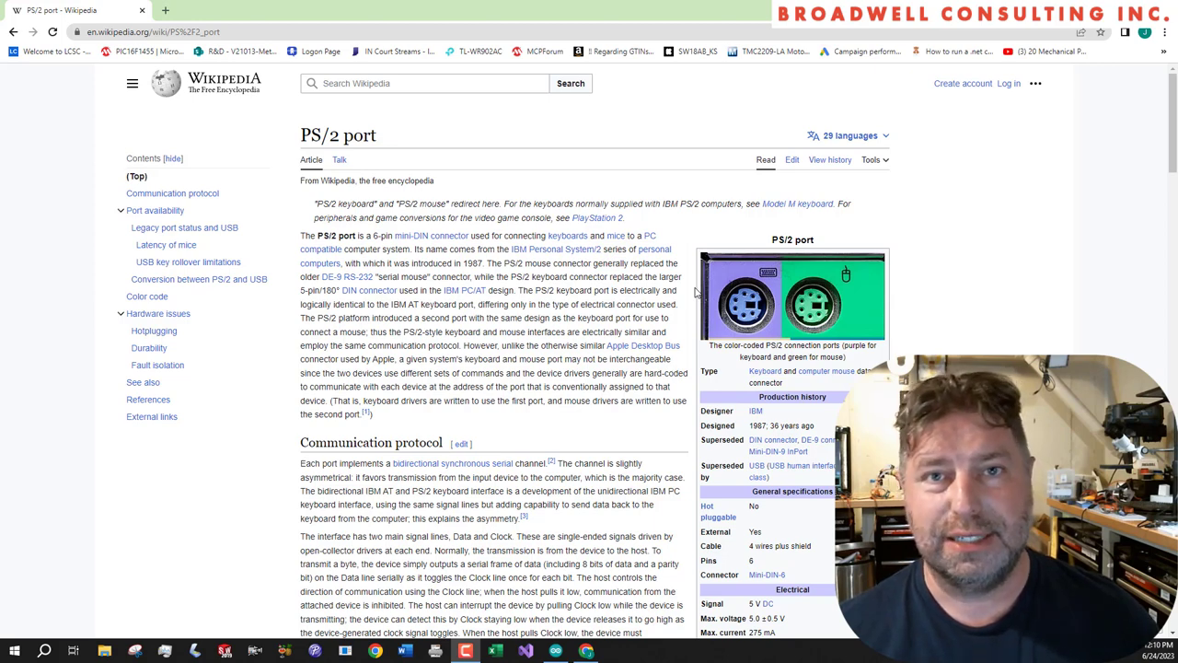
{"action": "mouse_move", "coordinate": [746, 304]}
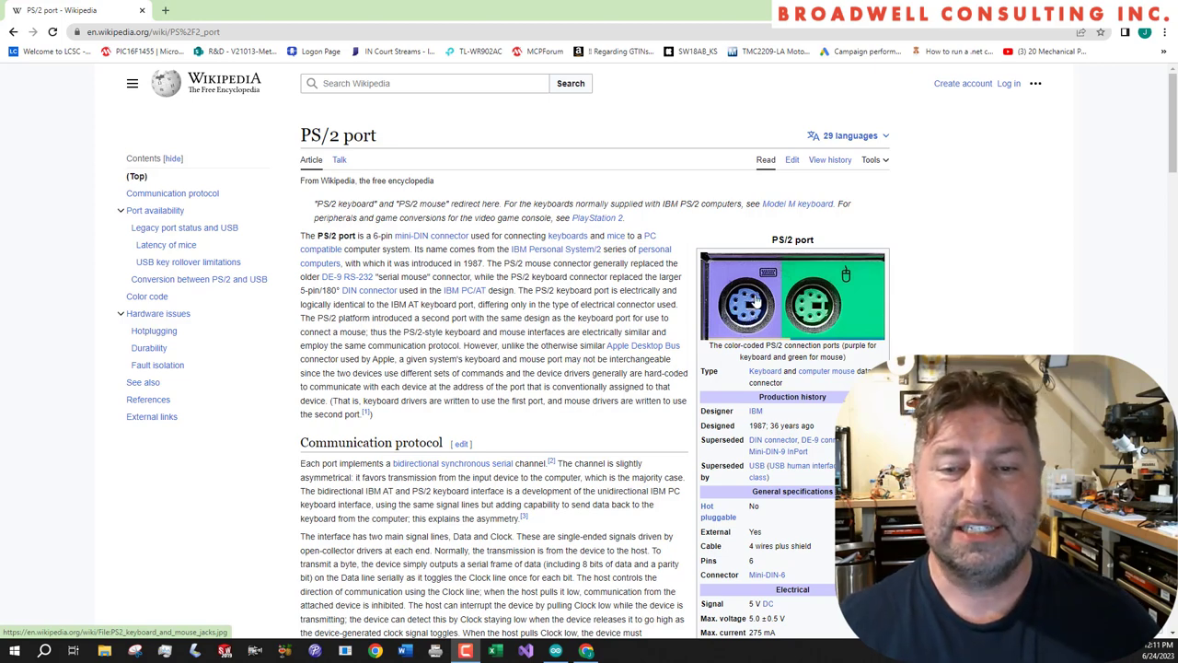
{"action": "mouse_move", "coordinate": [713, 327]}
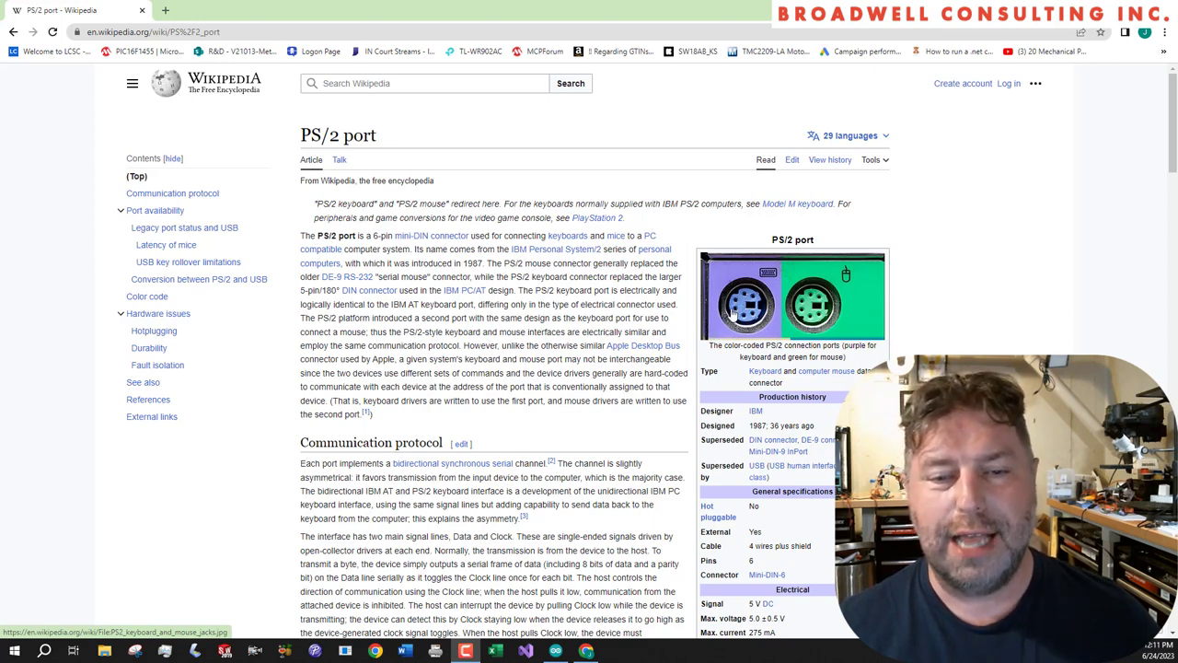
{"action": "mouse_move", "coordinate": [544, 308]}
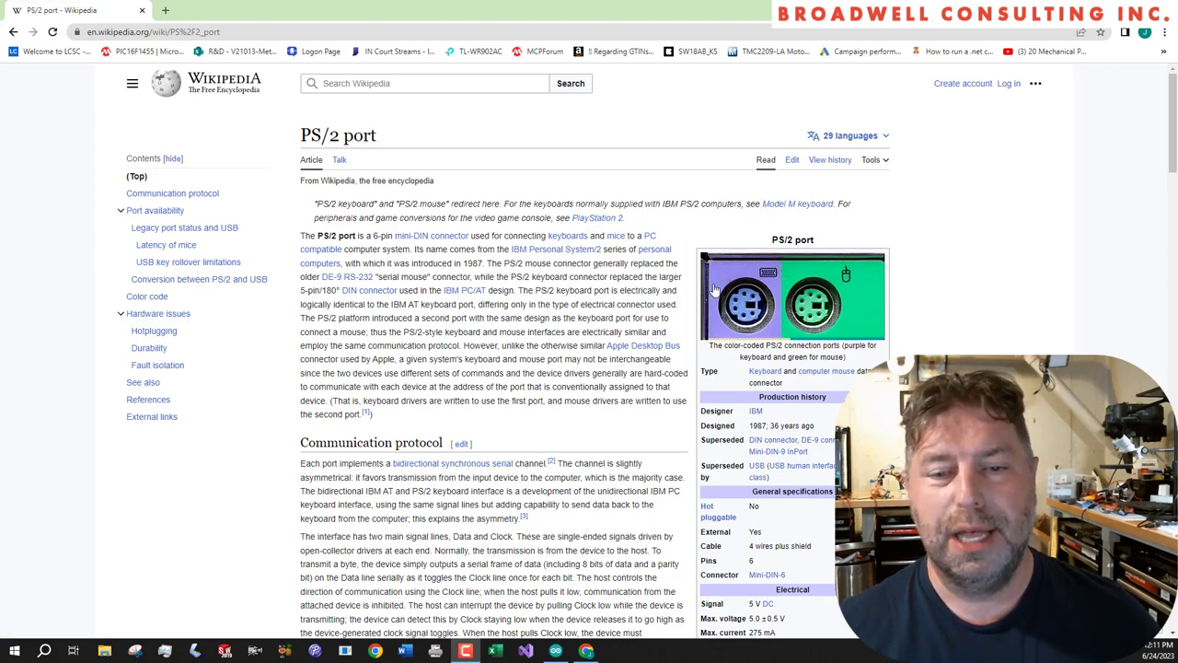
{"action": "mouse_move", "coordinate": [676, 304]}
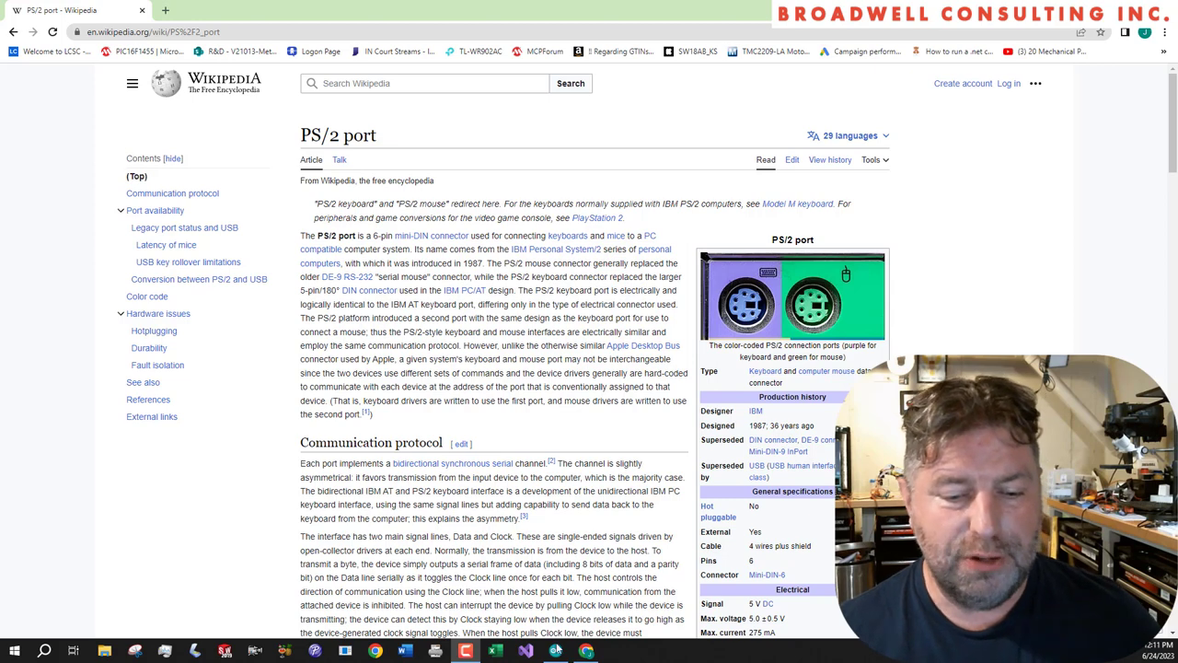
Bring the Arduino IDE forward and open File > Examples to list the example sketches
{"action": "left_click", "coordinate": [524, 651]}
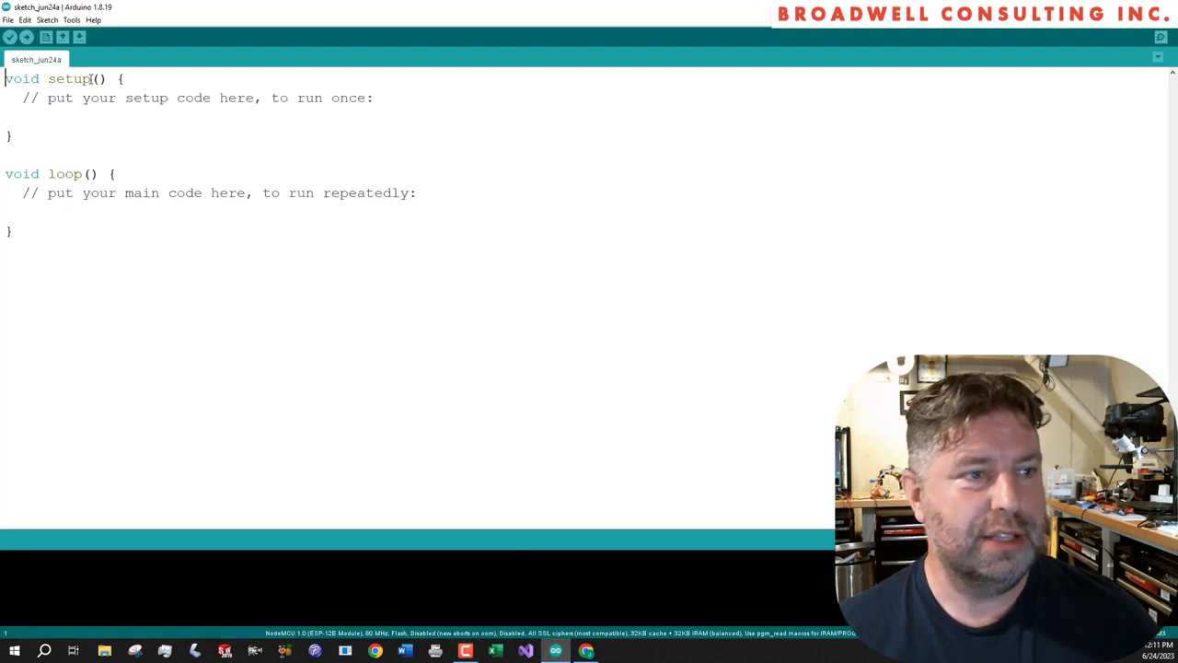
{"action": "left_click", "coordinate": [8, 19]}
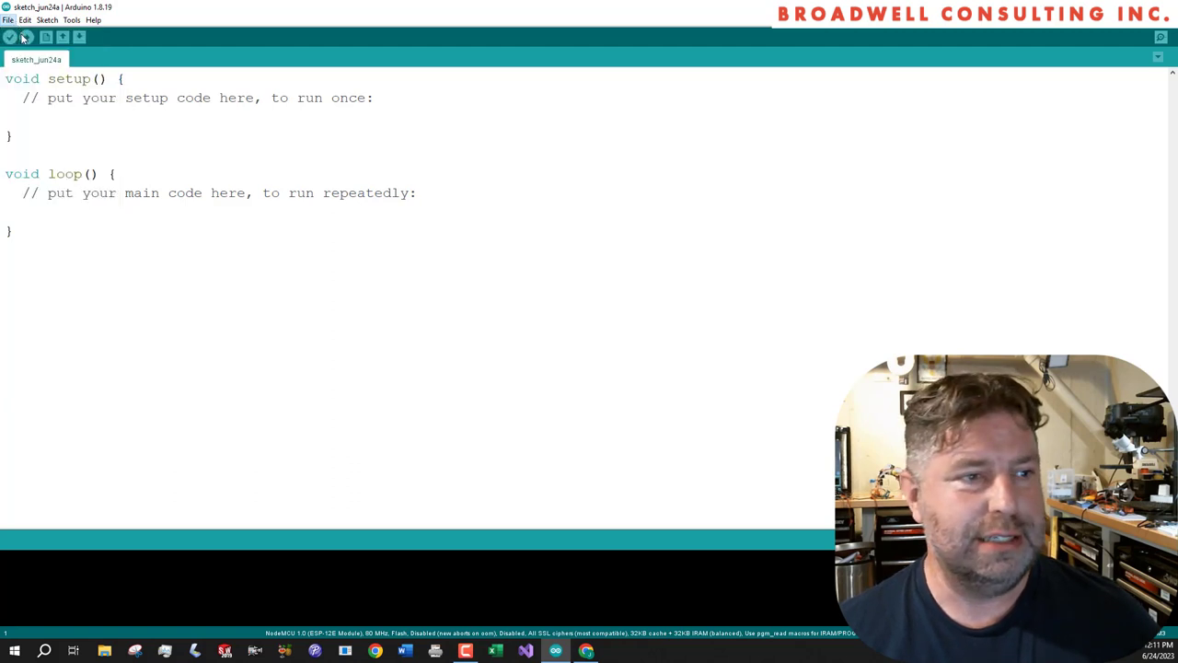
{"action": "left_click", "coordinate": [8, 19]}
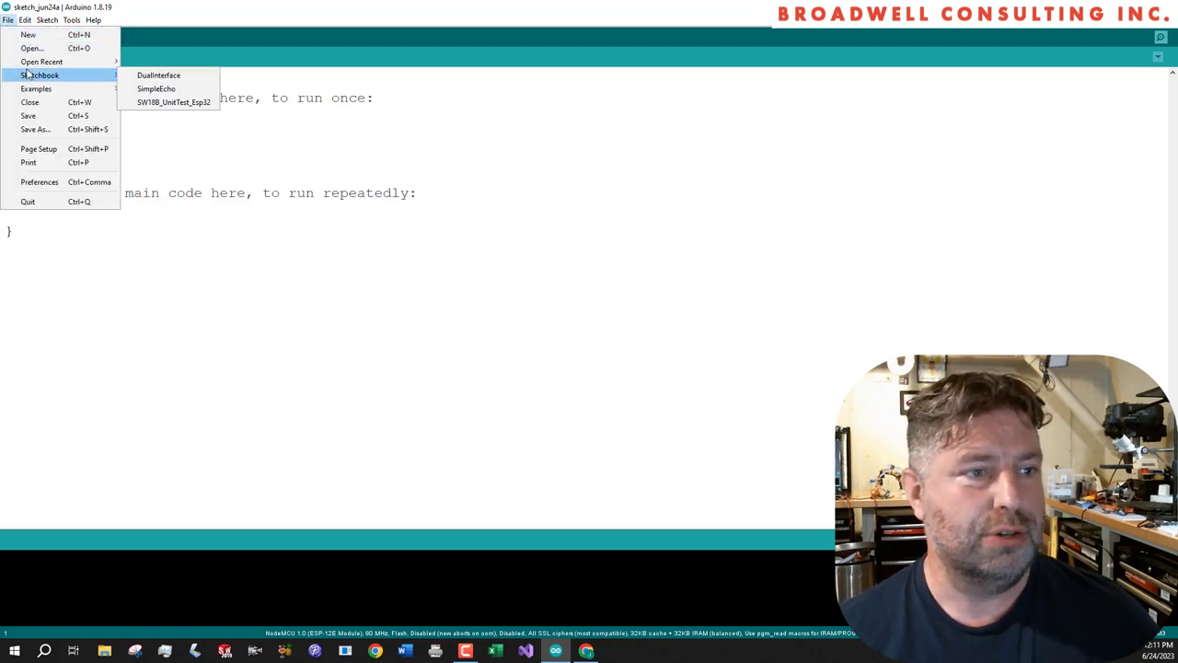
{"action": "mouse_move", "coordinate": [37, 128]}
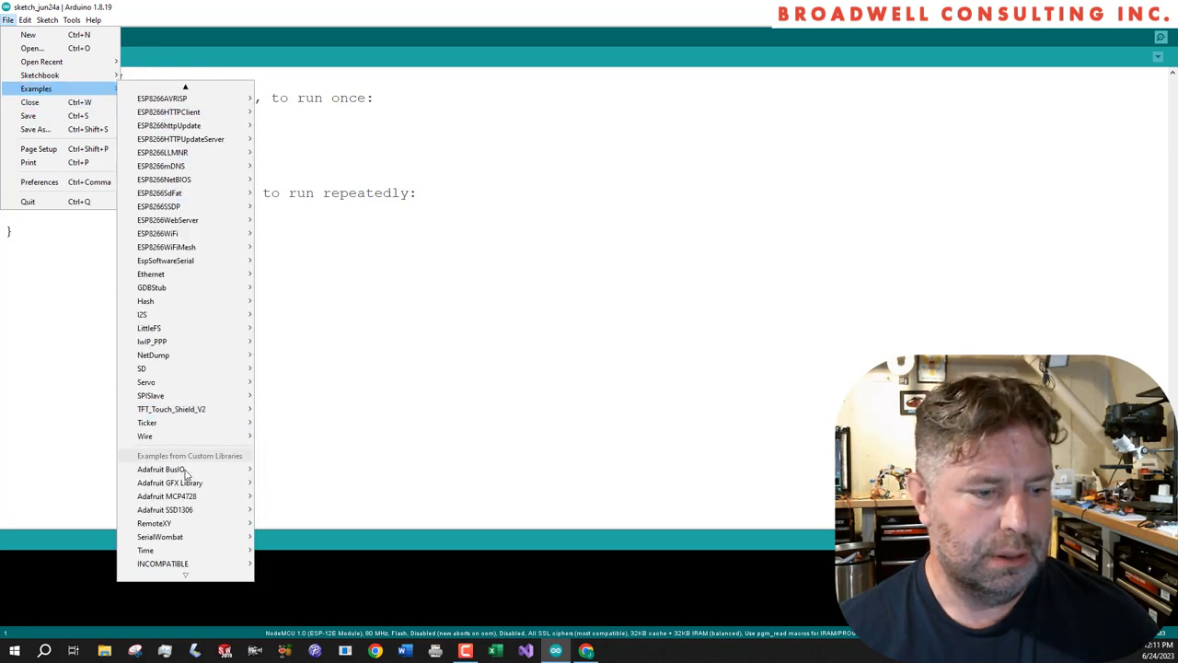
{"action": "mouse_move", "coordinate": [160, 536]}
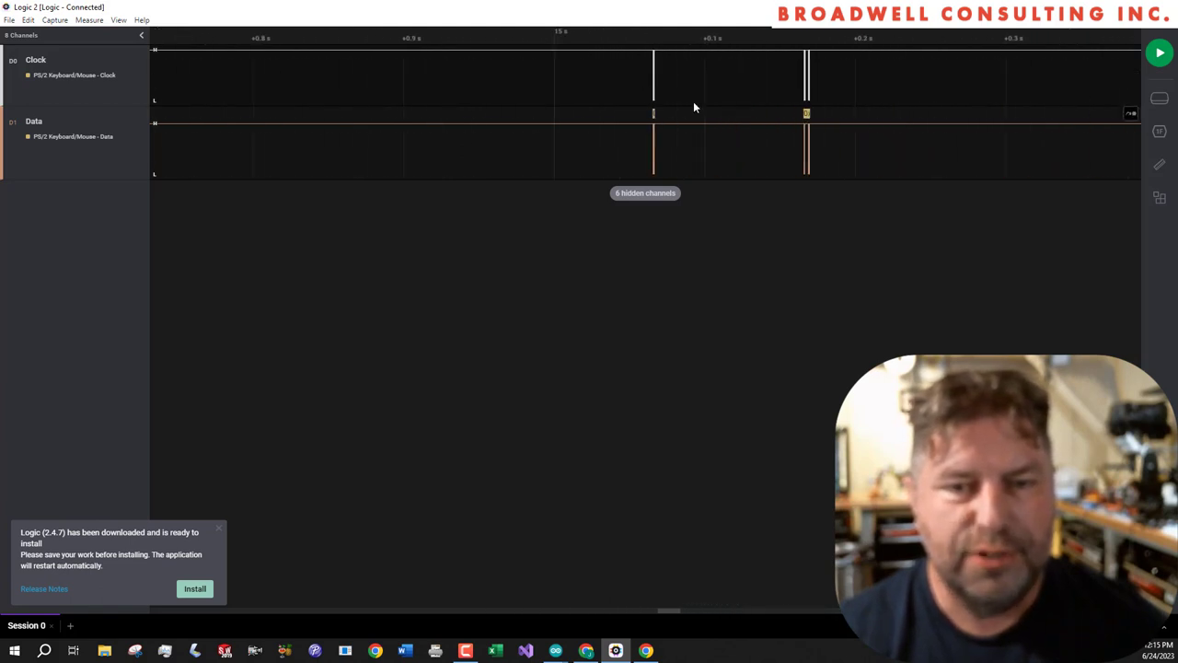
Zoom into the MAKE [HOME] packet (0xE0, 0x6C) to inspect its clock and data pulses
{"action": "scroll", "scroll_direction": "up", "scroll_amount": 3}
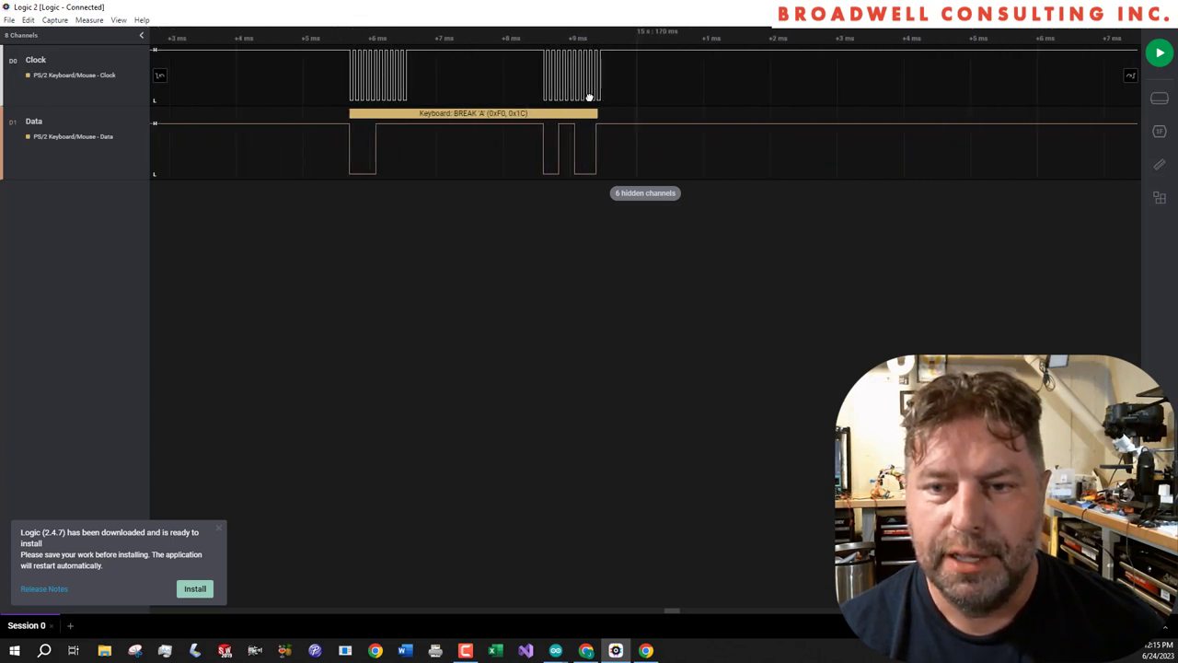
{"action": "scroll", "scroll_direction": "down", "scroll_amount": 3}
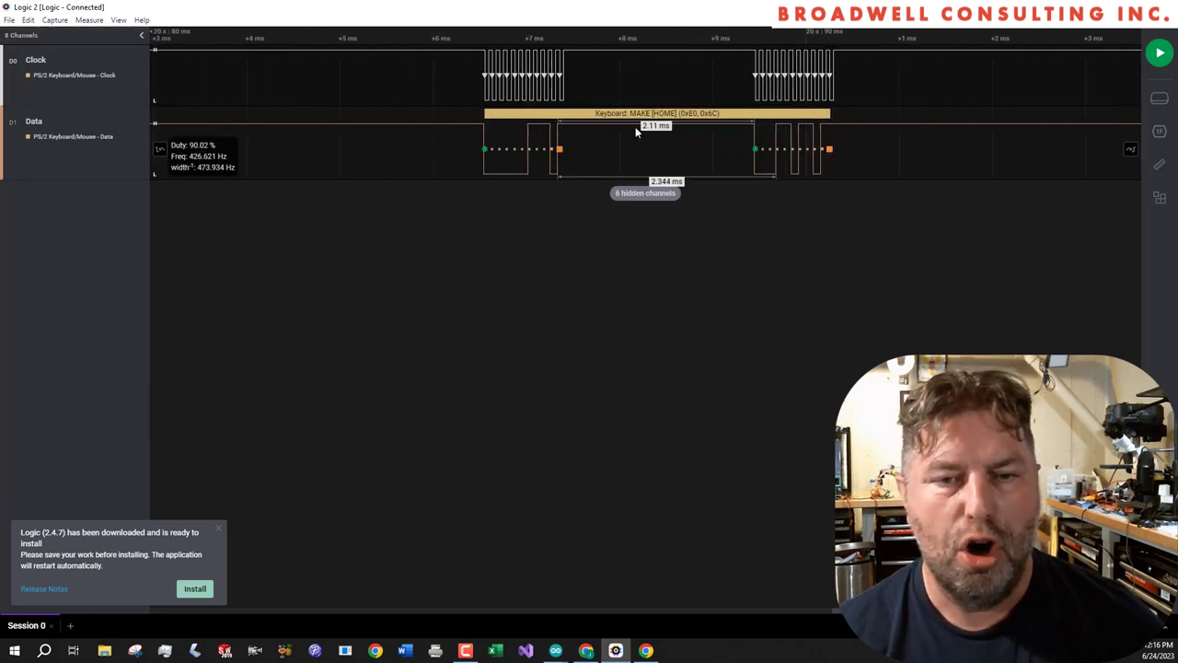
{"action": "mouse_move", "coordinate": [612, 167]}
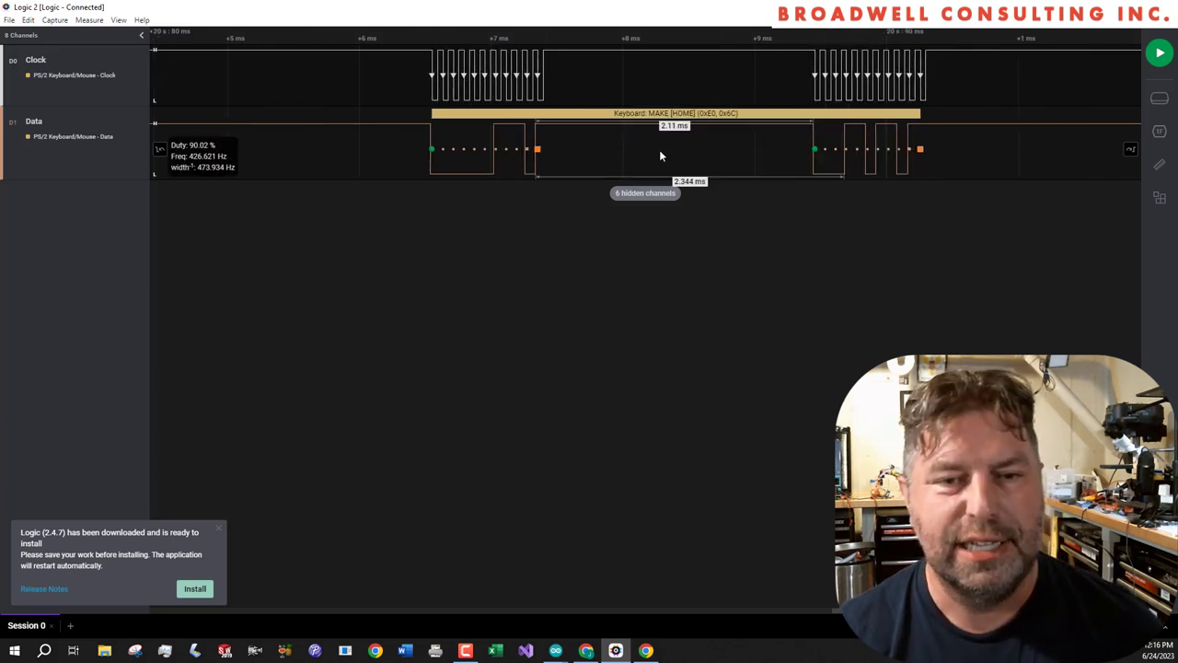
{"action": "mouse_move", "coordinate": [575, 180]}
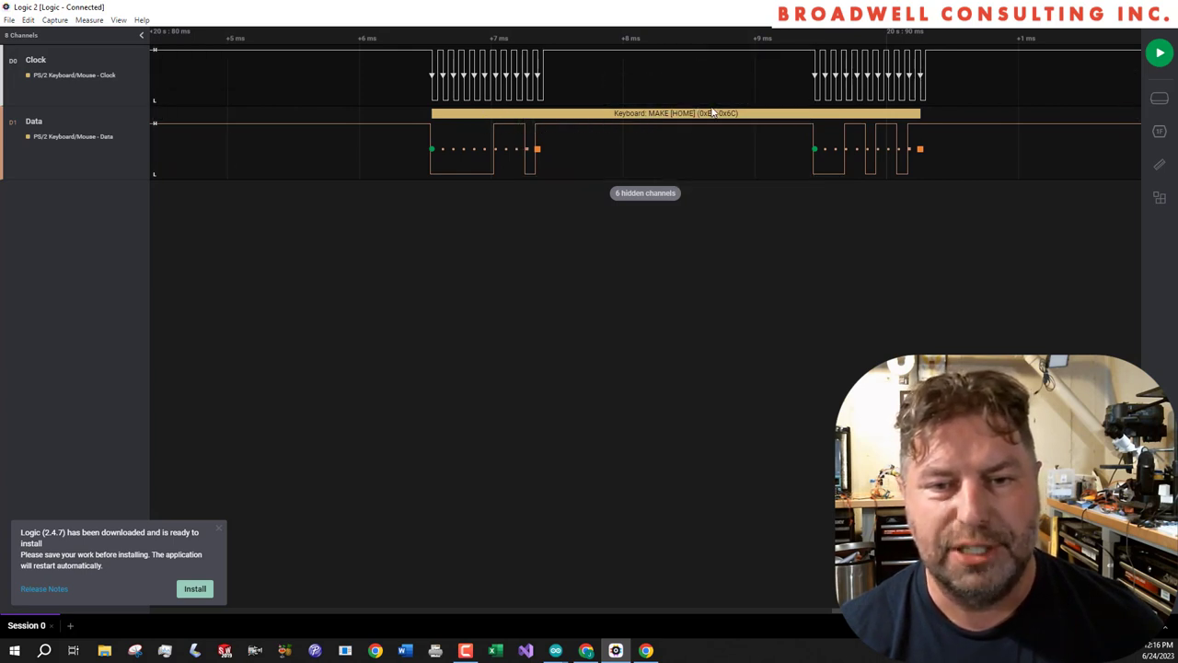
{"action": "mouse_move", "coordinate": [529, 85]}
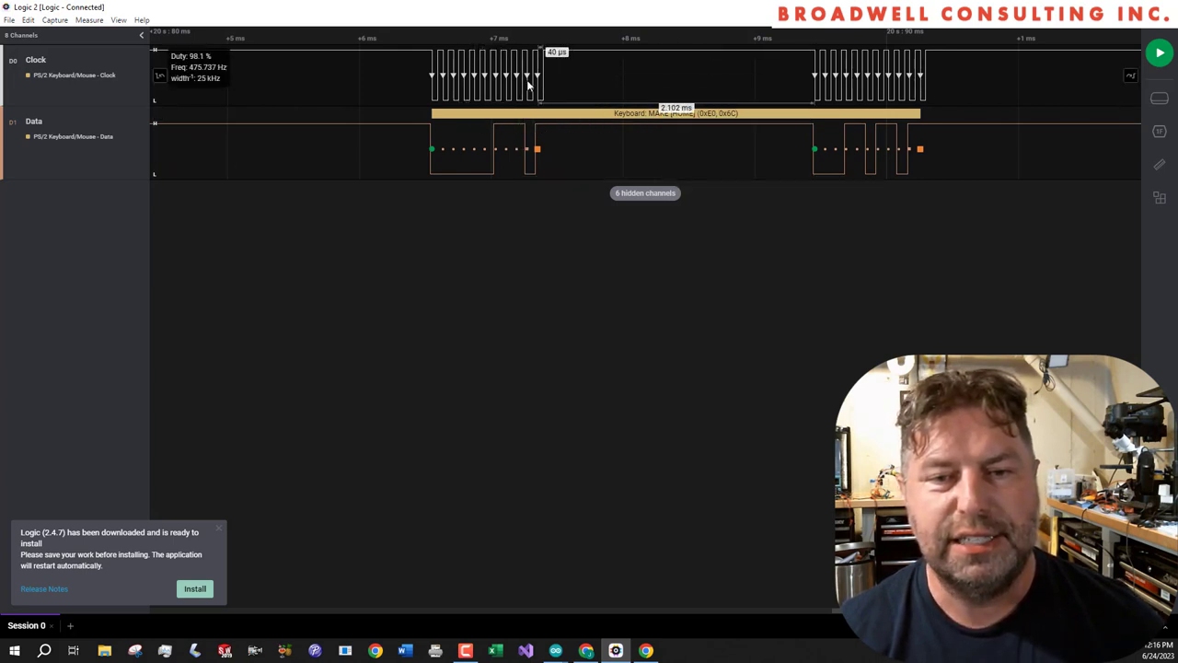
{"action": "mouse_move", "coordinate": [912, 111]}
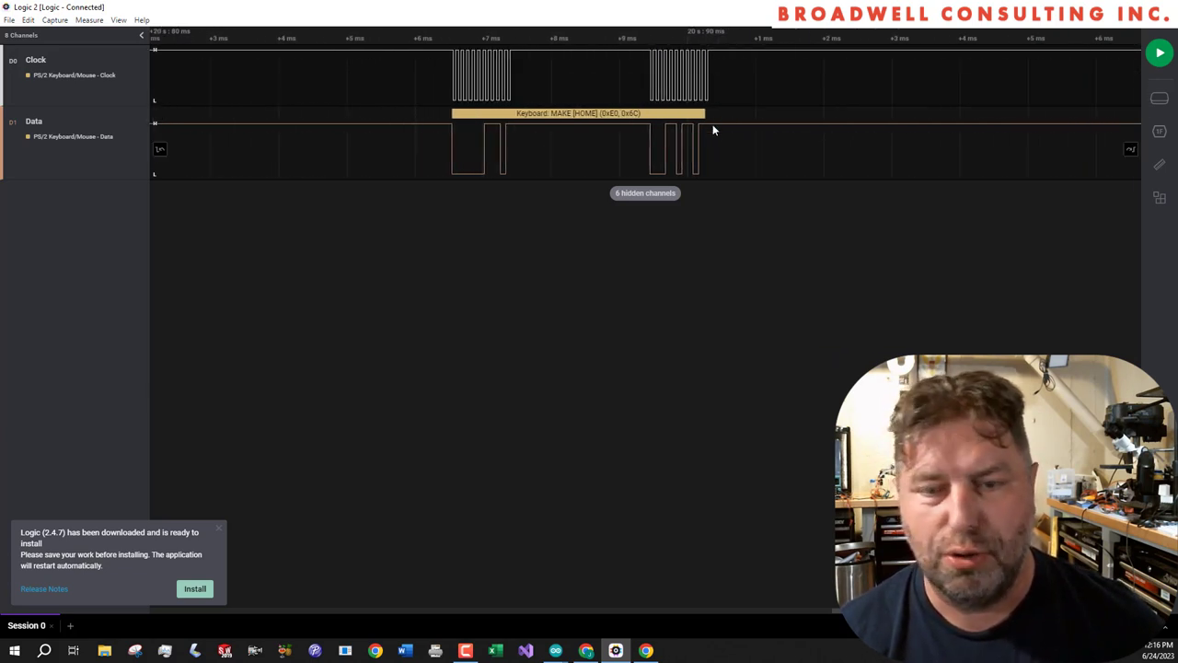
{"action": "mouse_move", "coordinate": [679, 500]}
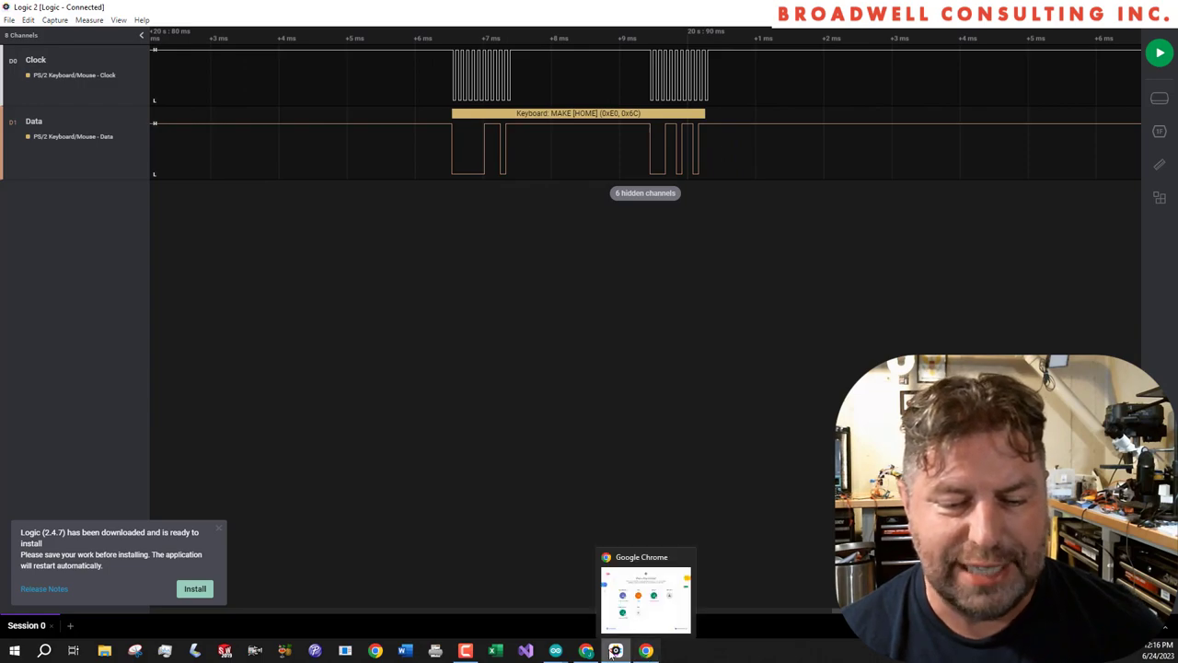
Bring up the vetra.com scan code table in Chrome and scroll to Home's E0 6C row
{"action": "left_click", "coordinate": [645, 598]}
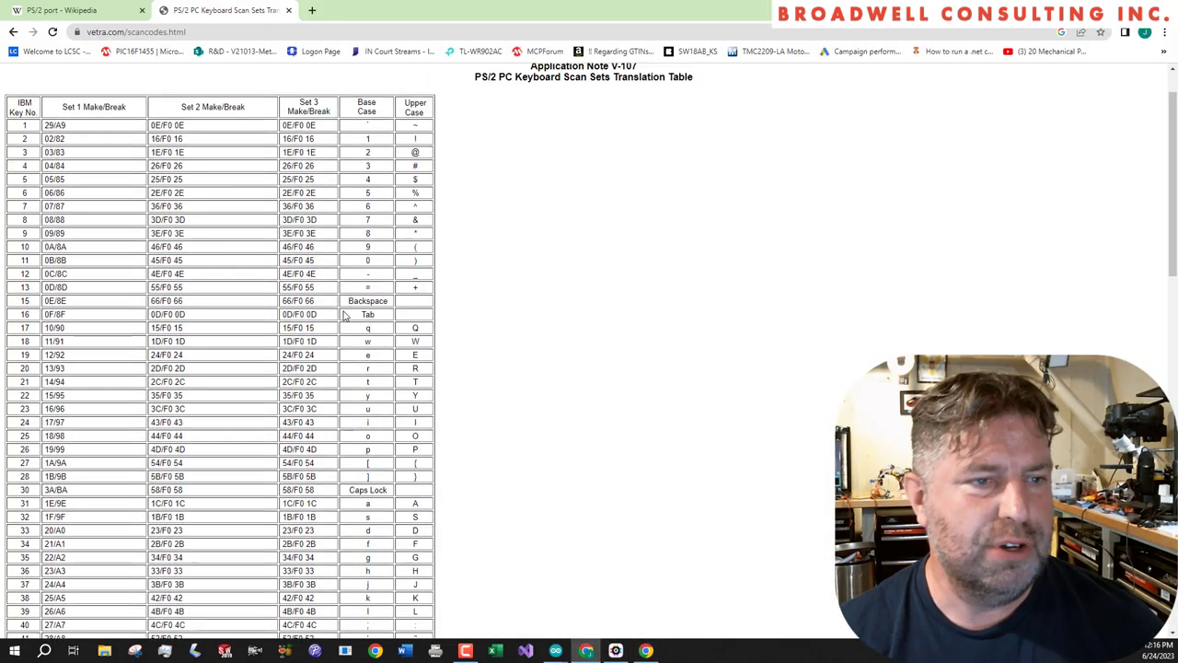
{"action": "scroll", "scroll_direction": "down", "scroll_amount": 3}
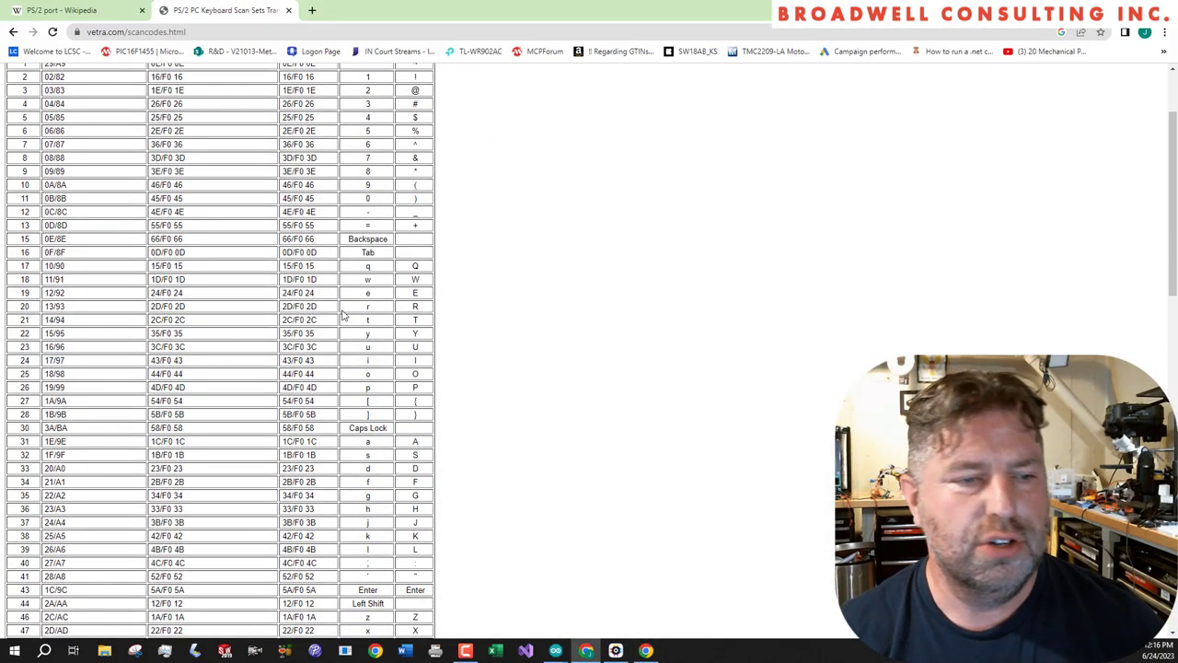
{"action": "scroll", "scroll_direction": "down", "scroll_amount": 3}
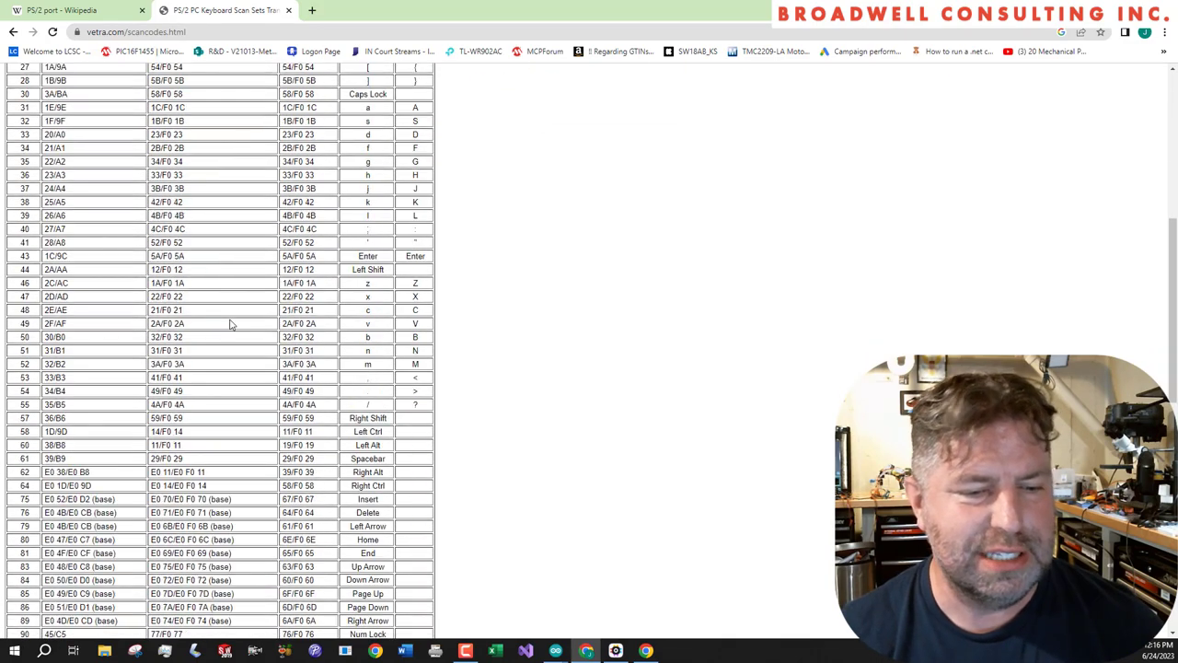
{"action": "scroll", "scroll_direction": "down", "scroll_amount": 3}
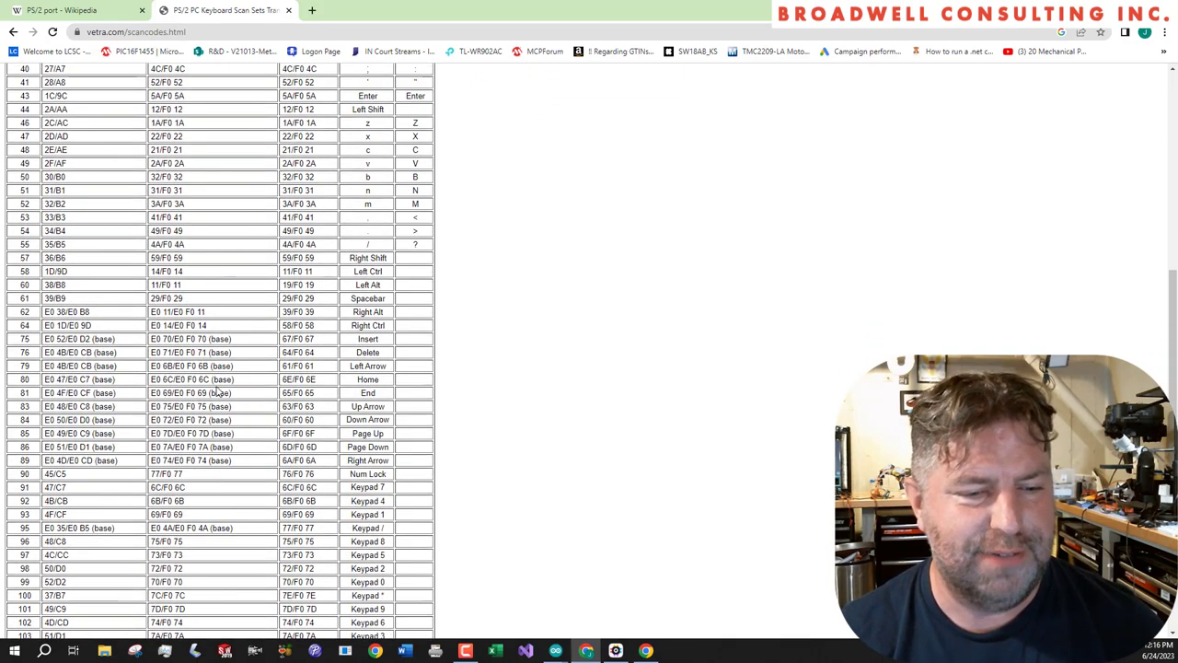
{"action": "scroll", "scroll_direction": "down", "scroll_amount": 3}
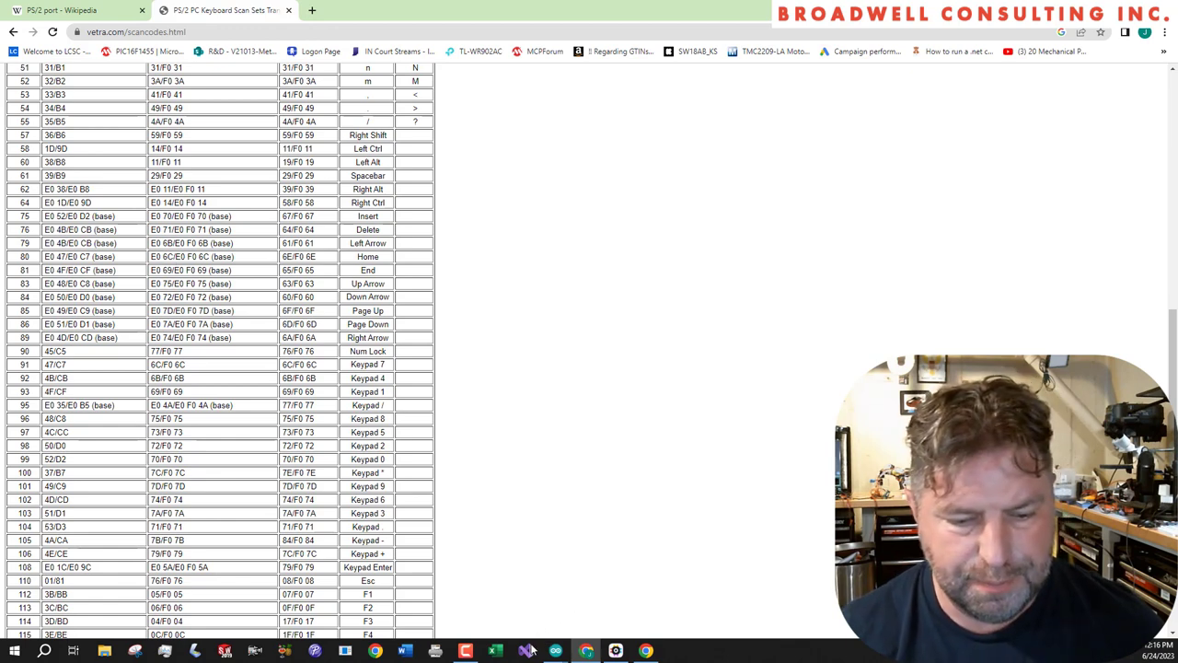
{"action": "mouse_move", "coordinate": [615, 652]}
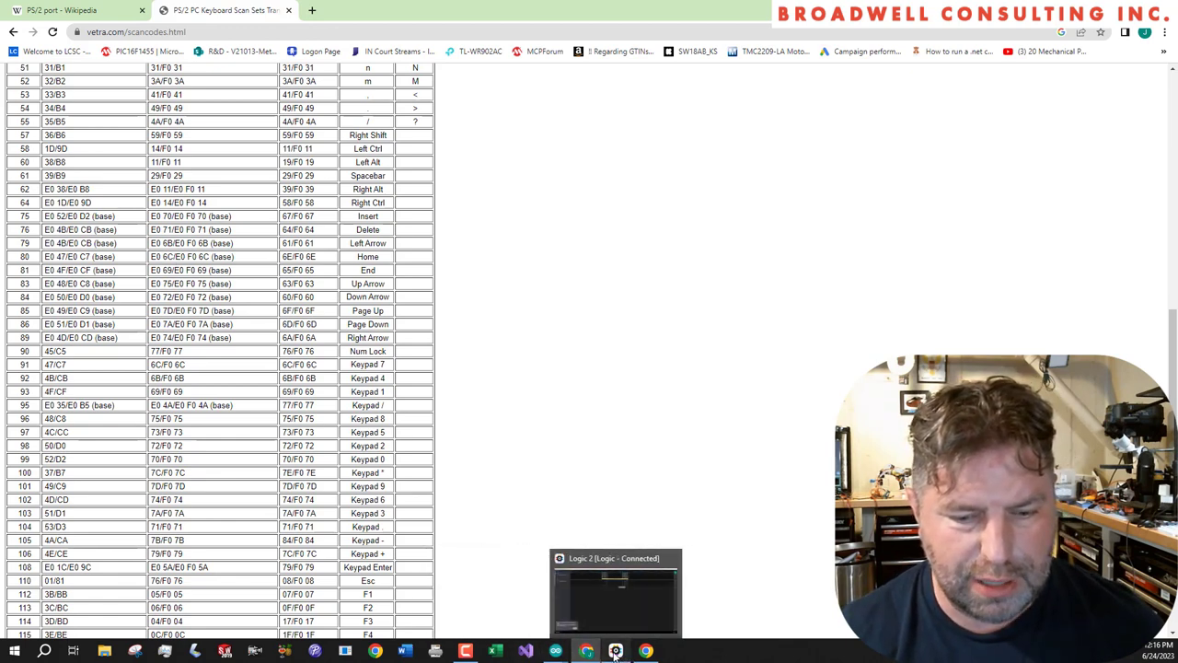
Return to Logic 2 and stop the running keyboard capture, decoded starting with 0x2B
{"action": "left_click", "coordinate": [615, 651]}
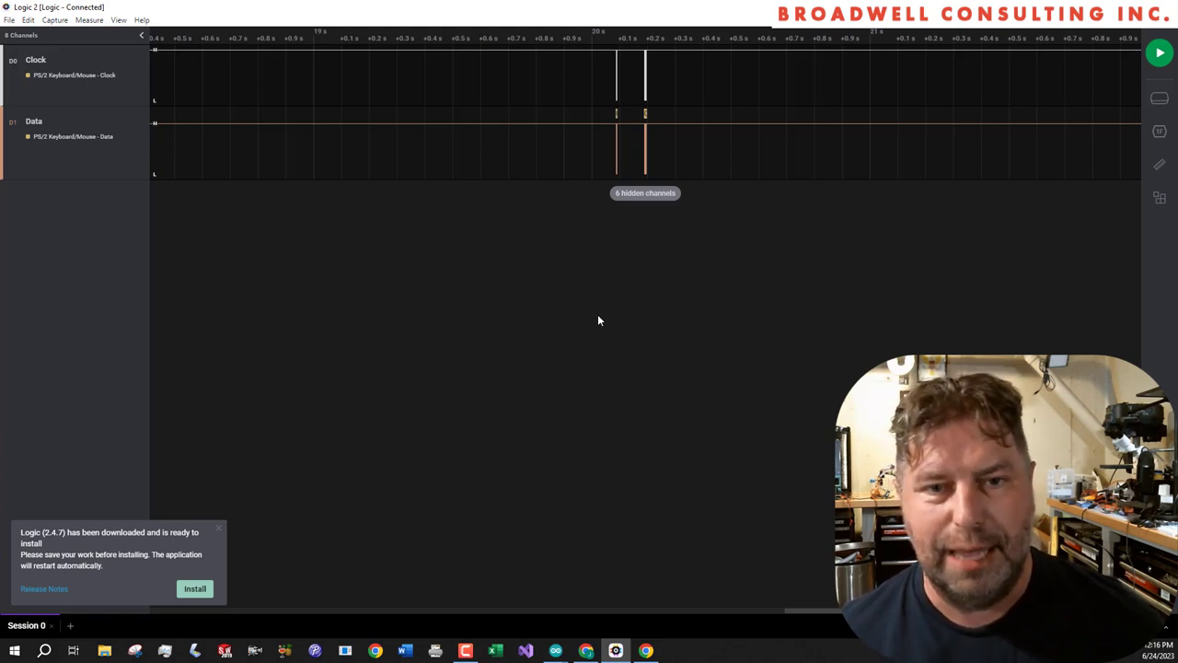
{"action": "mouse_move", "coordinate": [813, 203]}
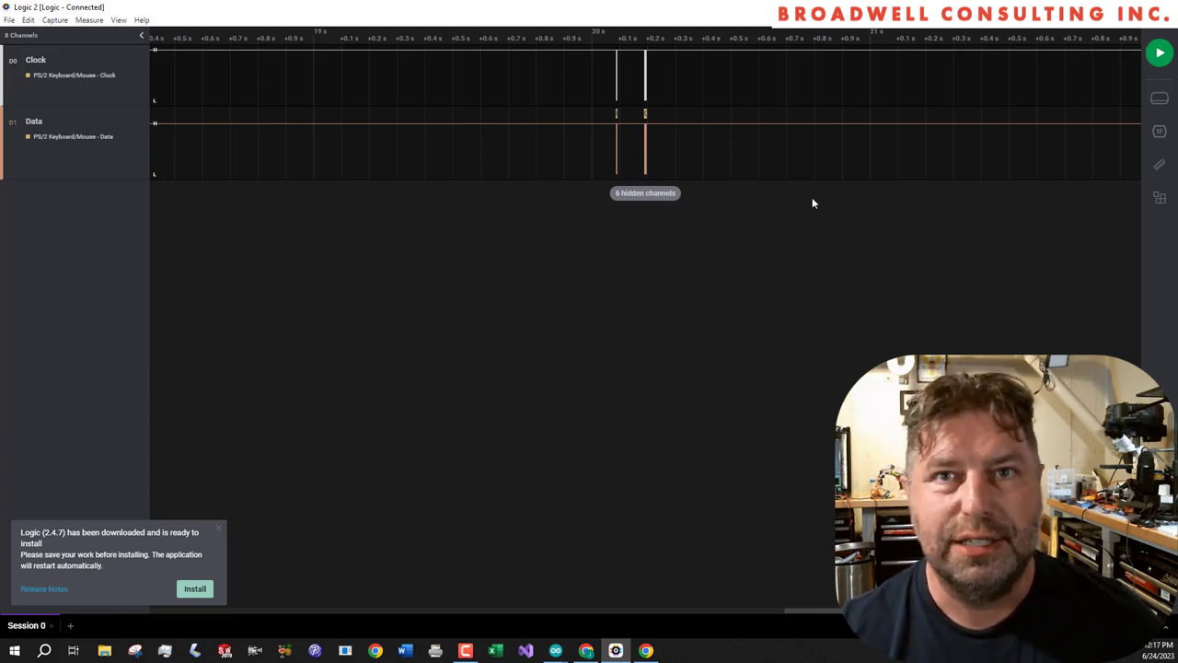
{"action": "mouse_move", "coordinate": [796, 233]}
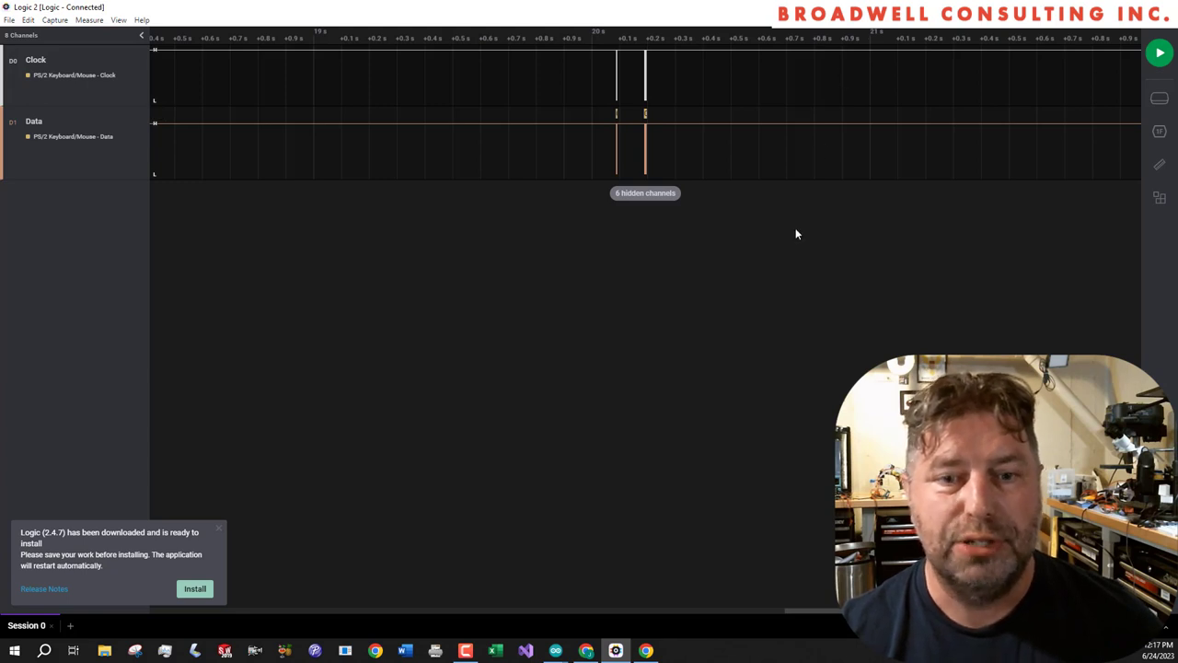
{"action": "left_click", "coordinate": [1159, 52]}
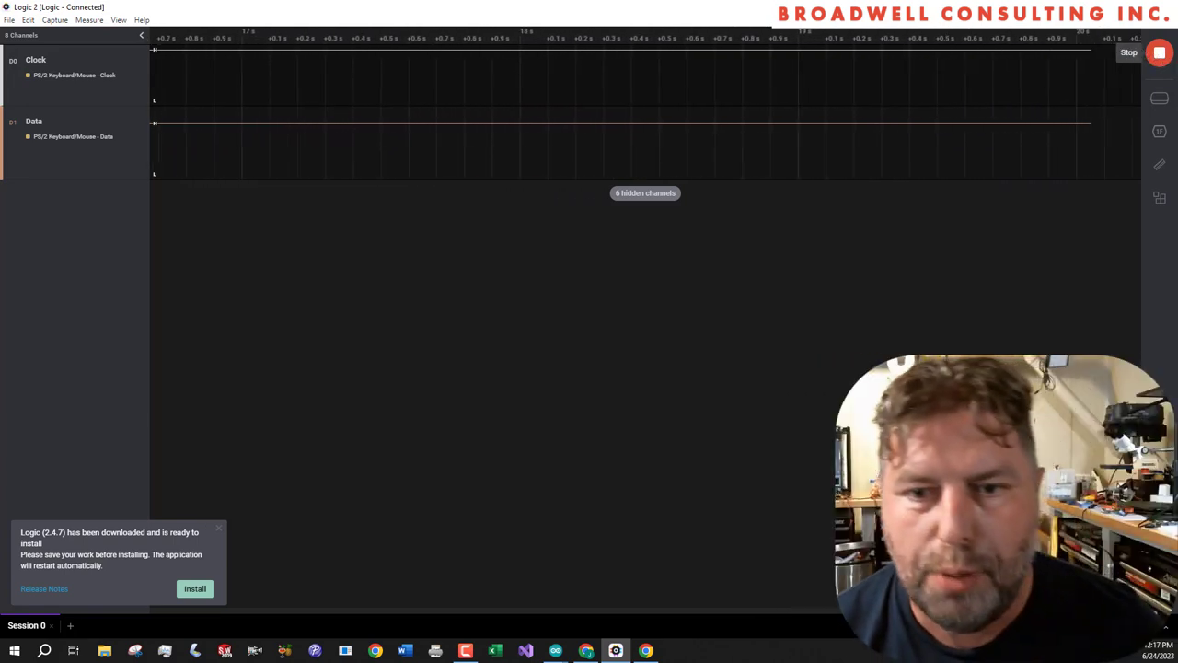
{"action": "left_click", "coordinate": [1159, 53]}
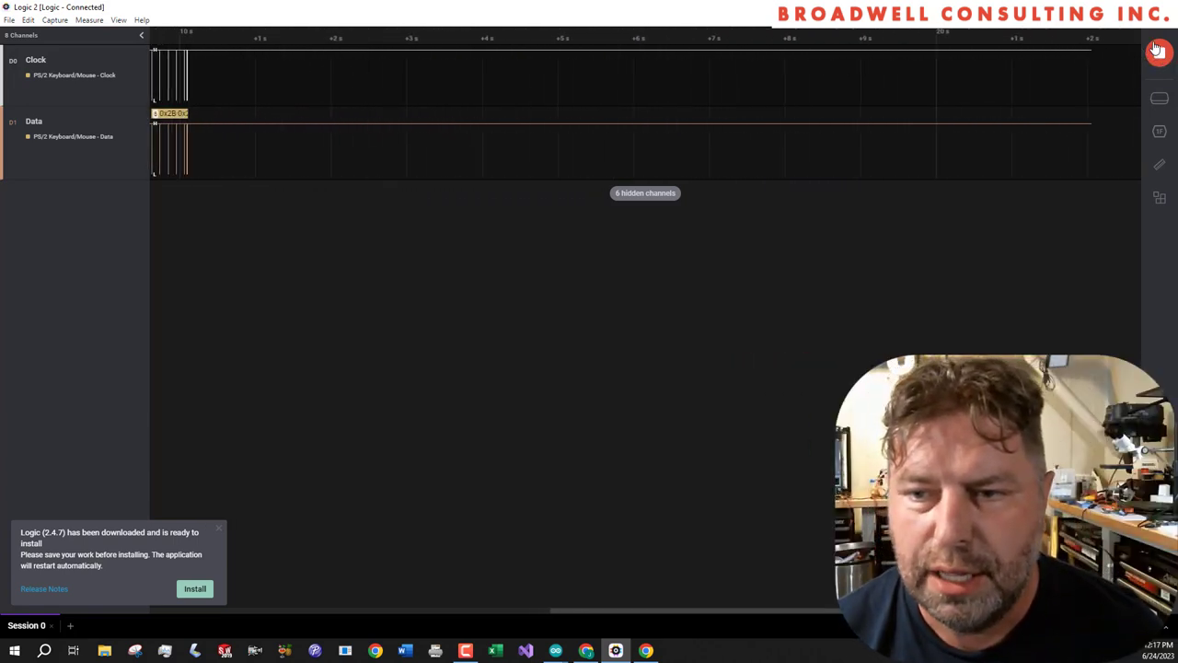
Zoom into the Keyboard BREAK 'F' (0xF0, 0x2B) burst to read its pulse-width measurements
{"action": "left_click", "coordinate": [1159, 53]}
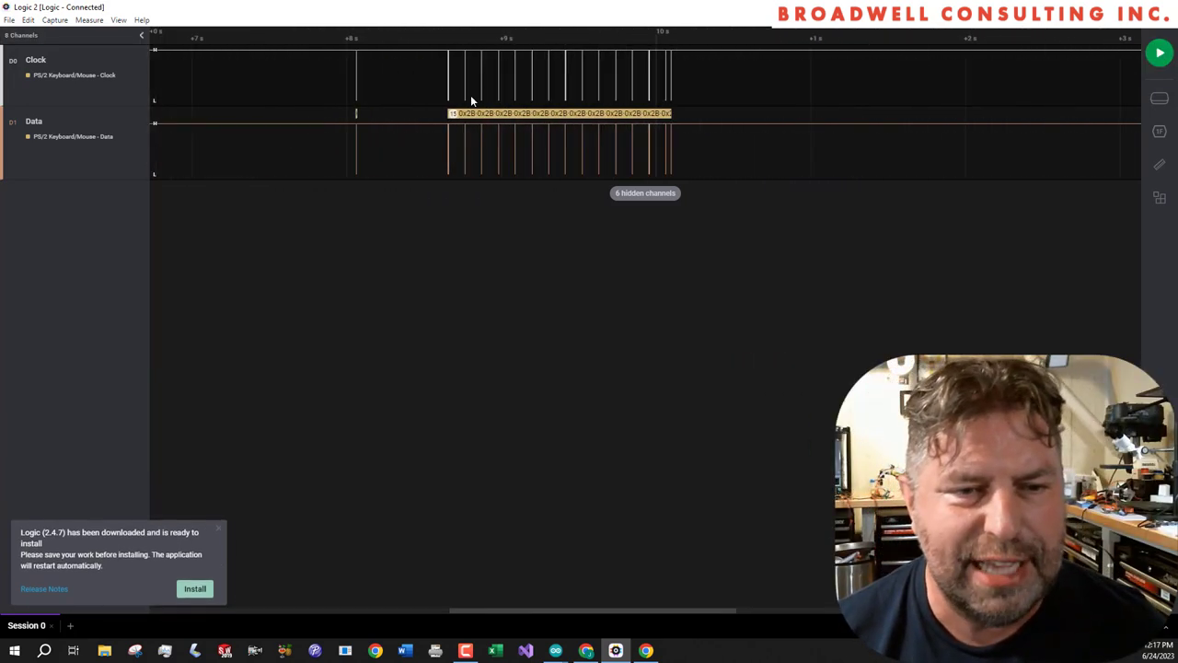
{"action": "scroll", "scroll_direction": "up", "scroll_amount": 3}
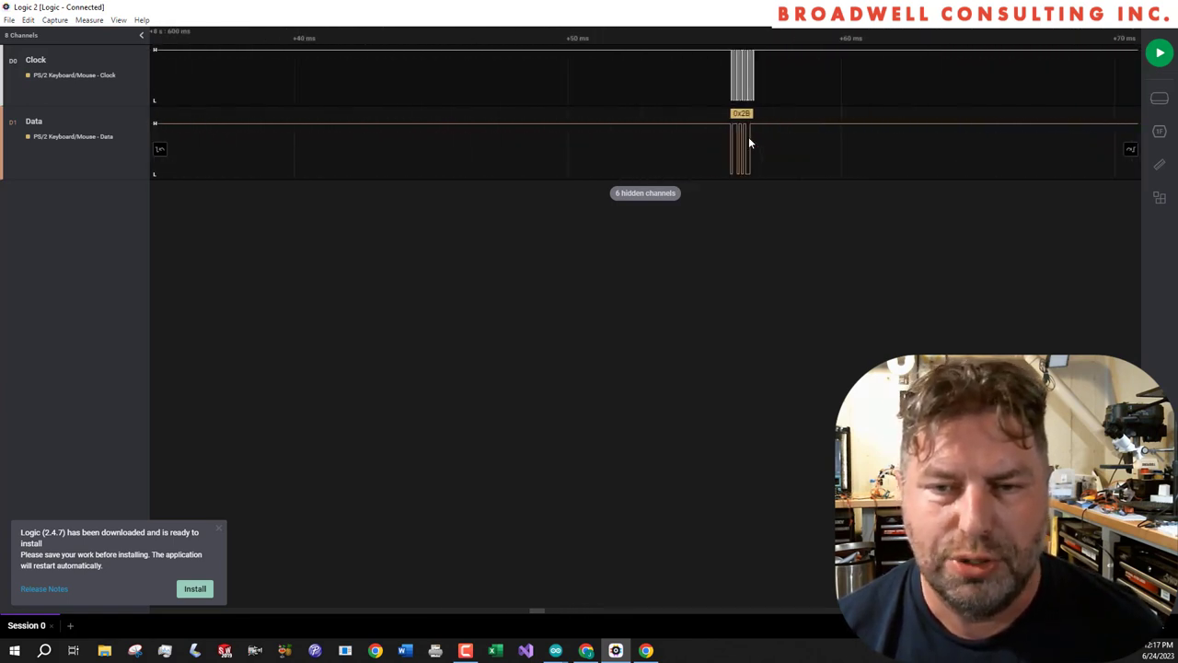
{"action": "scroll", "scroll_direction": "down", "scroll_amount": 3}
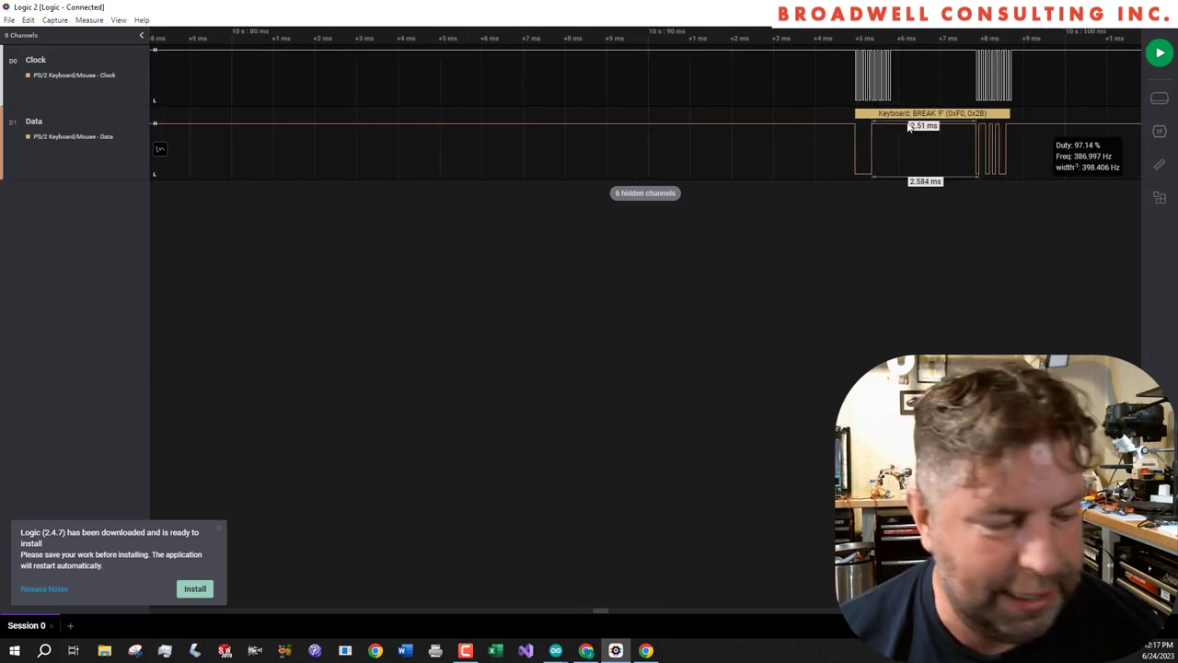
{"action": "mouse_move", "coordinate": [886, 147]}
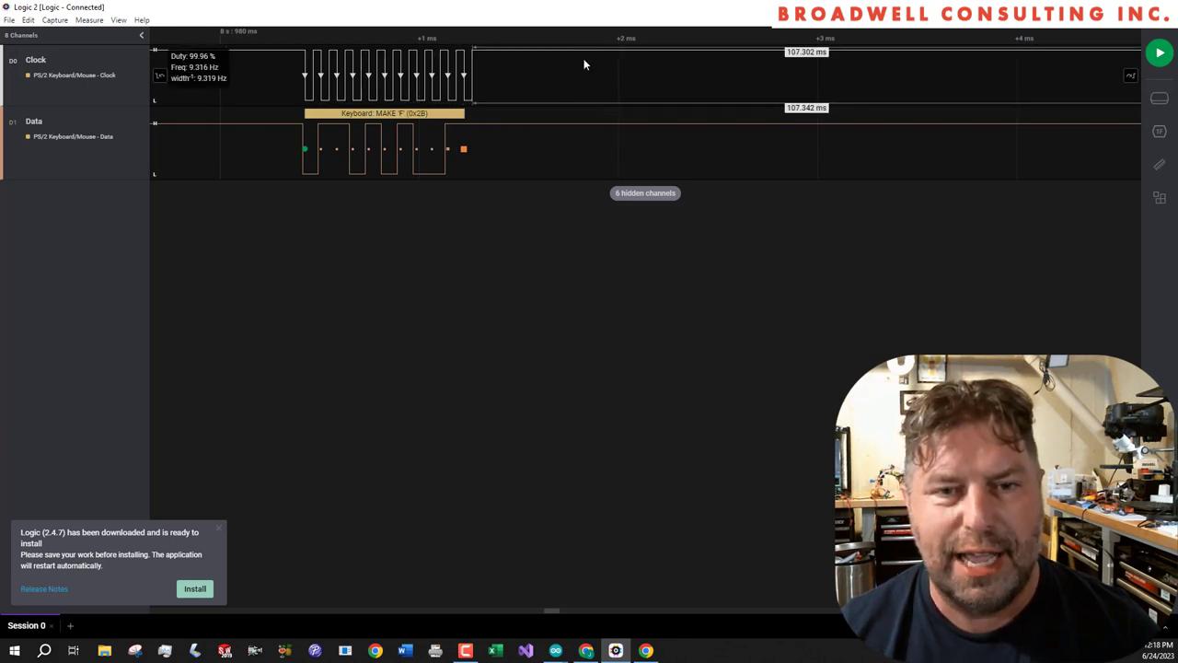
{"action": "mouse_move", "coordinate": [652, 55]}
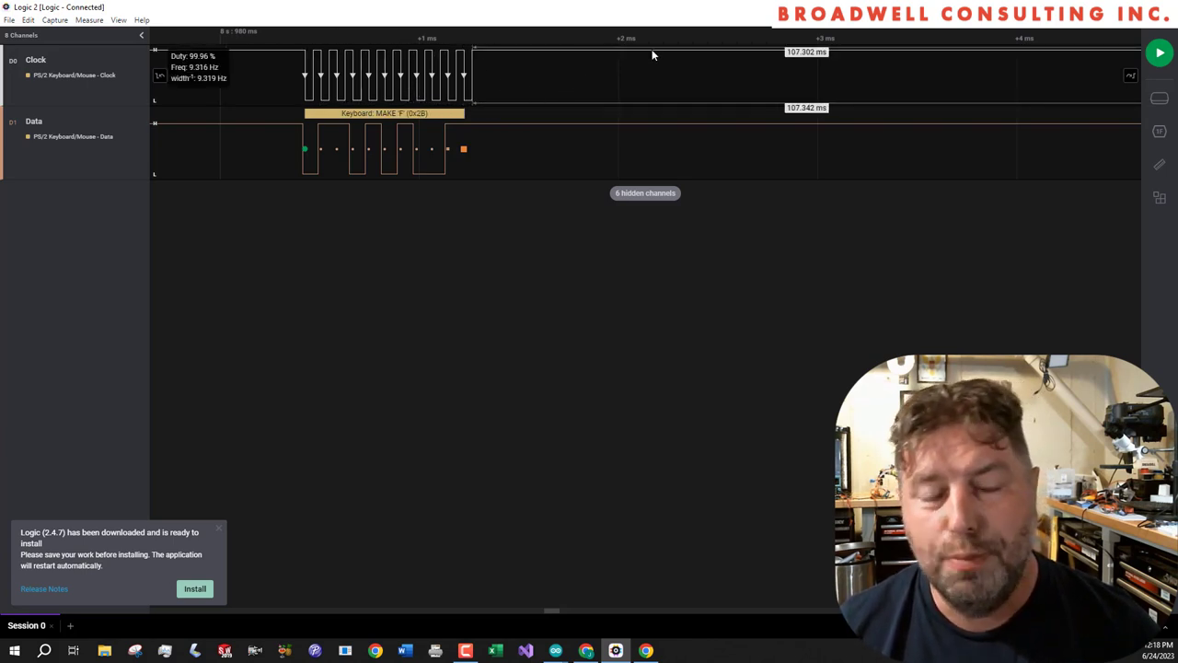
{"action": "mouse_move", "coordinate": [643, 65]}
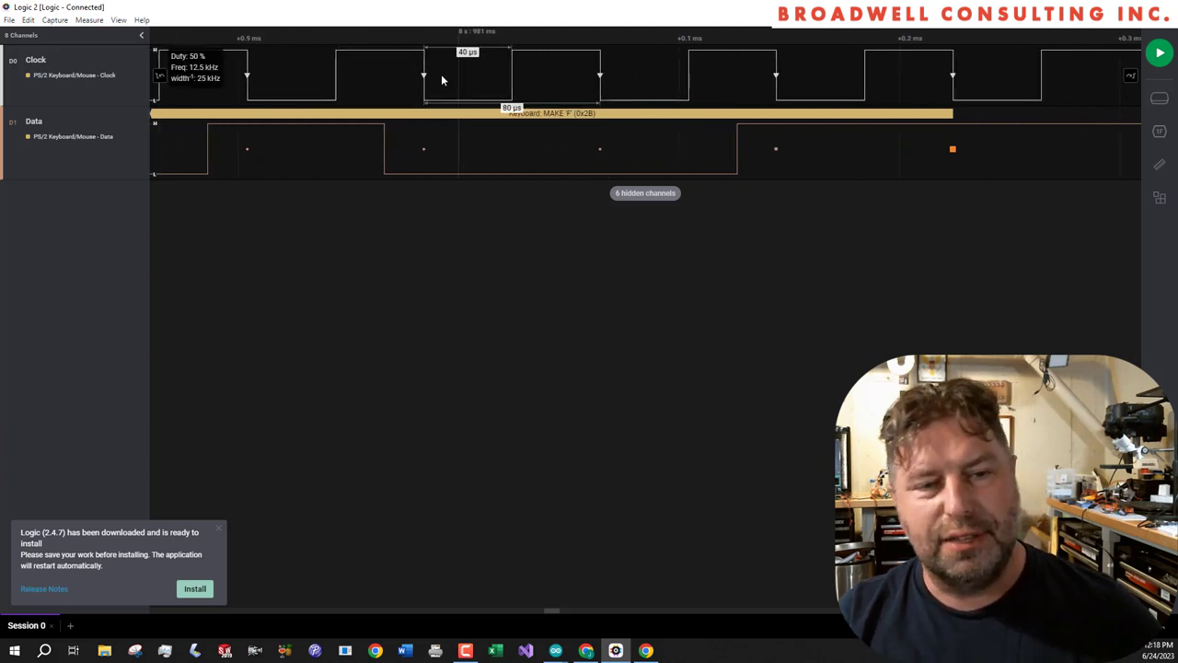
{"action": "mouse_move", "coordinate": [457, 76]}
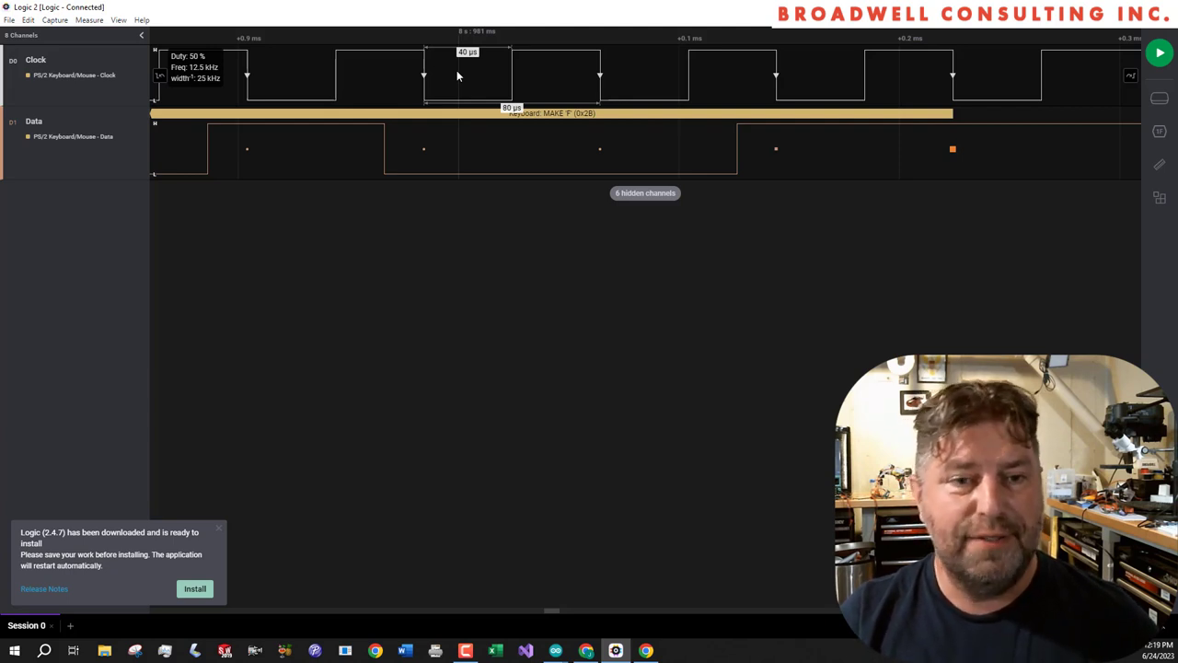
{"action": "mouse_move", "coordinate": [444, 71]}
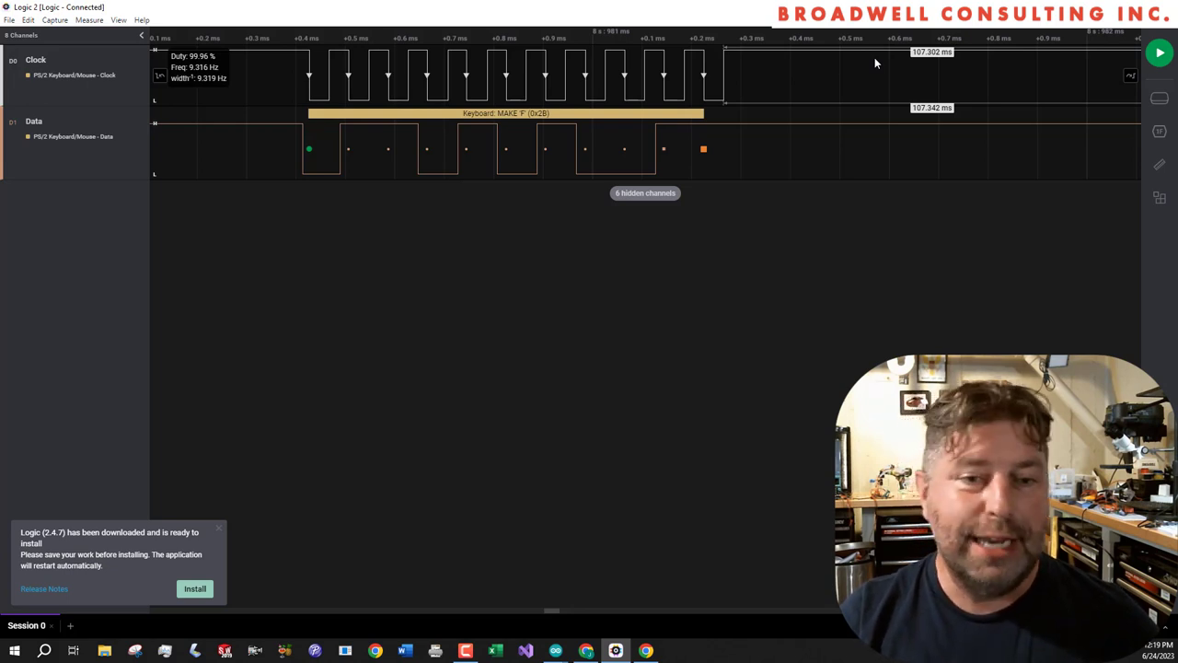
{"action": "mouse_move", "coordinate": [833, 88]}
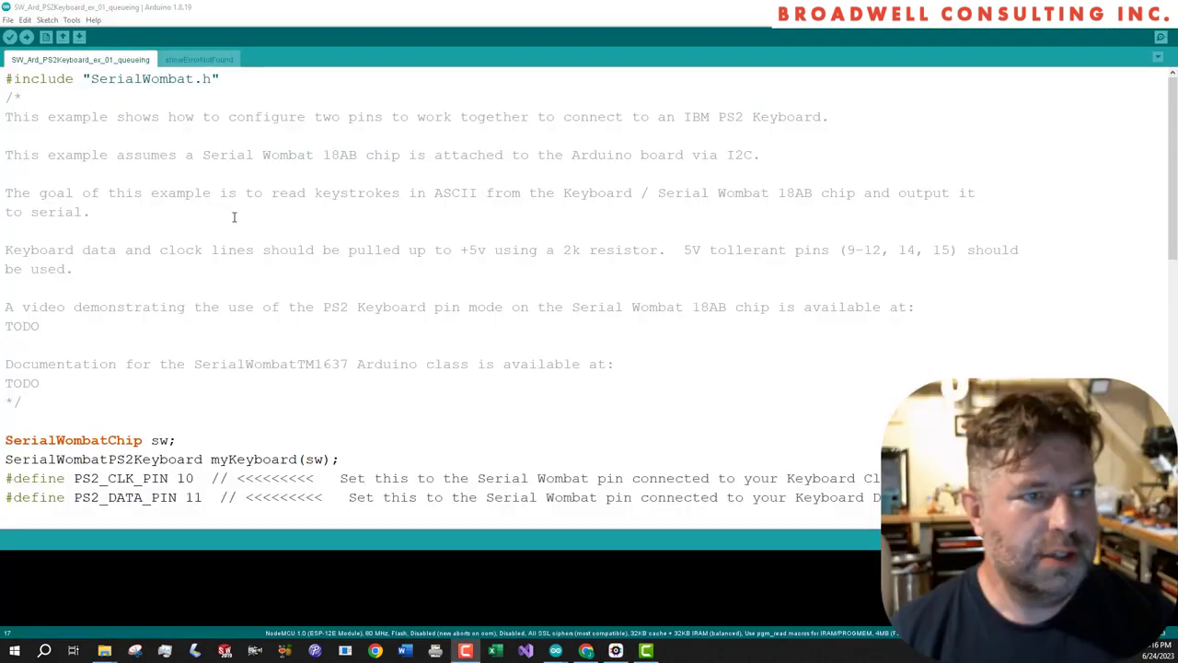
Scroll the queueing sketch to the keyboard pin definitions: clock pin 10, data pin 11
{"action": "scroll", "scroll_direction": "down", "scroll_amount": 3}
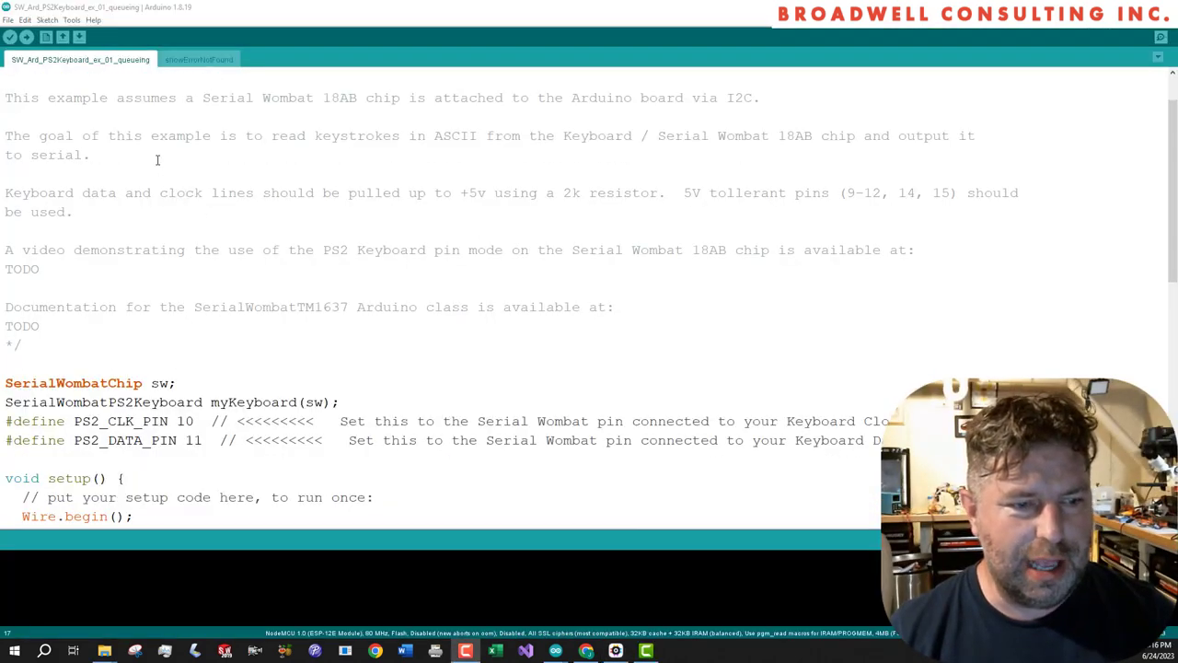
{"action": "scroll", "scroll_direction": "down", "scroll_amount": 3}
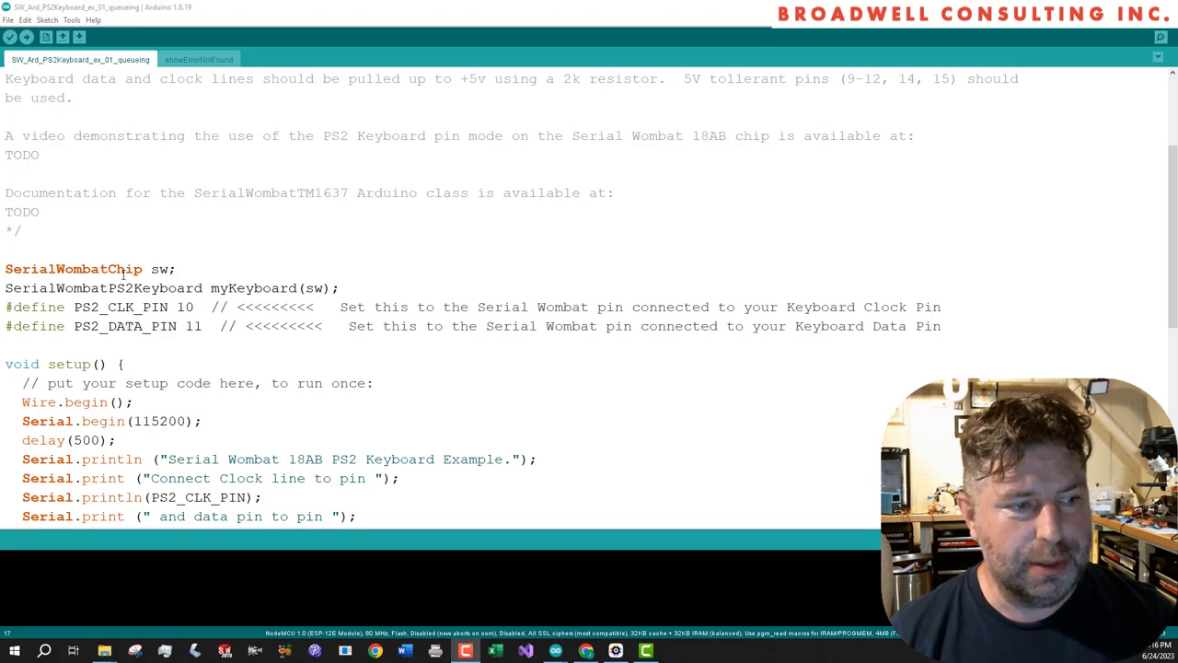
{"action": "scroll", "scroll_direction": "down", "scroll_amount": 3}
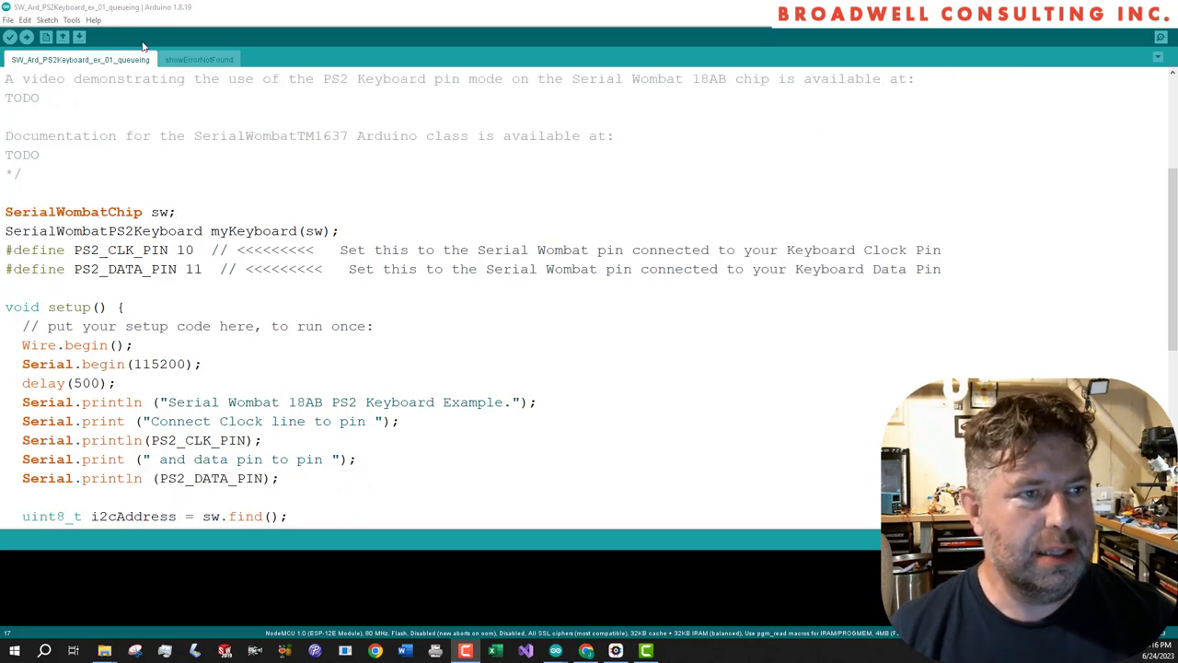
{"action": "mouse_move", "coordinate": [60, 20]}
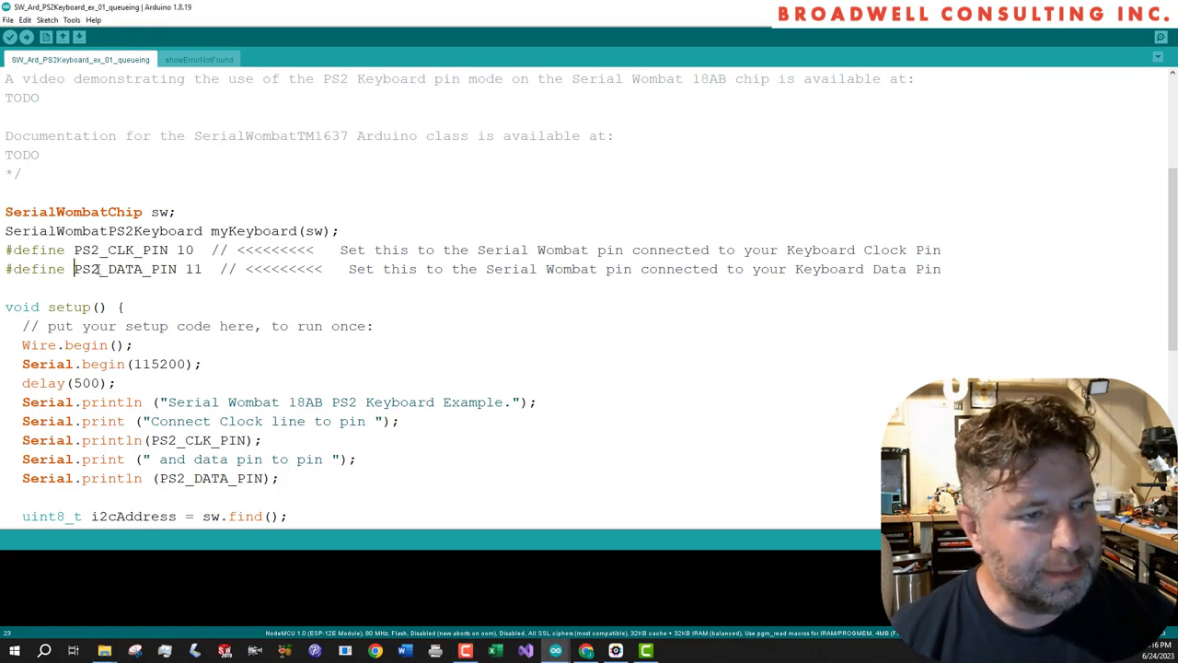
{"action": "scroll", "scroll_direction": "down", "scroll_amount": 3}
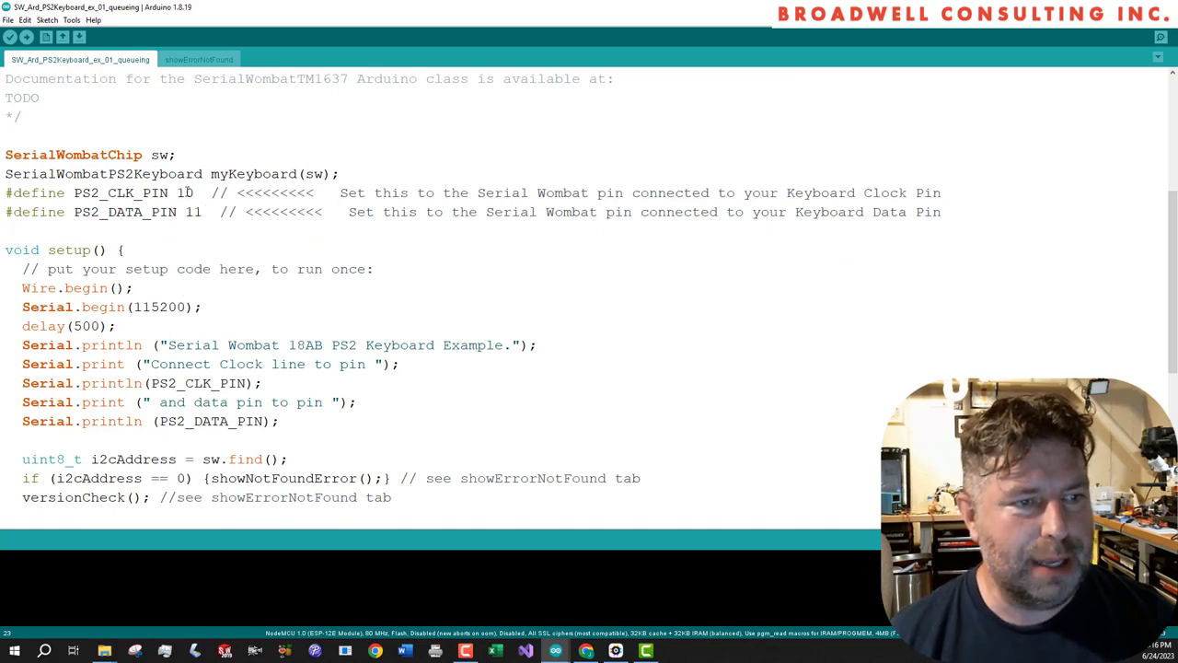
{"action": "scroll", "scroll_direction": "up", "scroll_amount": 3}
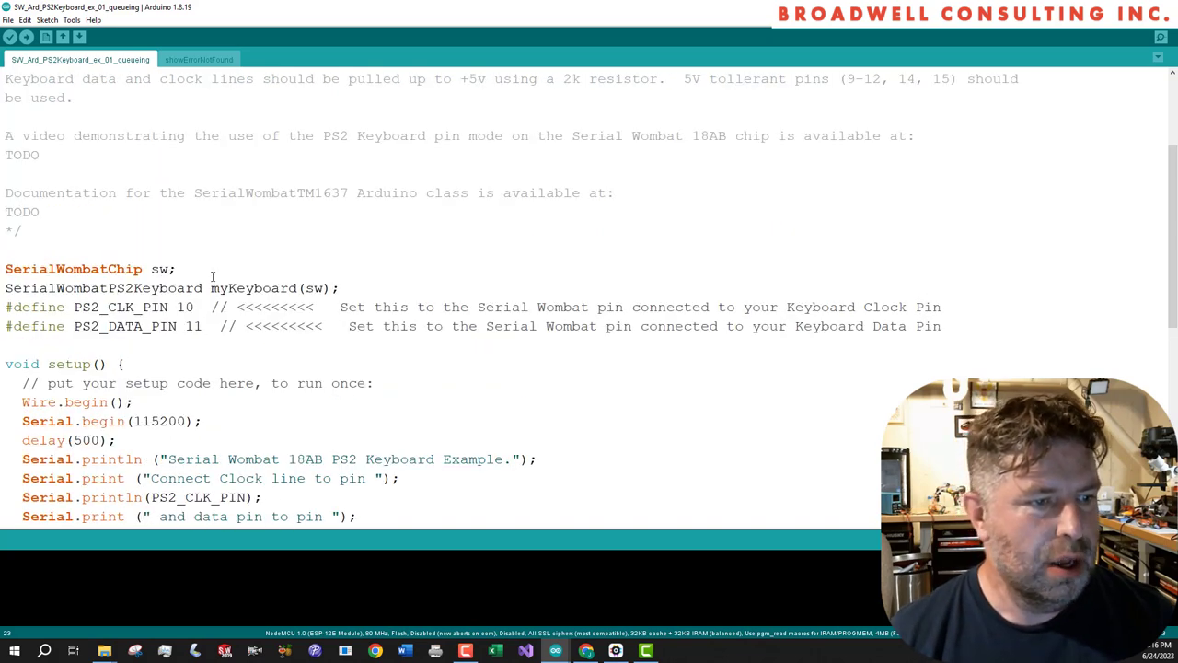
Highlight the sw object, the myKeyboard name, and sw passed into the keyboard object
{"action": "double_click", "coordinate": [103, 288]}
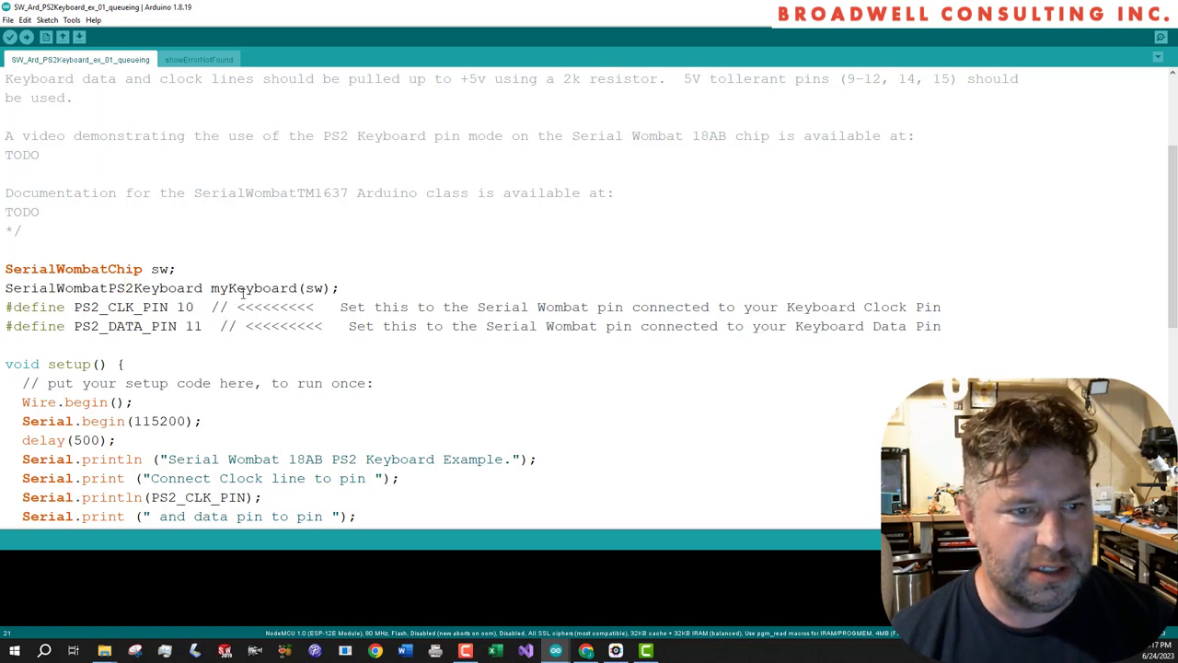
{"action": "double_click", "coordinate": [253, 288]}
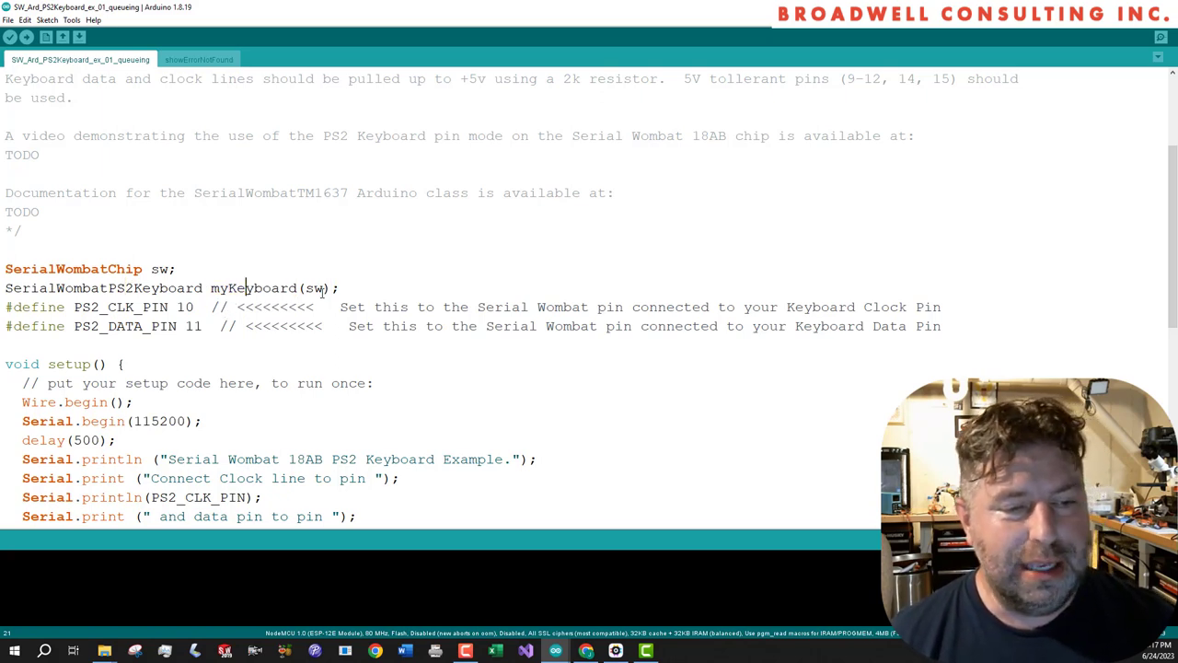
{"action": "double_click", "coordinate": [313, 287]}
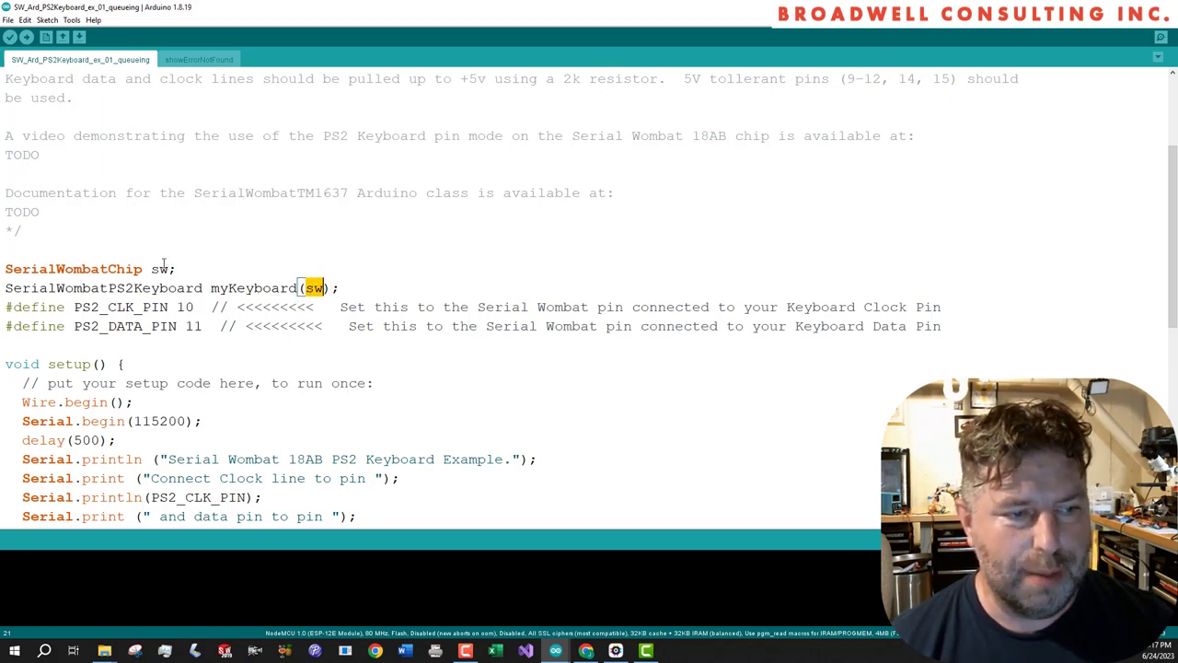
{"action": "scroll", "scroll_direction": "down", "scroll_amount": 3}
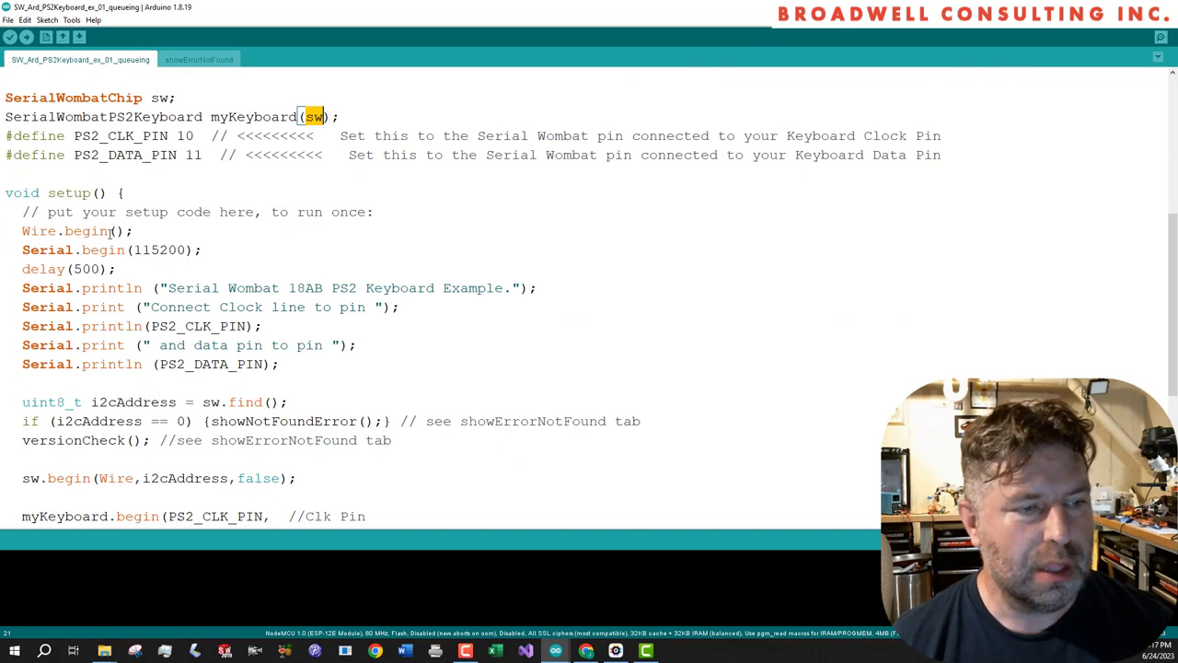
{"action": "double_click", "coordinate": [37, 231]}
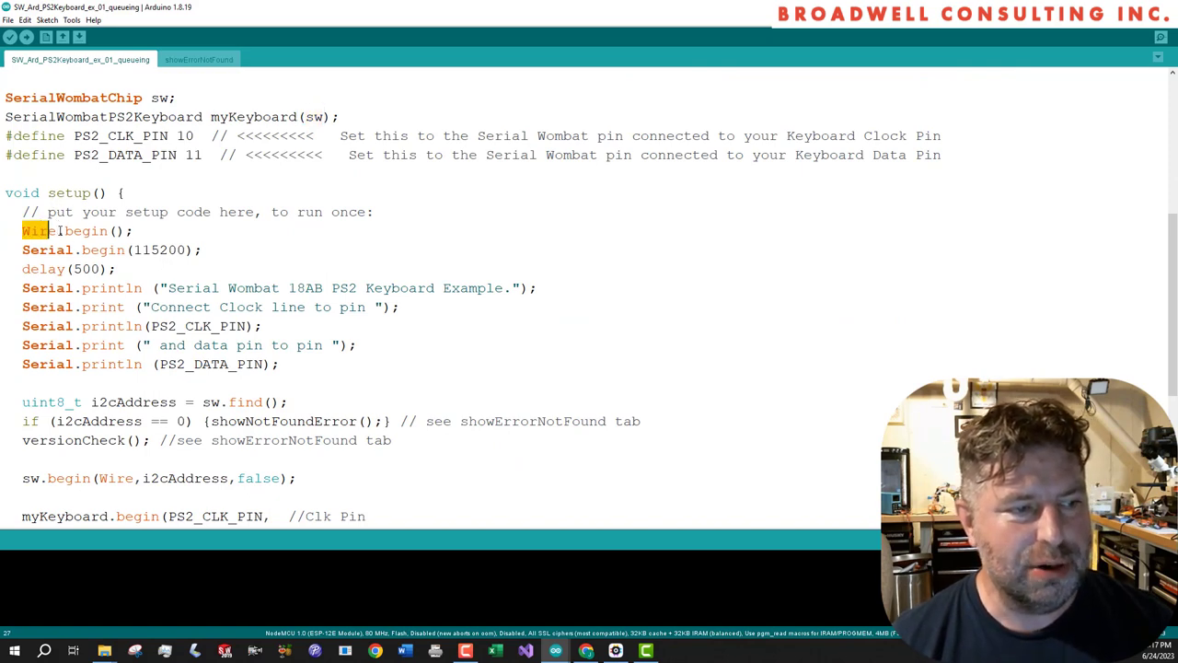
{"action": "double_click", "coordinate": [163, 249]}
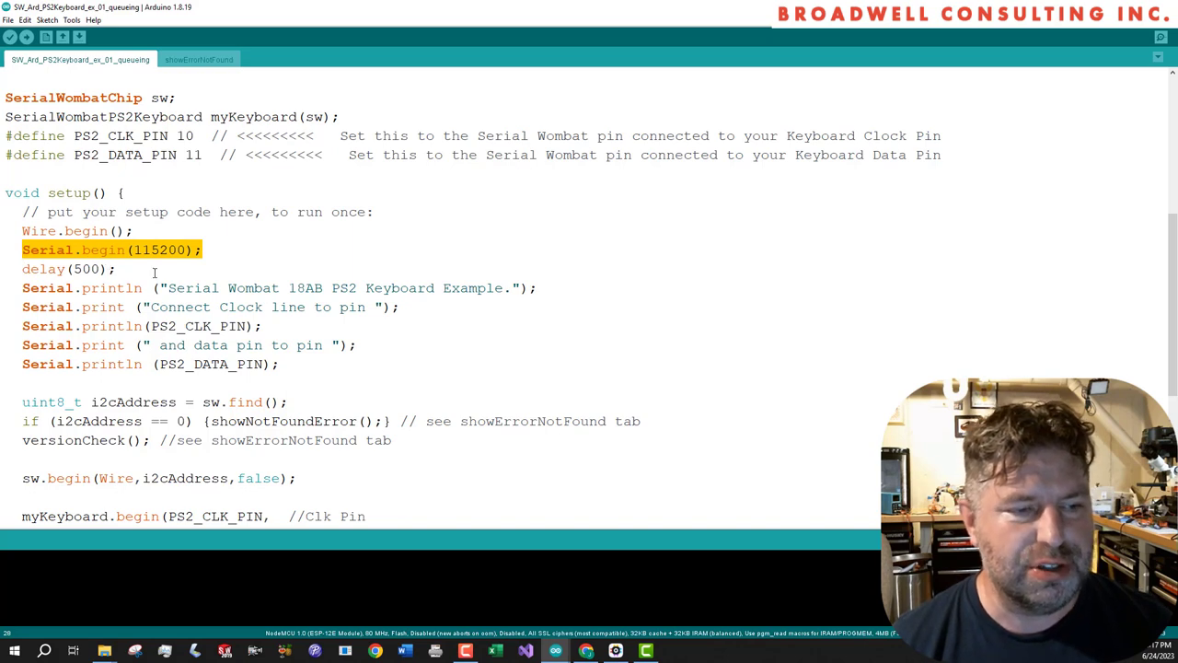
{"action": "left_click", "coordinate": [69, 267]}
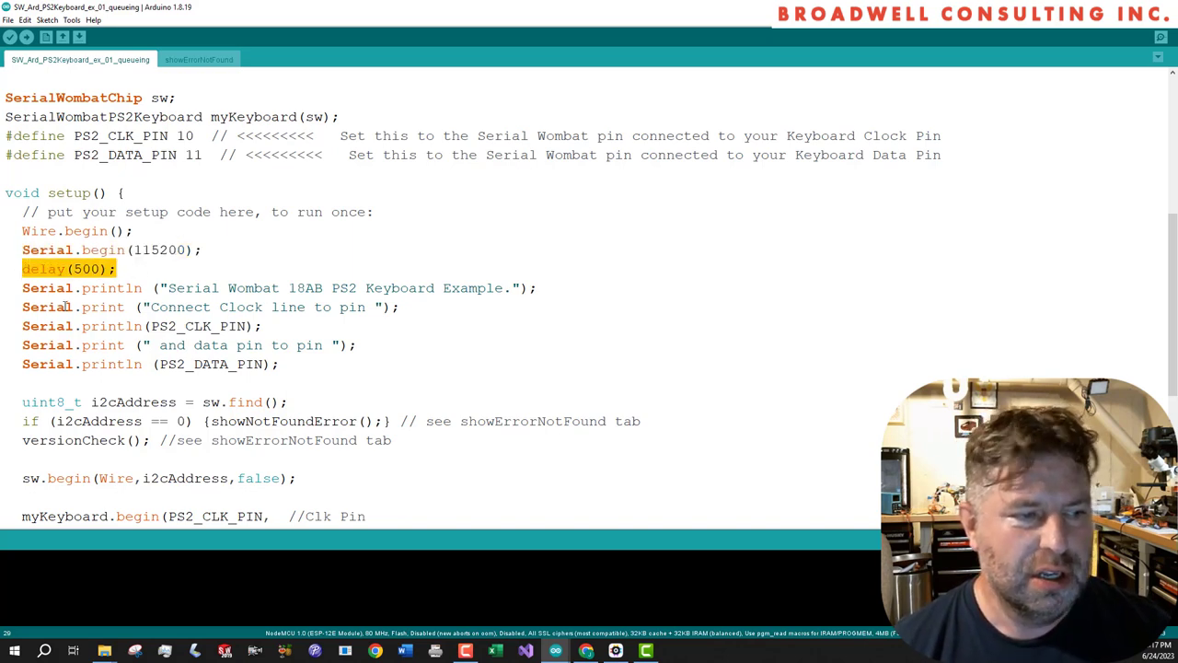
{"action": "scroll", "scroll_direction": "down", "scroll_amount": 3}
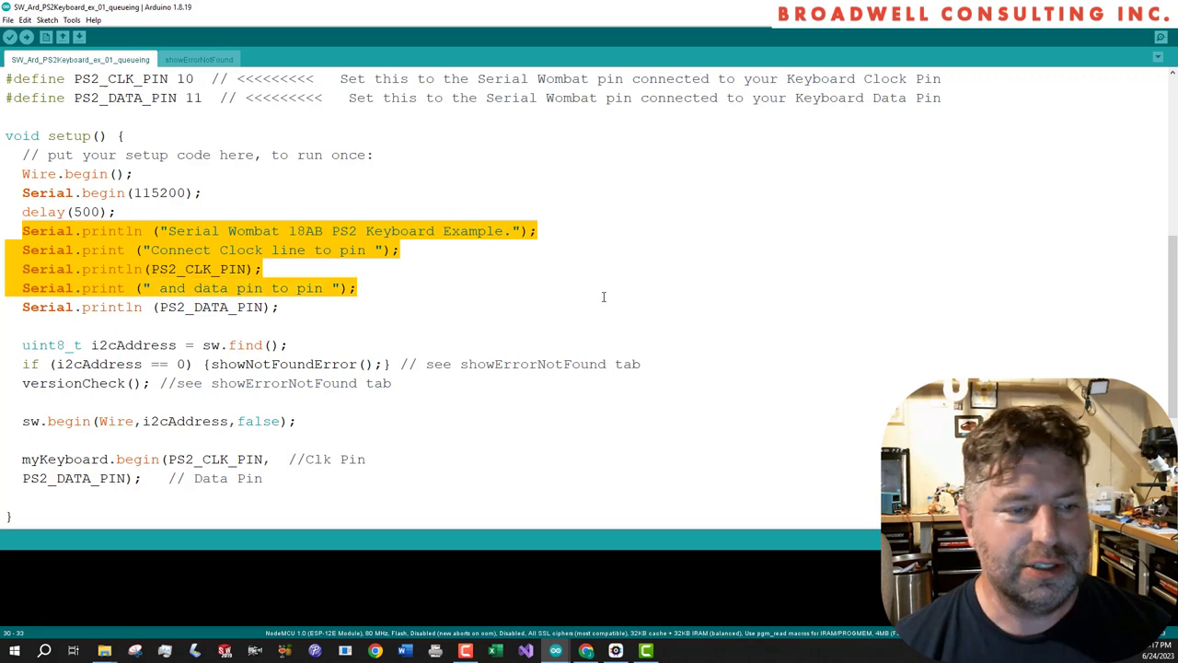
{"action": "scroll", "scroll_direction": "down", "scroll_amount": 3}
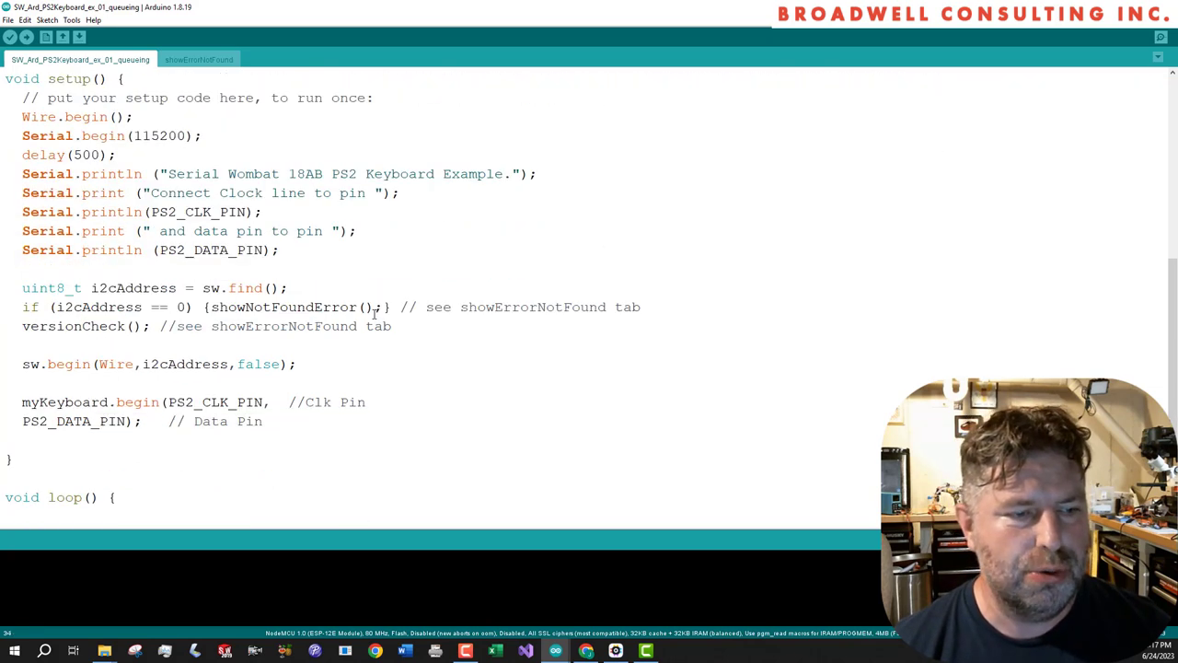
{"action": "scroll", "scroll_direction": "down", "scroll_amount": 3}
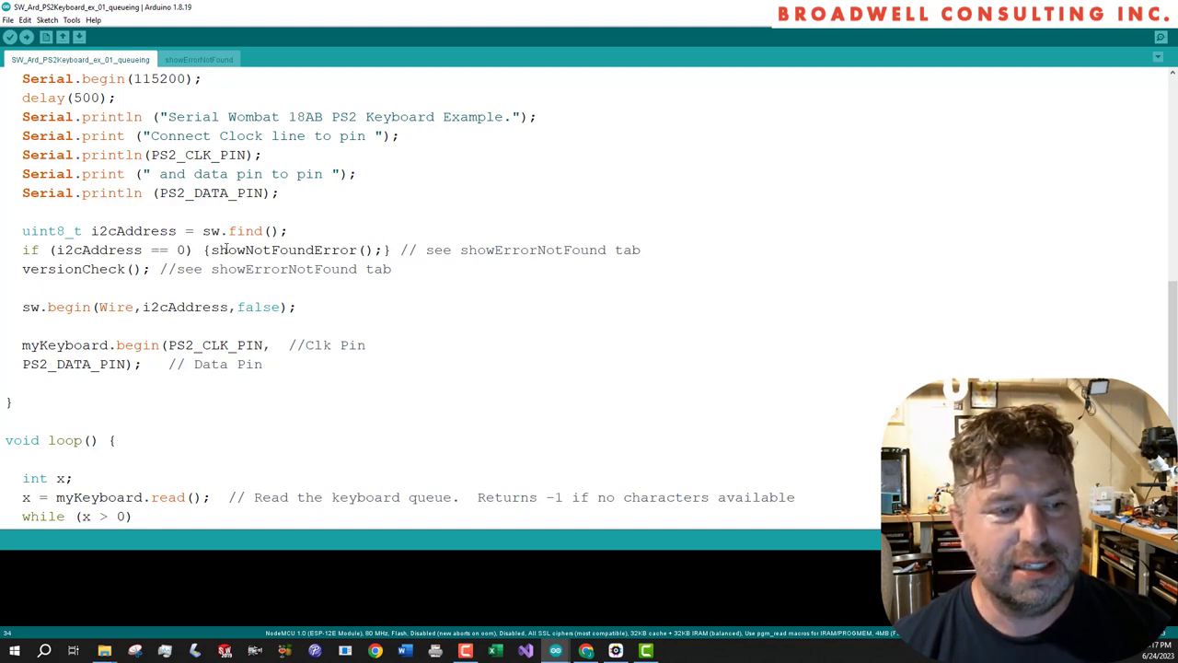
Review the showErrorNotFound helper tab's error and version-check functions
{"action": "left_click", "coordinate": [198, 59]}
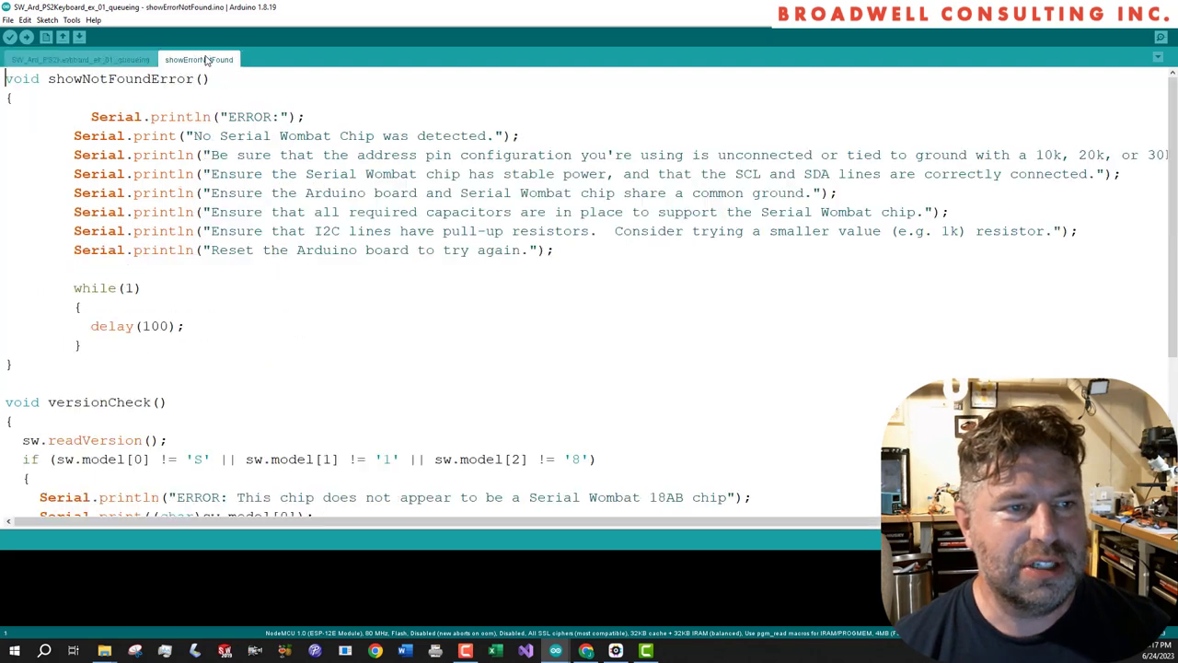
{"action": "scroll", "scroll_direction": "down", "scroll_amount": 3}
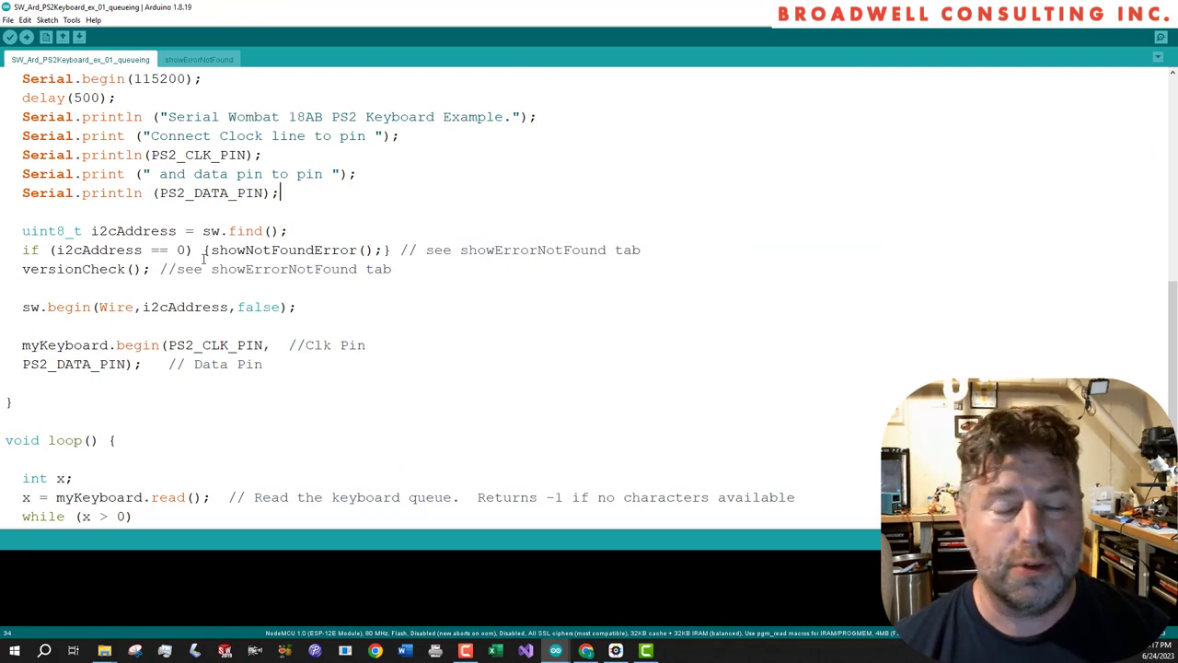
{"action": "scroll", "scroll_direction": "down", "scroll_amount": 3}
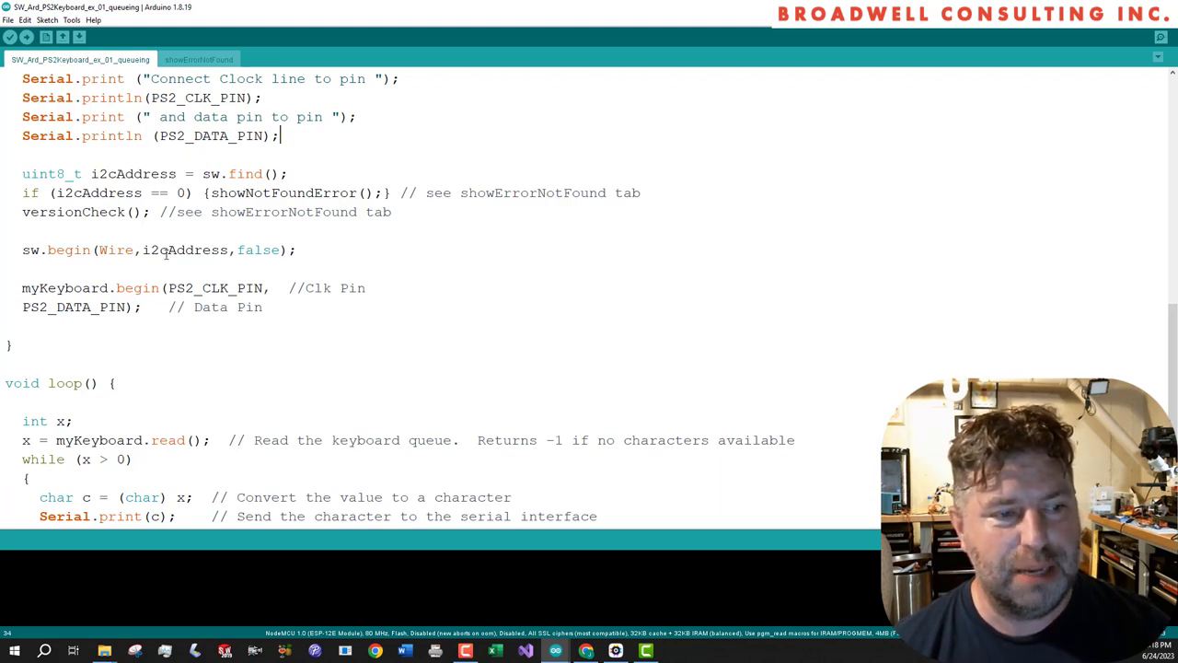
{"action": "scroll", "scroll_direction": "down", "scroll_amount": 3}
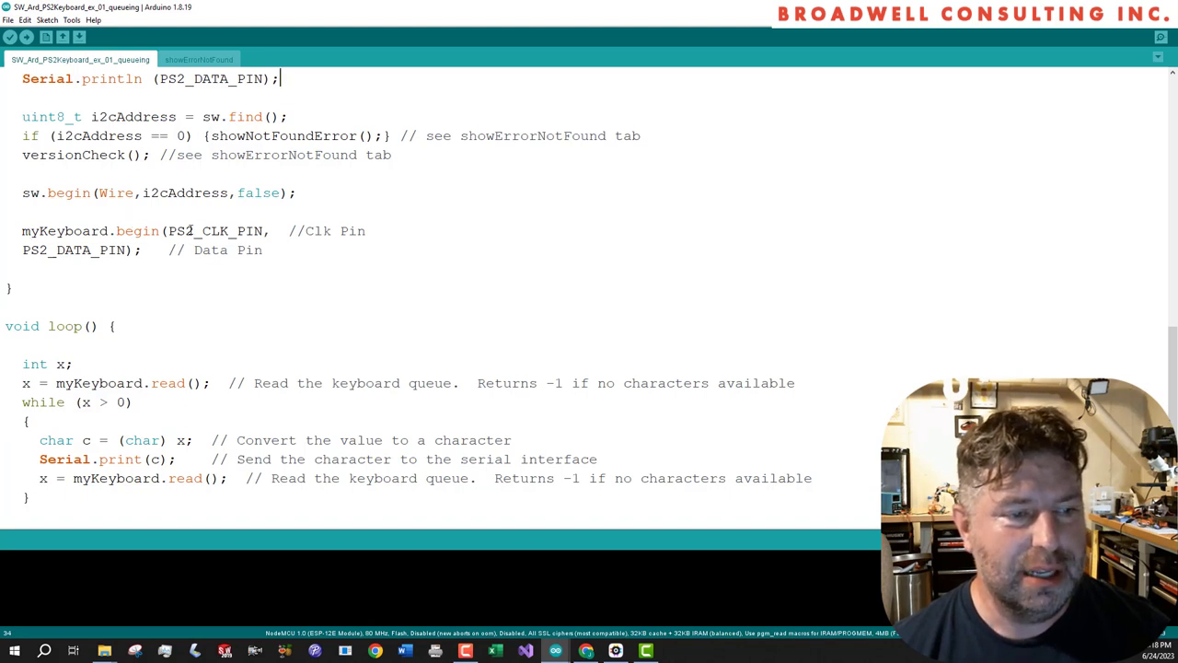
{"action": "double_click", "coordinate": [215, 230]}
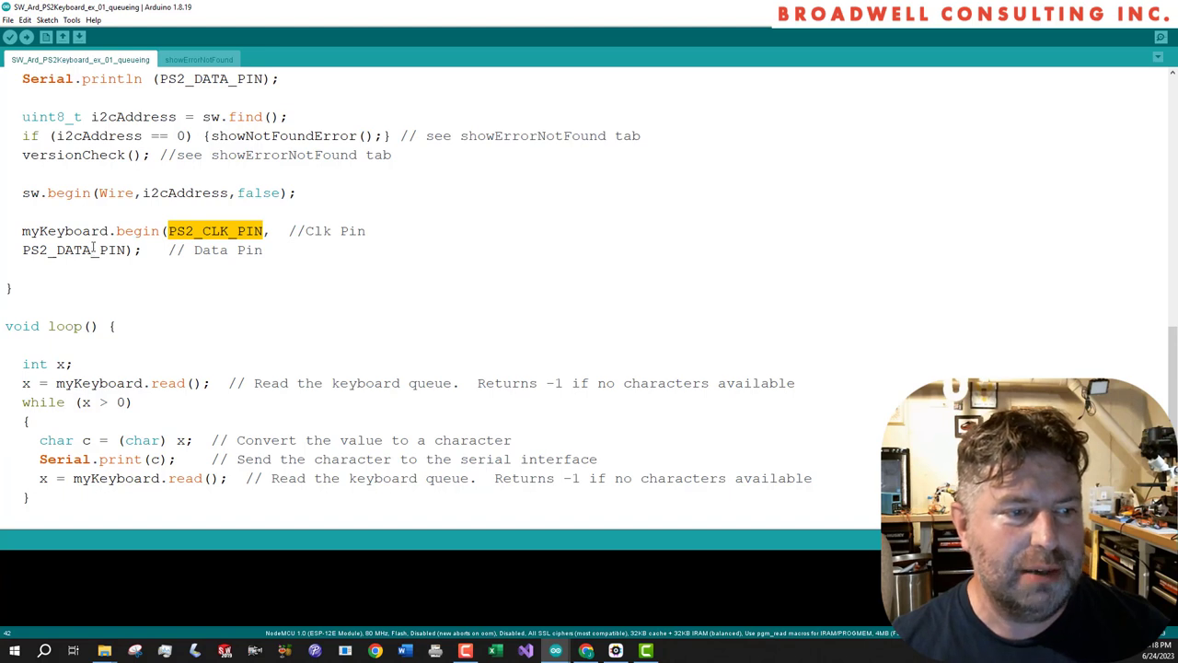
{"action": "double_click", "coordinate": [74, 250]}
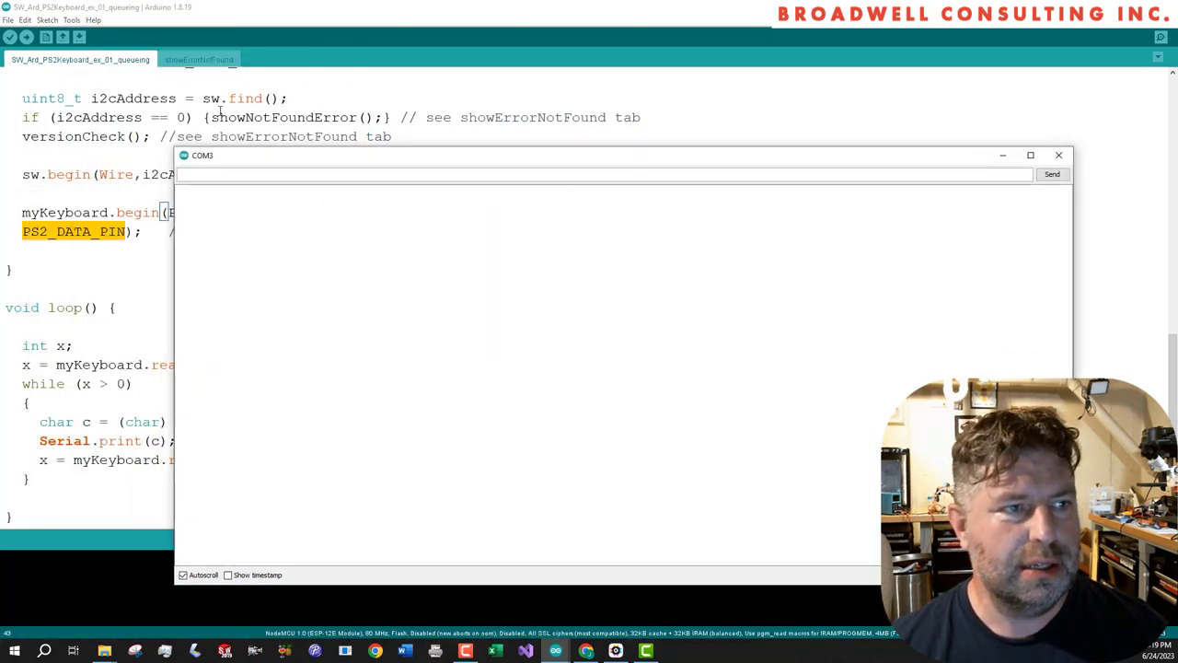
Reposition the Serial Monitor, upload the queueing sketch, and view typed letters abcdefg
{"action": "left_click_drag", "start_coordinate": [644, 155], "coordinate": [645, 31]}
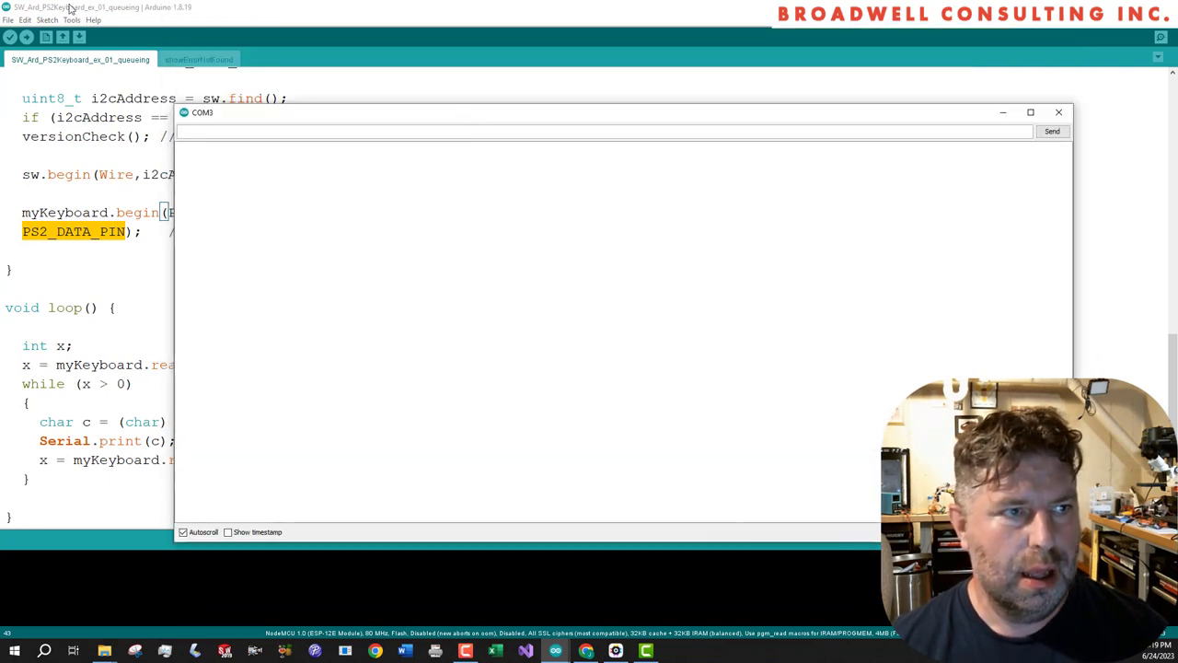
{"action": "left_click", "coordinate": [47, 20]}
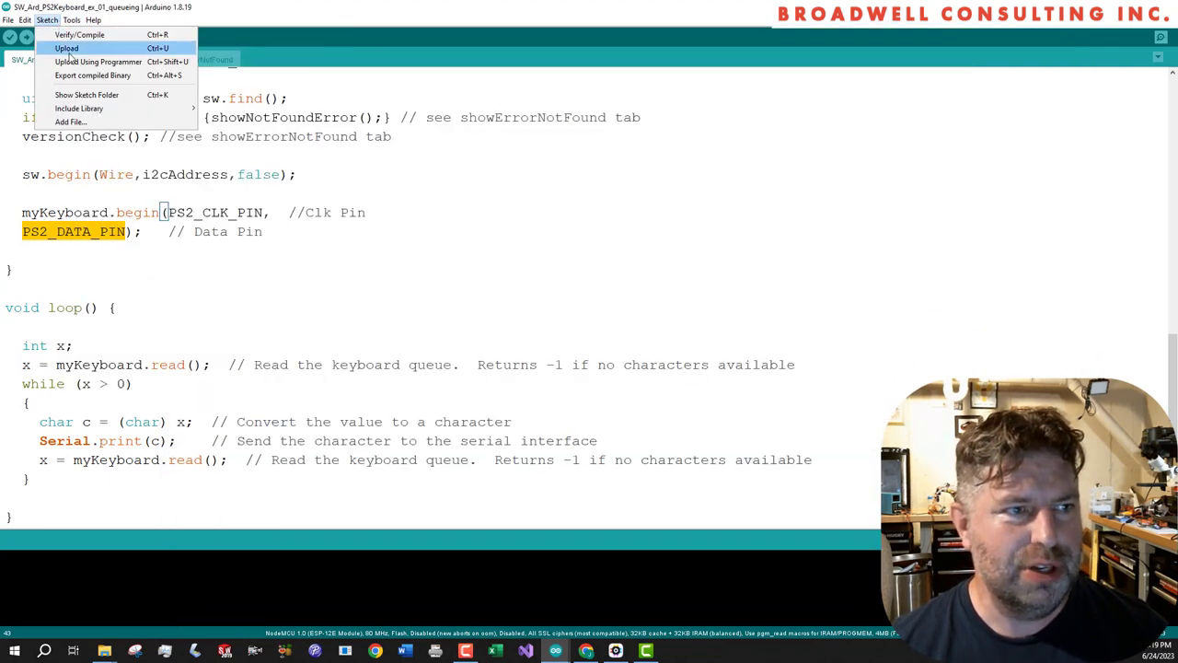
{"action": "left_click", "coordinate": [66, 48]}
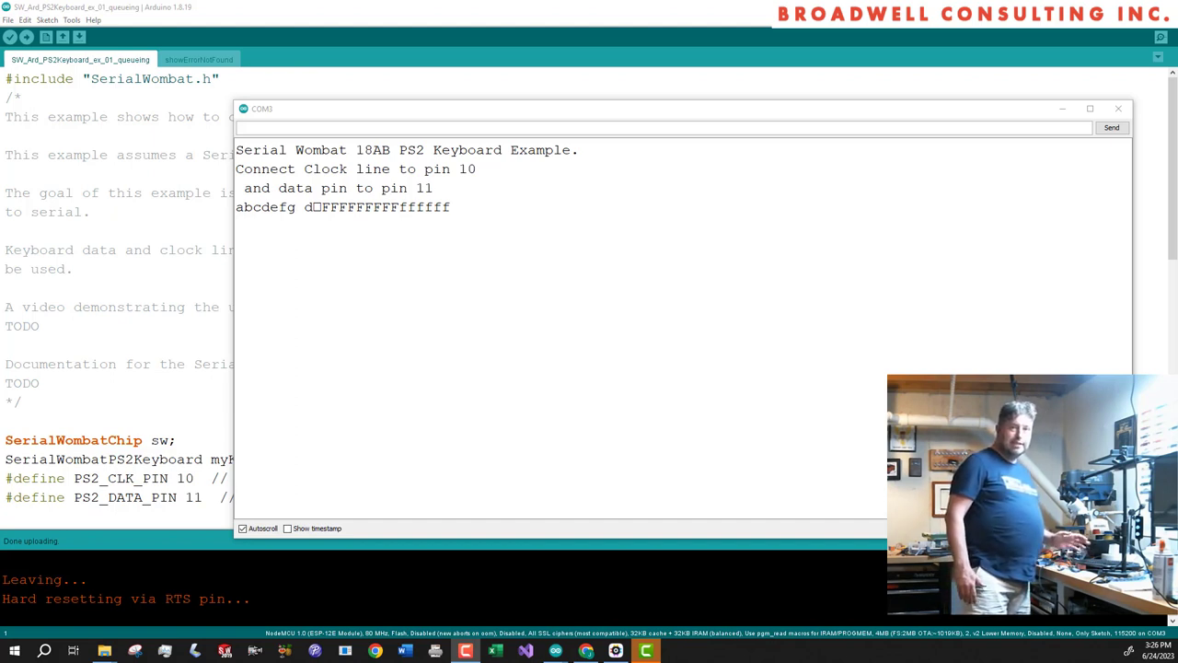
{"action": "left_click", "coordinate": [1119, 109]}
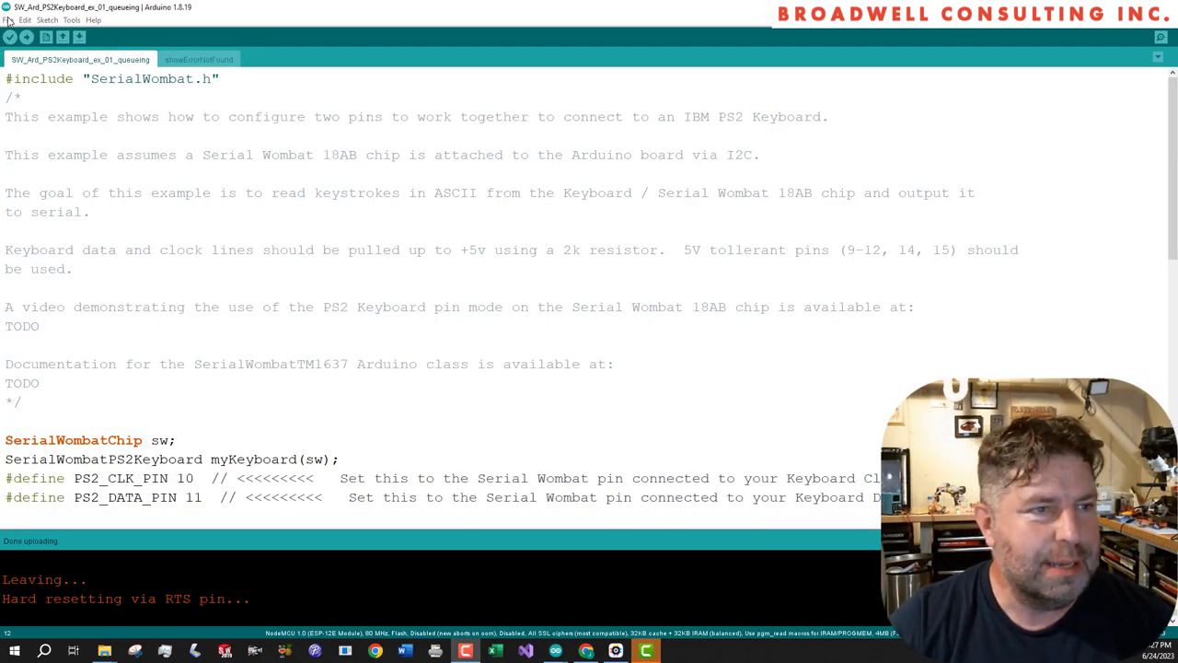
Open File > Examples to browse the SerialWombat SW18AB example sketches
{"action": "left_click", "coordinate": [9, 19]}
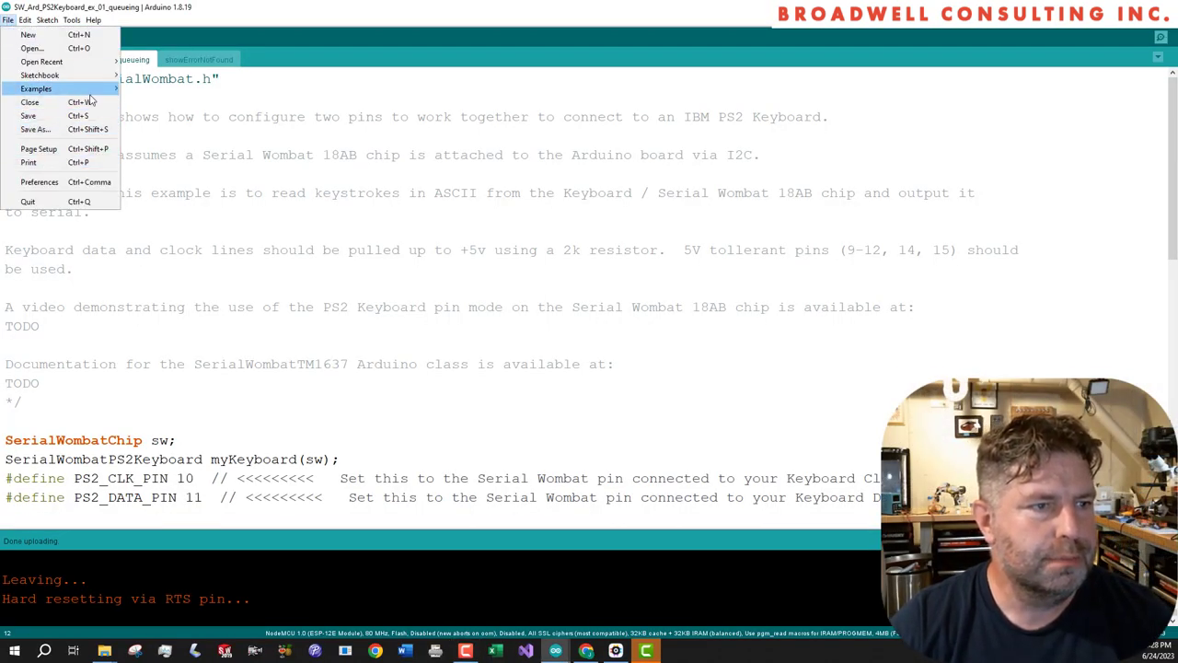
{"action": "left_click", "coordinate": [36, 88]}
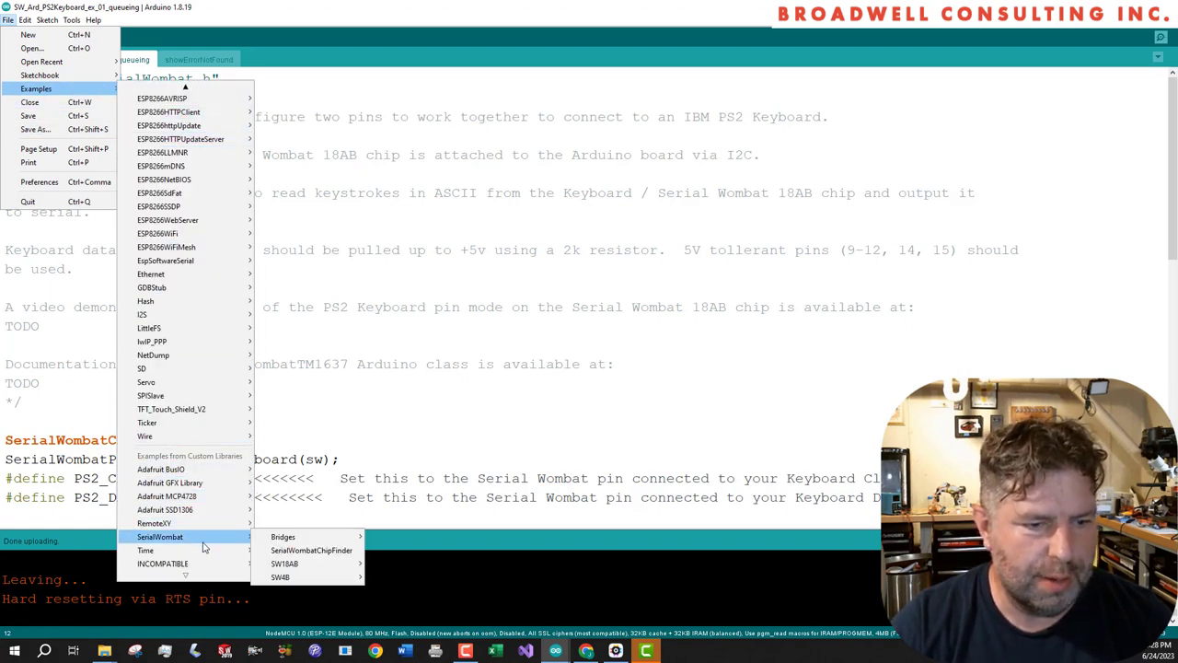
{"action": "mouse_move", "coordinate": [283, 563]}
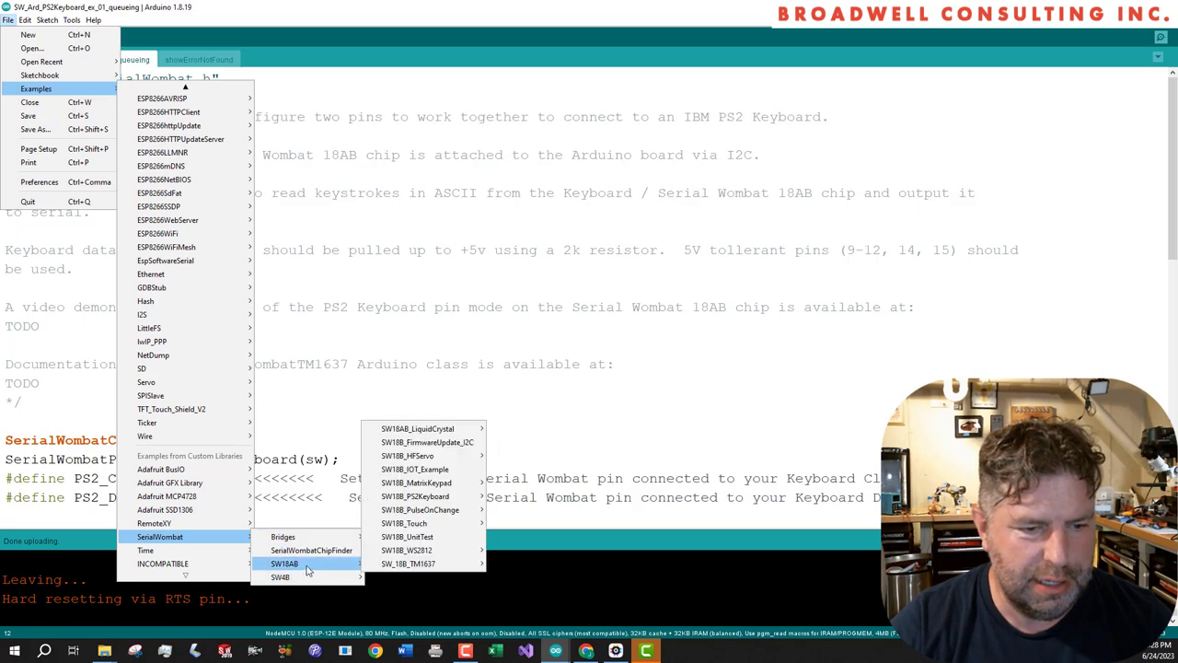
{"action": "mouse_move", "coordinate": [421, 510]}
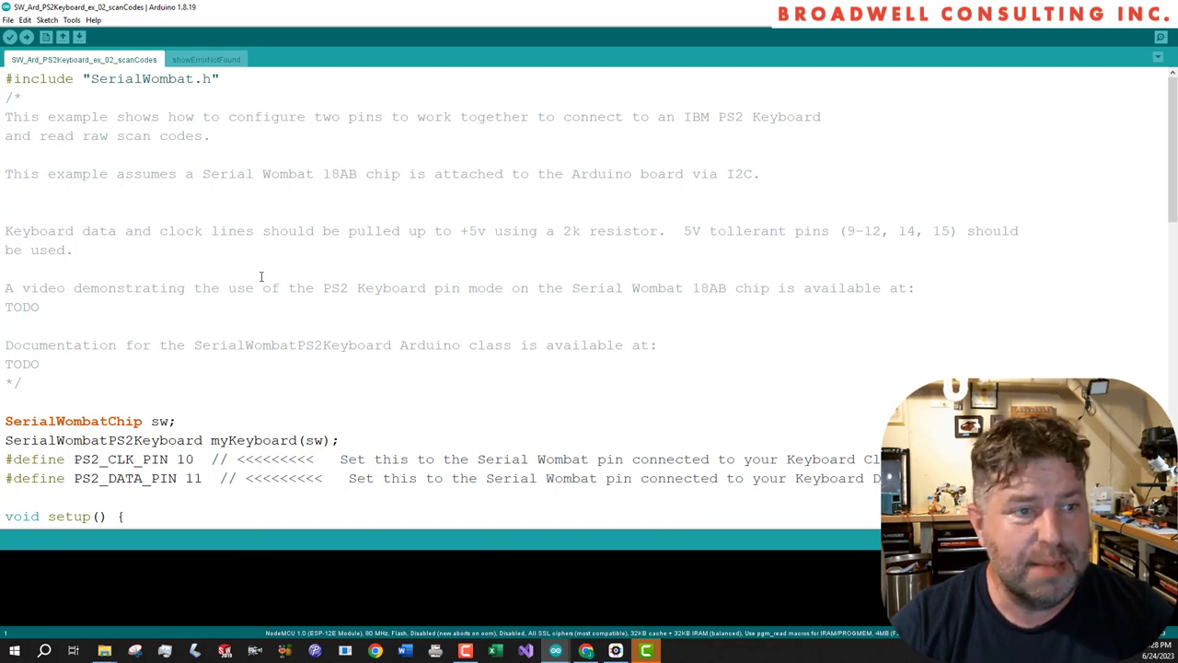
{"action": "scroll", "scroll_direction": "down", "scroll_amount": 3}
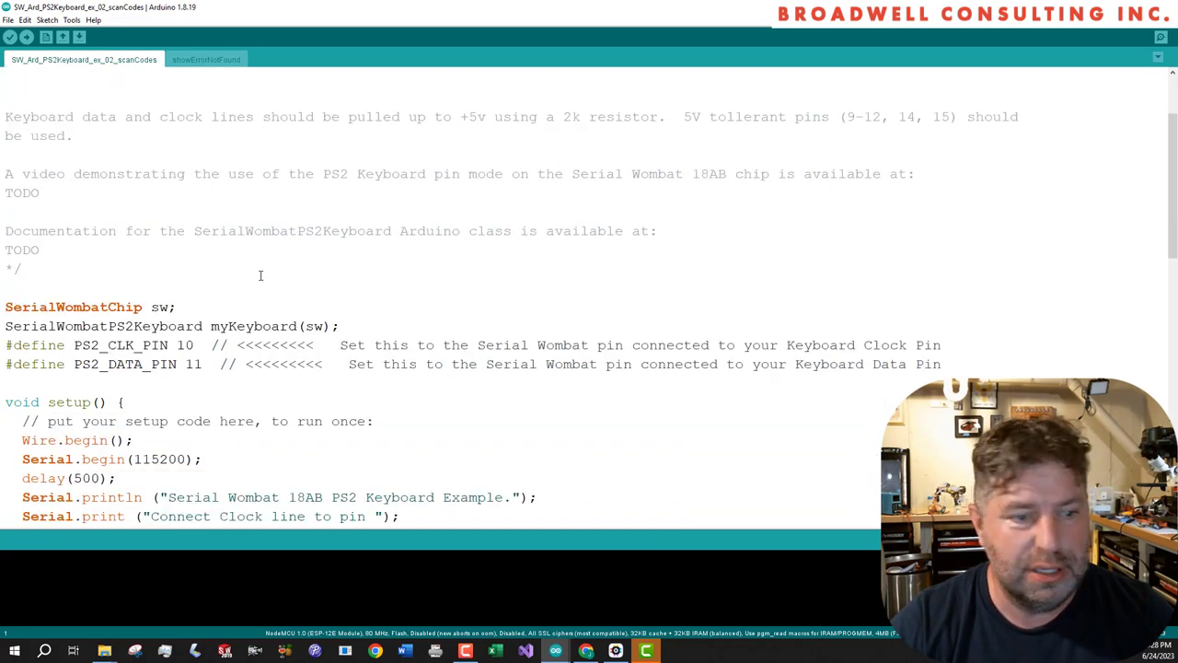
{"action": "scroll", "scroll_direction": "down", "scroll_amount": 3}
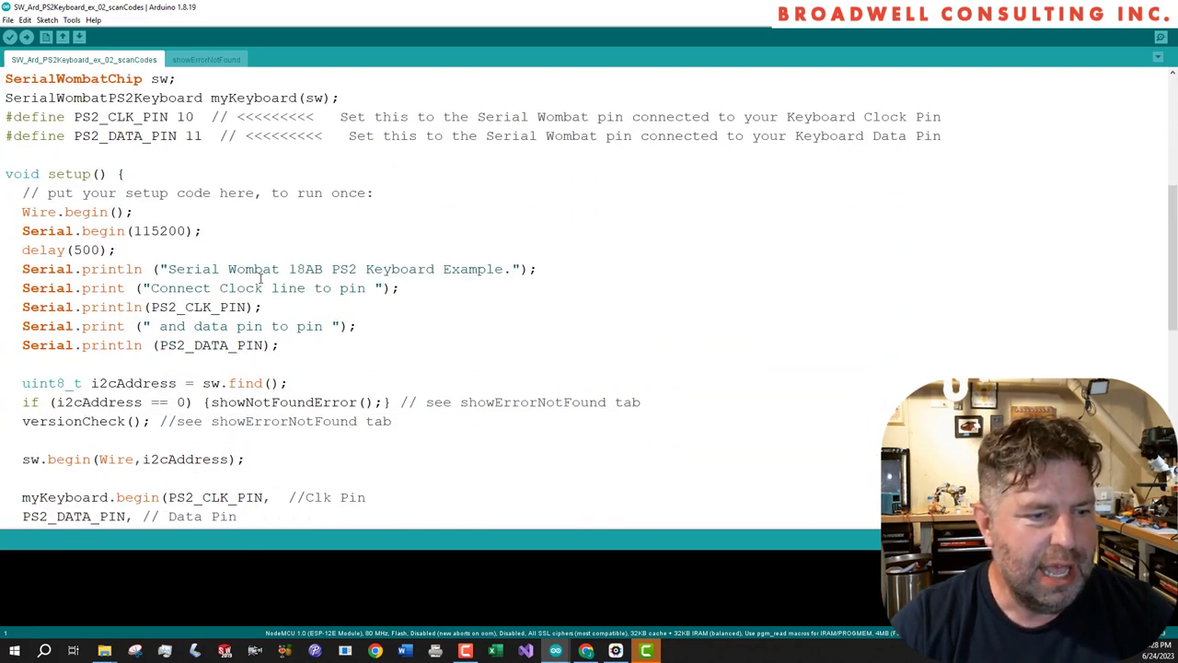
{"action": "scroll", "scroll_direction": "down", "scroll_amount": 3}
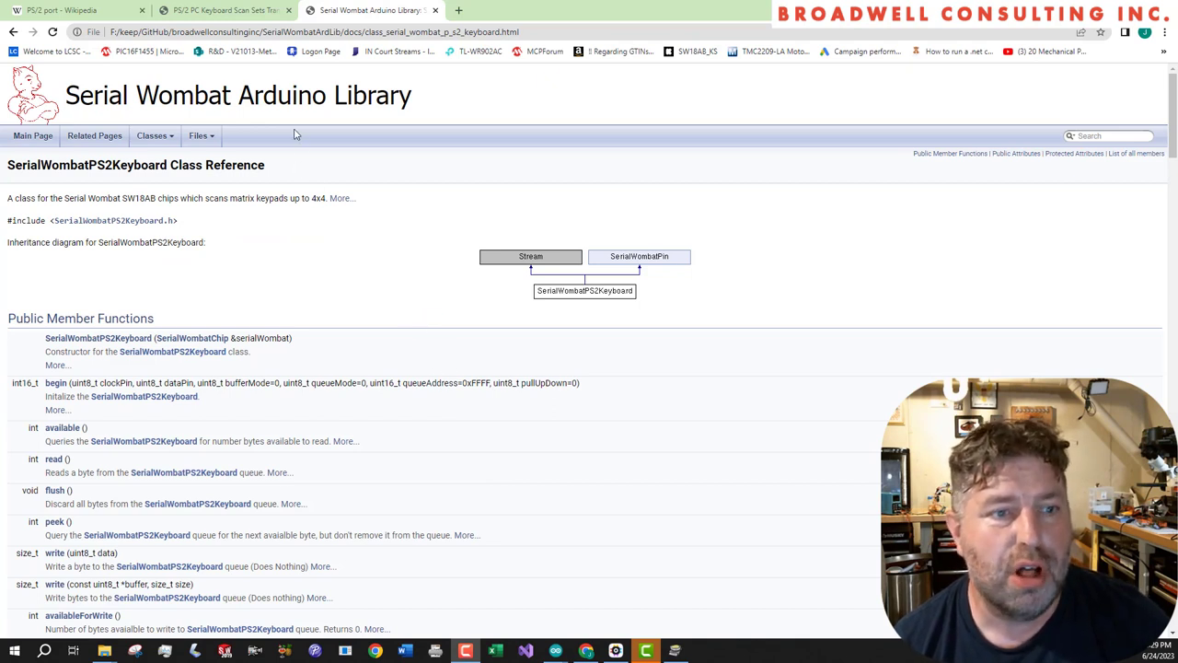
{"action": "mouse_move", "coordinate": [173, 232]}
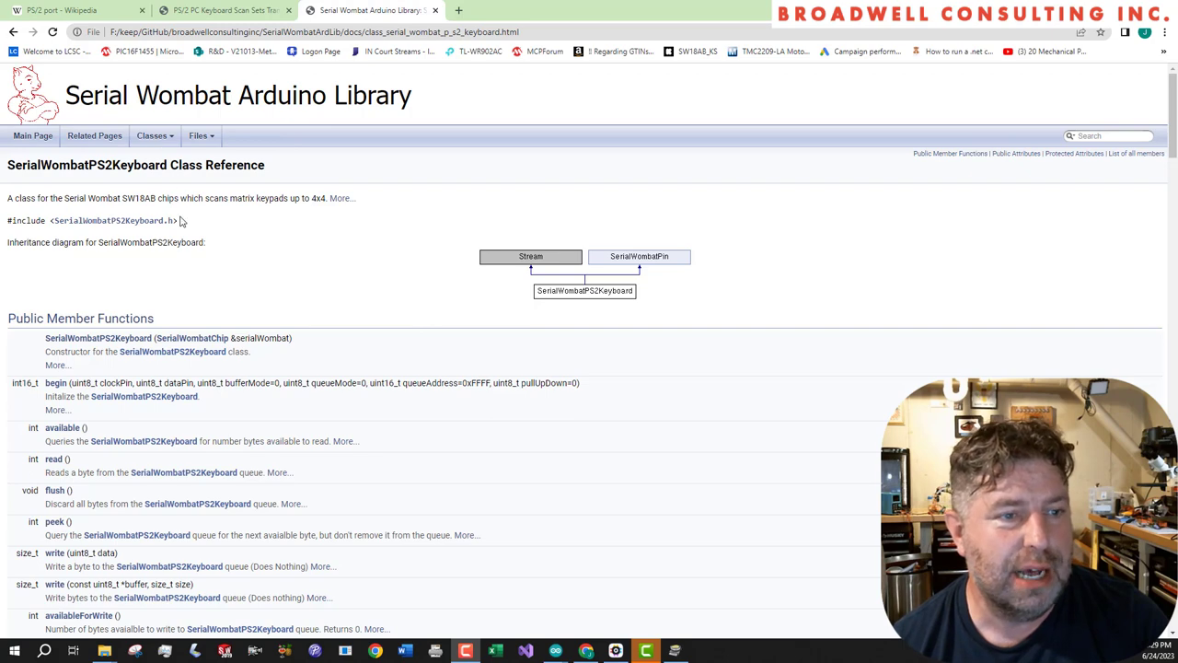
Scroll the SerialWombatPS2Keyboard reference and follow the begin() link to its parameters
{"action": "scroll", "scroll_direction": "down", "scroll_amount": 3}
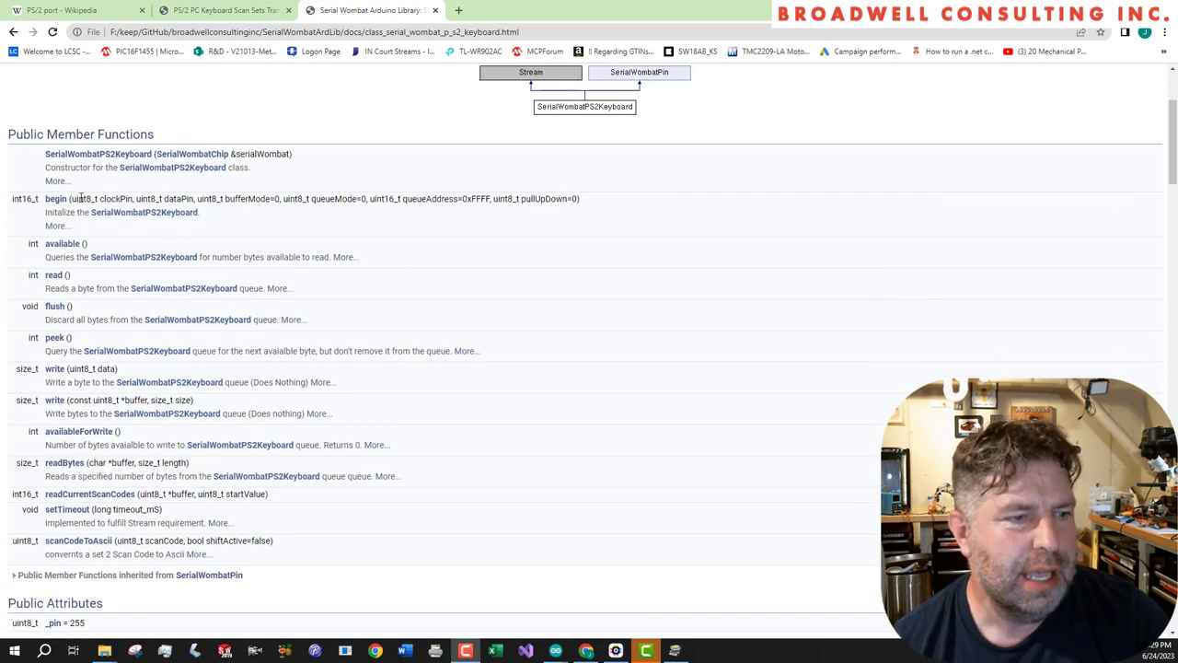
{"action": "left_click", "coordinate": [55, 198]}
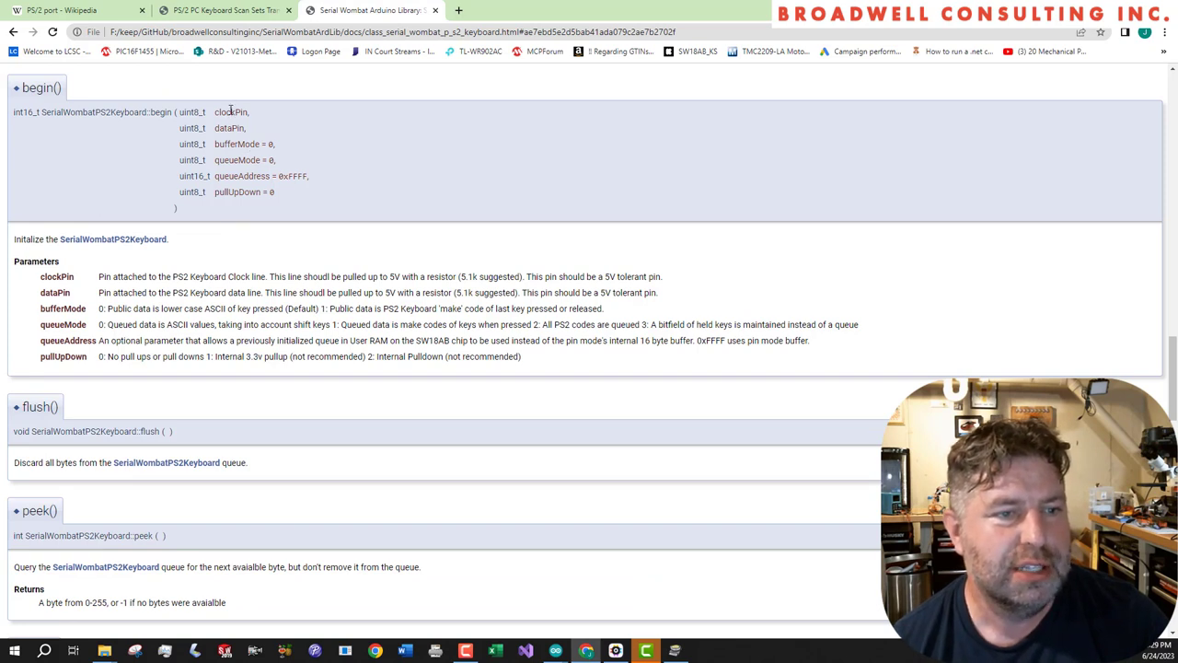
{"action": "mouse_move", "coordinate": [214, 159]}
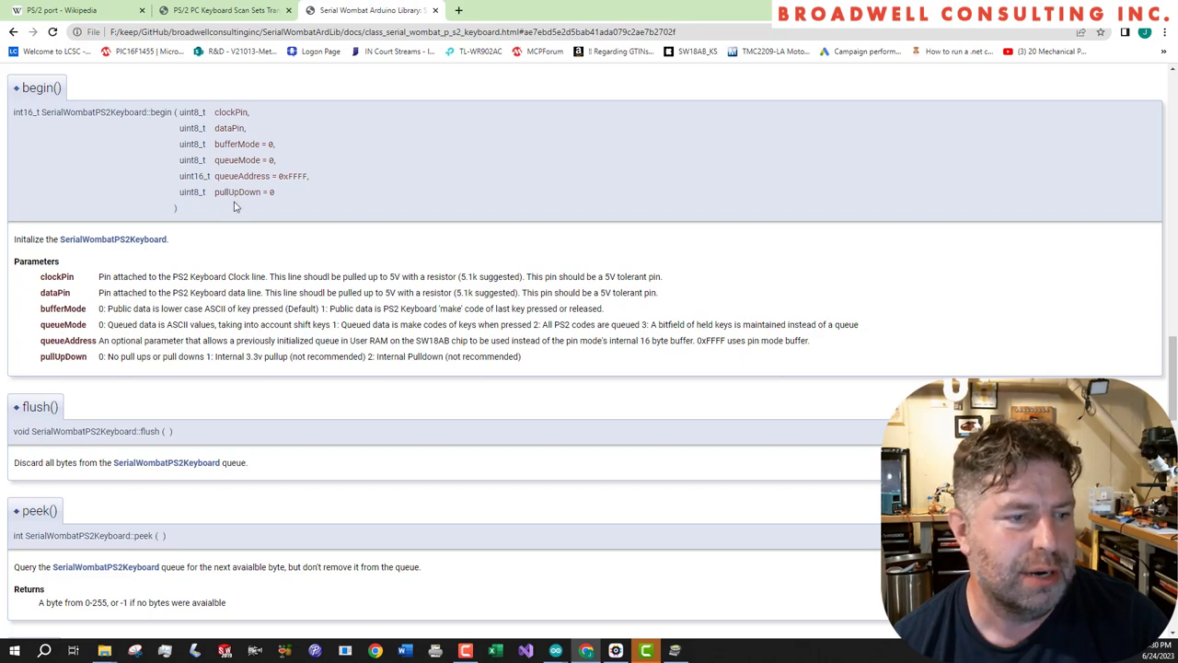
{"action": "mouse_move", "coordinate": [591, 124]}
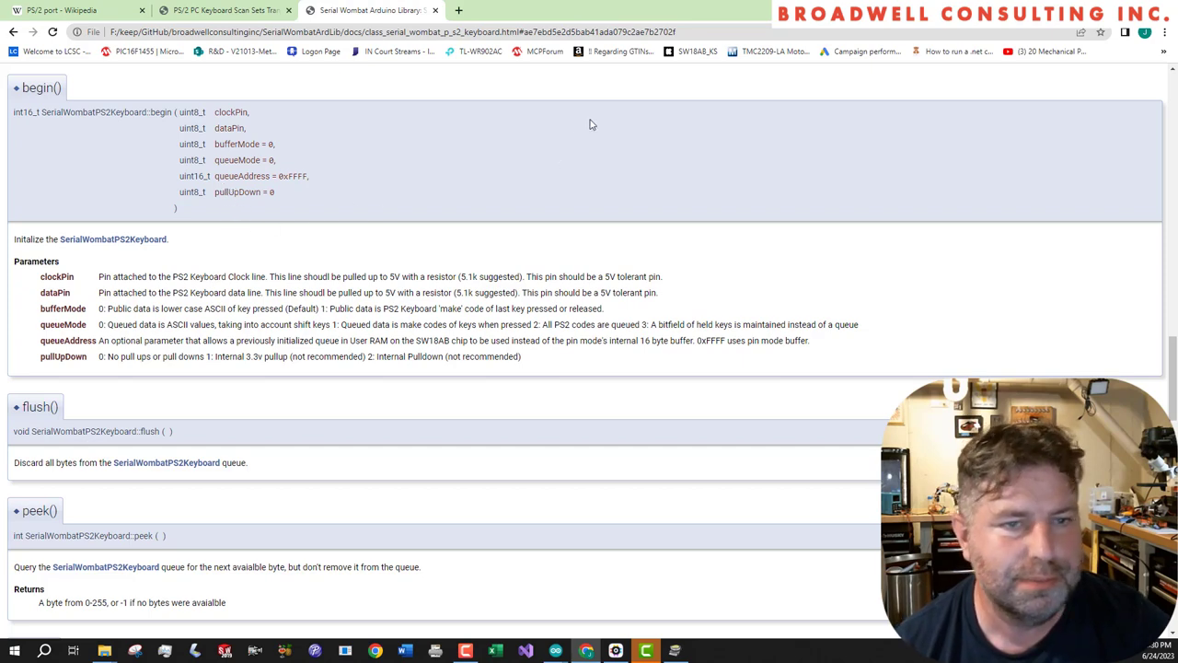
Upload the SW_Ard_PS2Keyboard_ex_02_scanCodes sketch, glance at the serial monitor, then return to the editor
{"action": "left_click", "coordinate": [46, 19]}
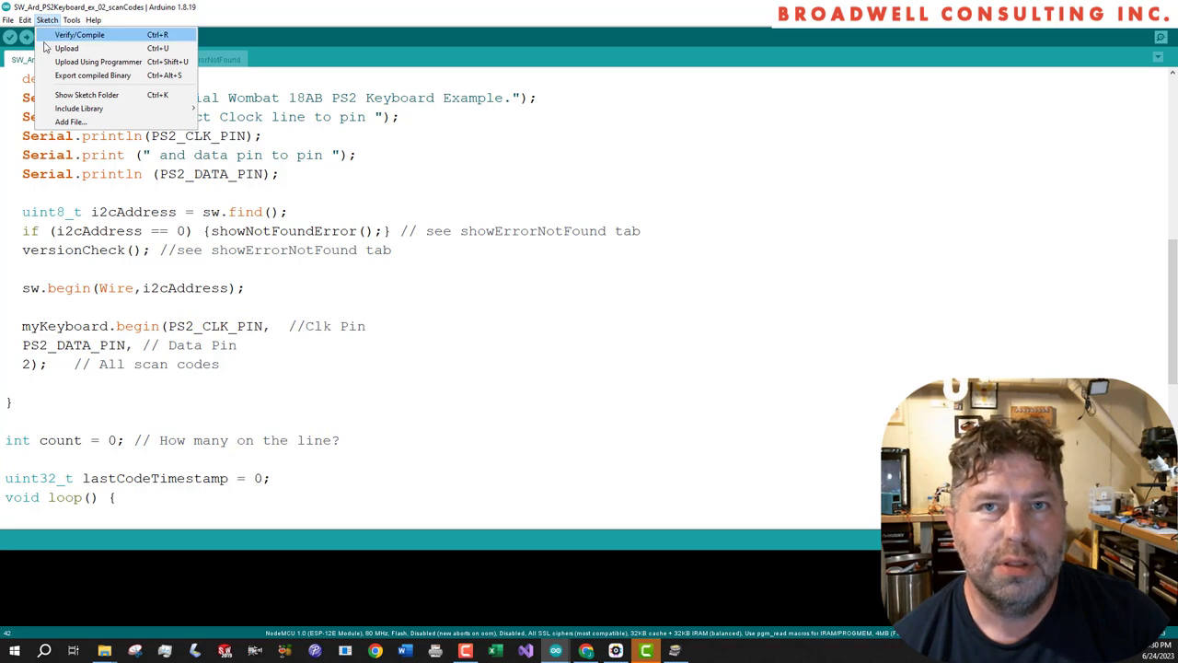
{"action": "left_click", "coordinate": [79, 34]}
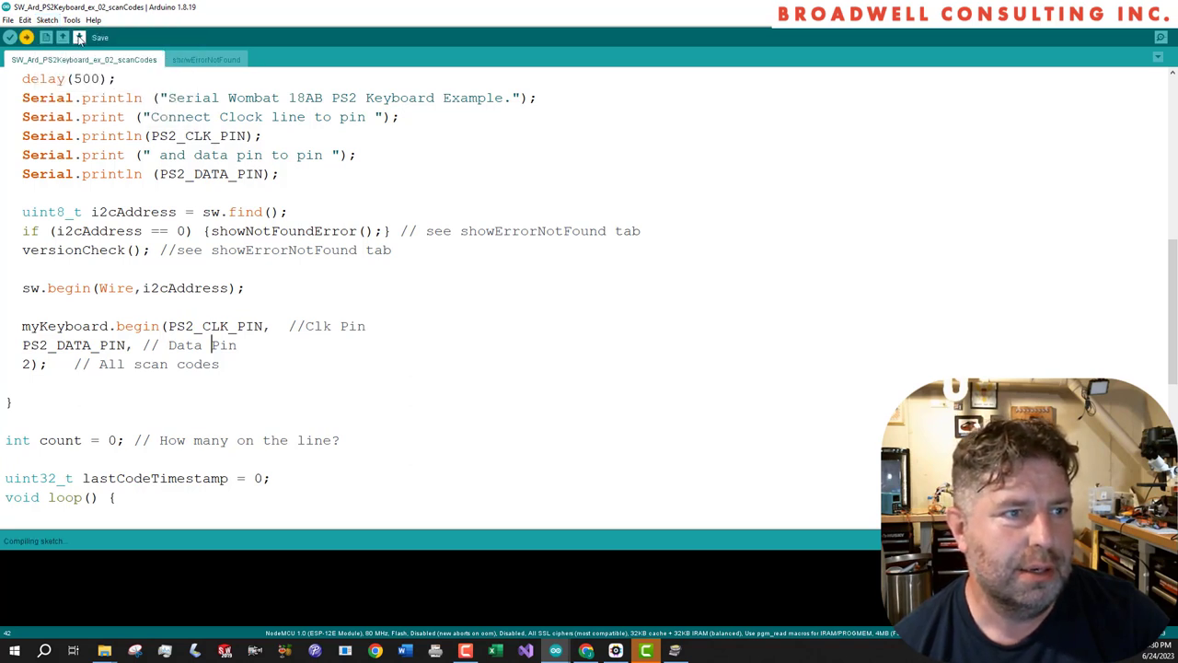
{"action": "mouse_move", "coordinate": [555, 650]}
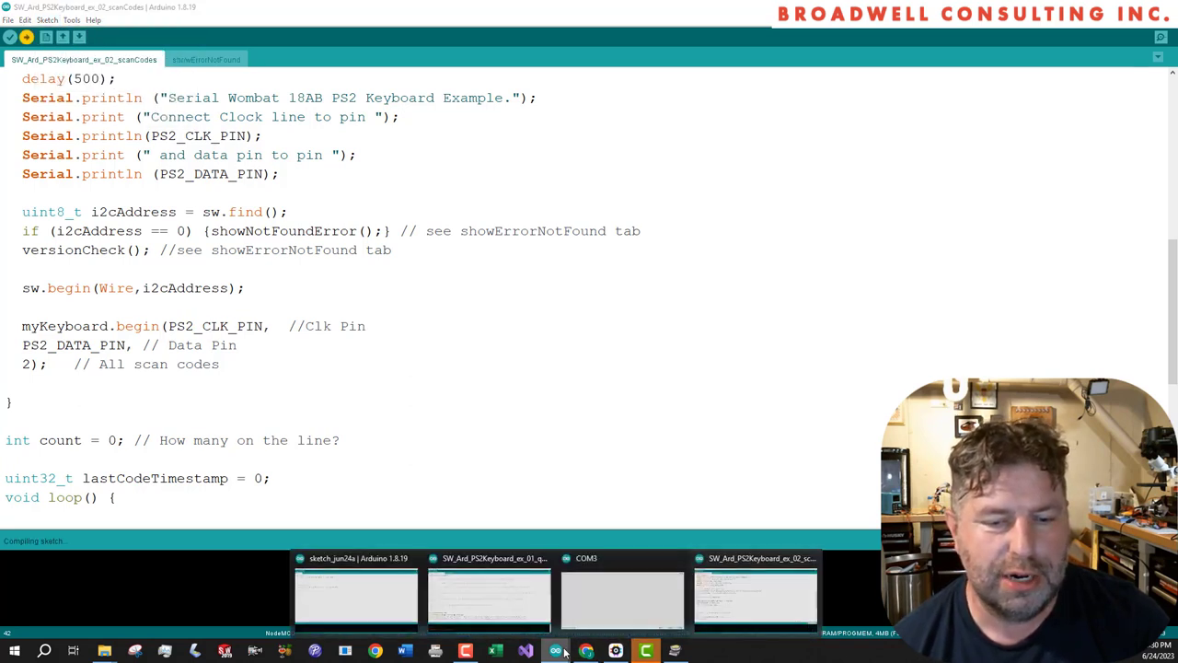
{"action": "left_click", "coordinate": [623, 598]}
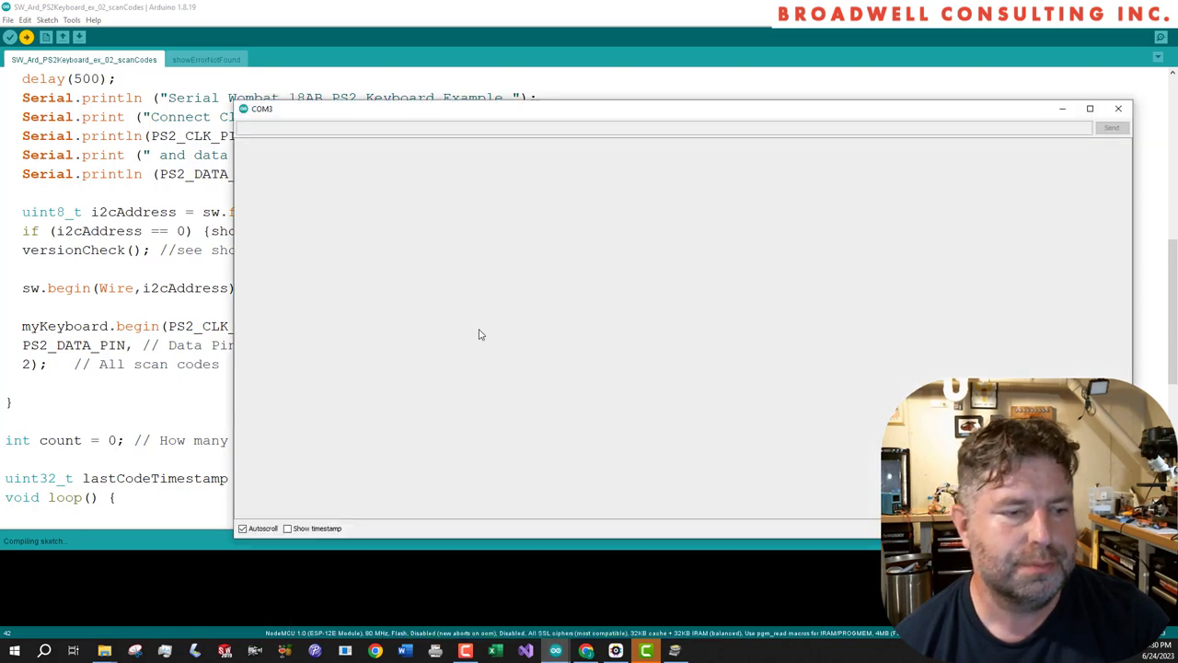
{"action": "left_click", "coordinate": [1119, 108]}
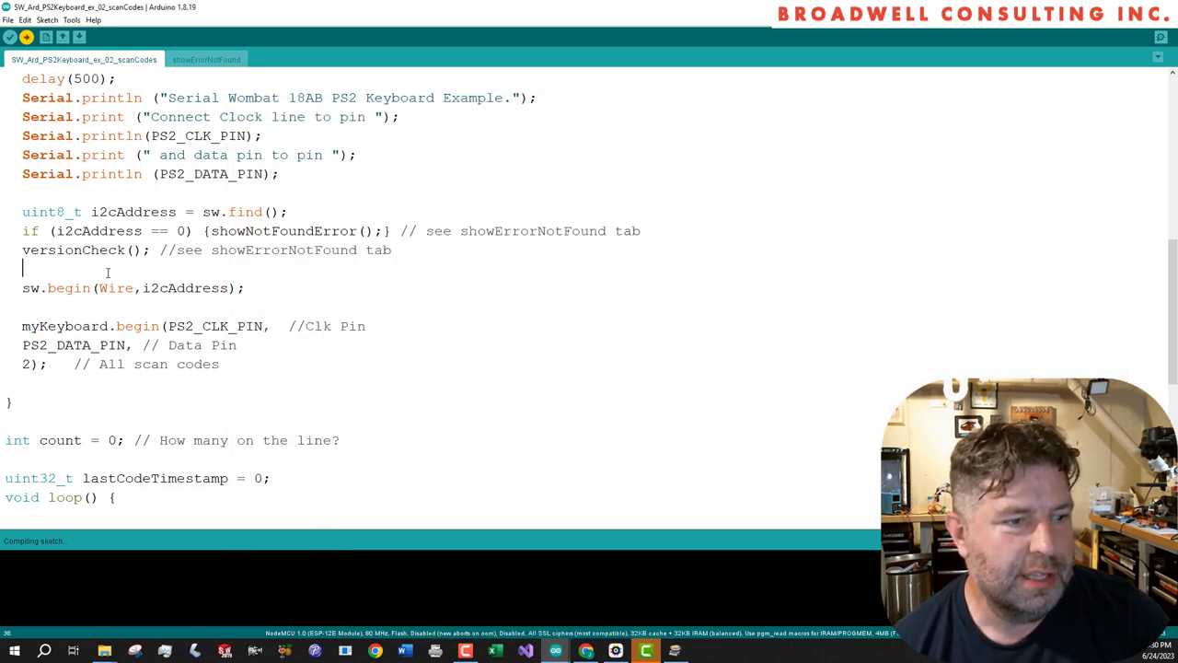
{"action": "scroll", "scroll_direction": "down", "scroll_amount": 3}
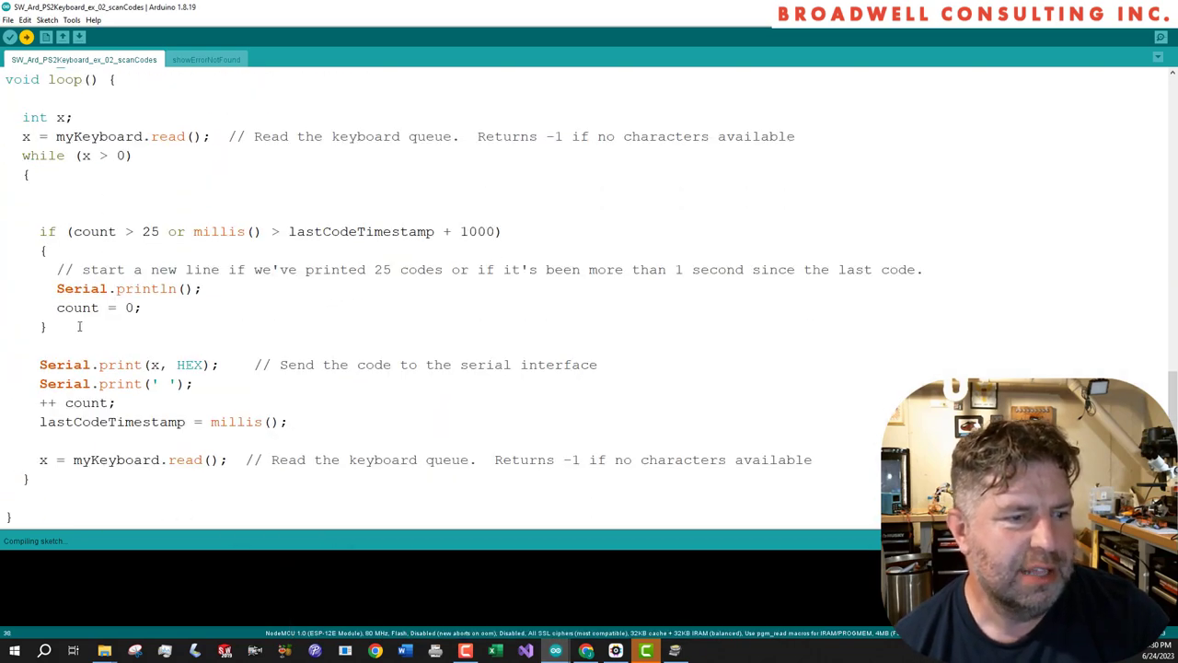
{"action": "scroll", "scroll_direction": "up", "scroll_amount": 3}
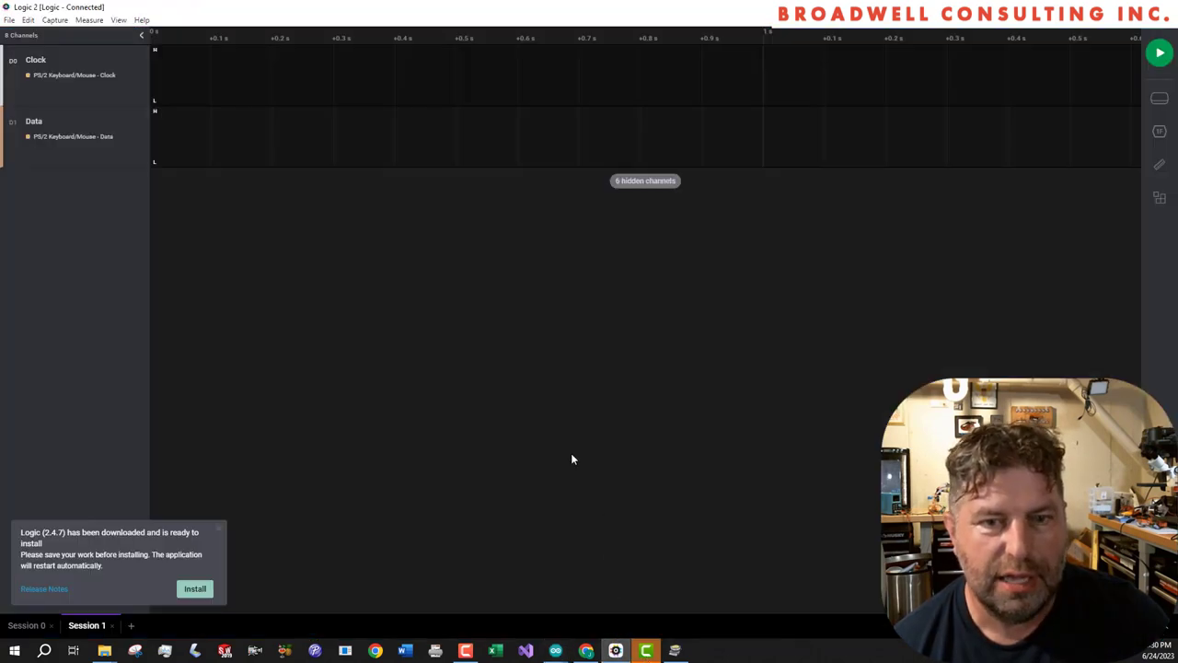
Start a Logic 2 capture of the PS/2 Clock and Data lines, then check the COM3 monitor
{"action": "left_click", "coordinate": [1159, 53]}
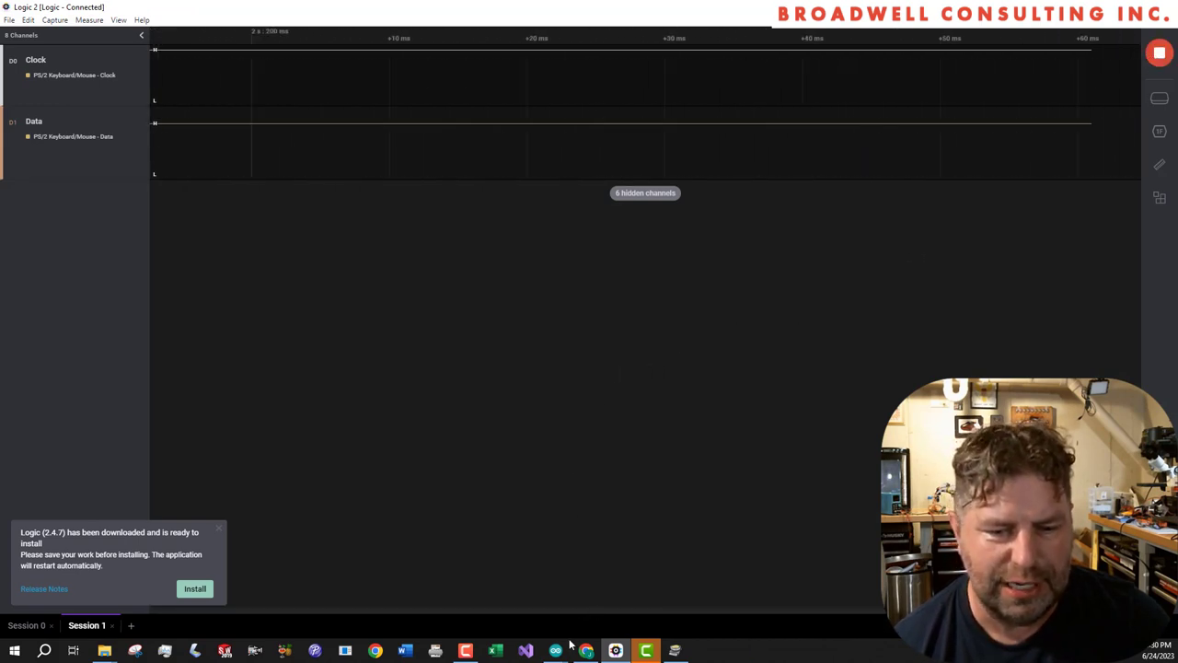
{"action": "mouse_move", "coordinate": [586, 651]}
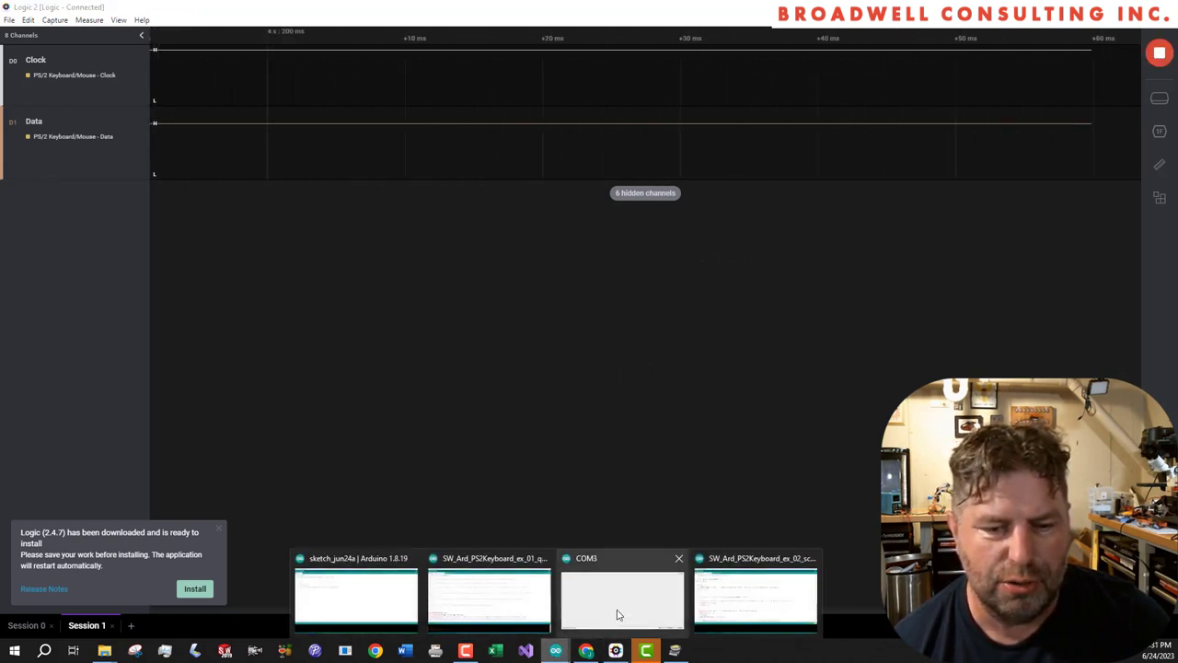
{"action": "left_click", "coordinate": [623, 598]}
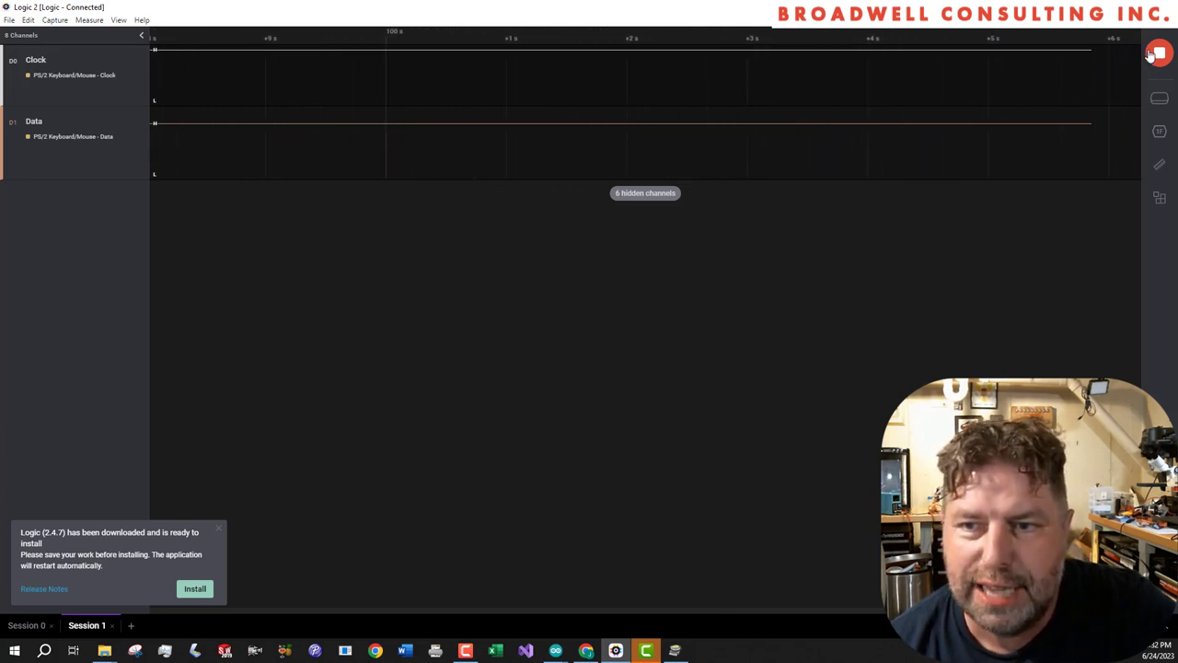
Stop the capture to read the decoded Keyboard BREAK ENTER (0xF0, 0x5A) packet
{"action": "left_click", "coordinate": [1159, 52]}
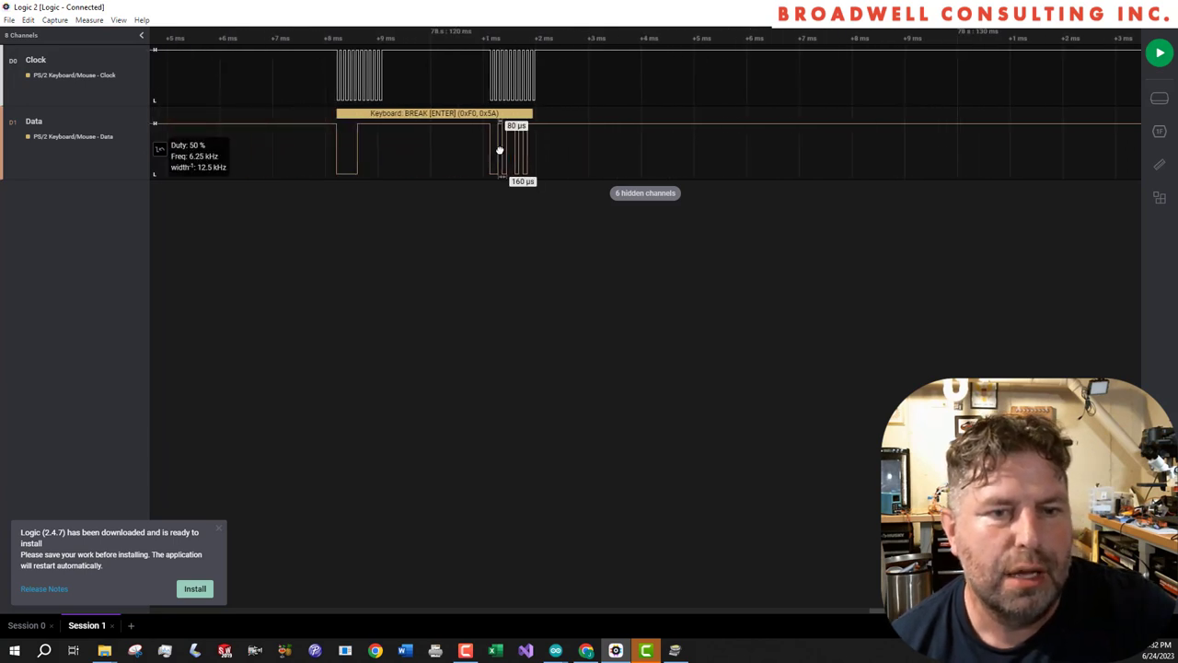
{"action": "mouse_move", "coordinate": [580, 629]}
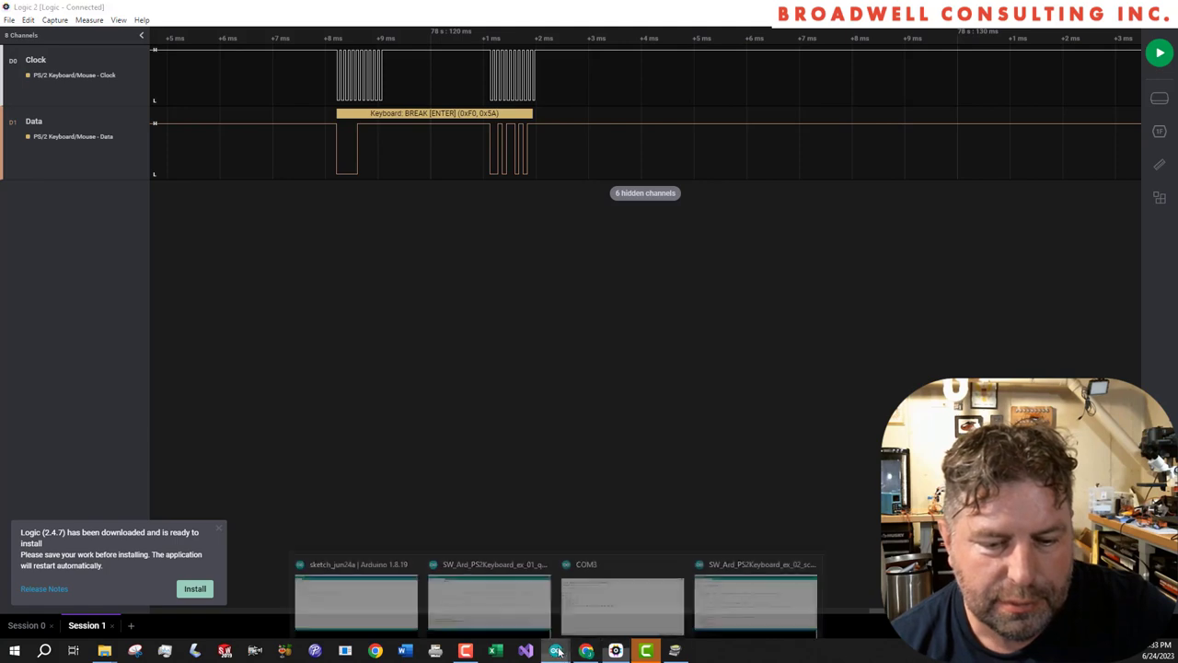
Bring up the COM3 serial monitor listing scan codes ending 5A F0 5A
{"action": "left_click", "coordinate": [621, 598]}
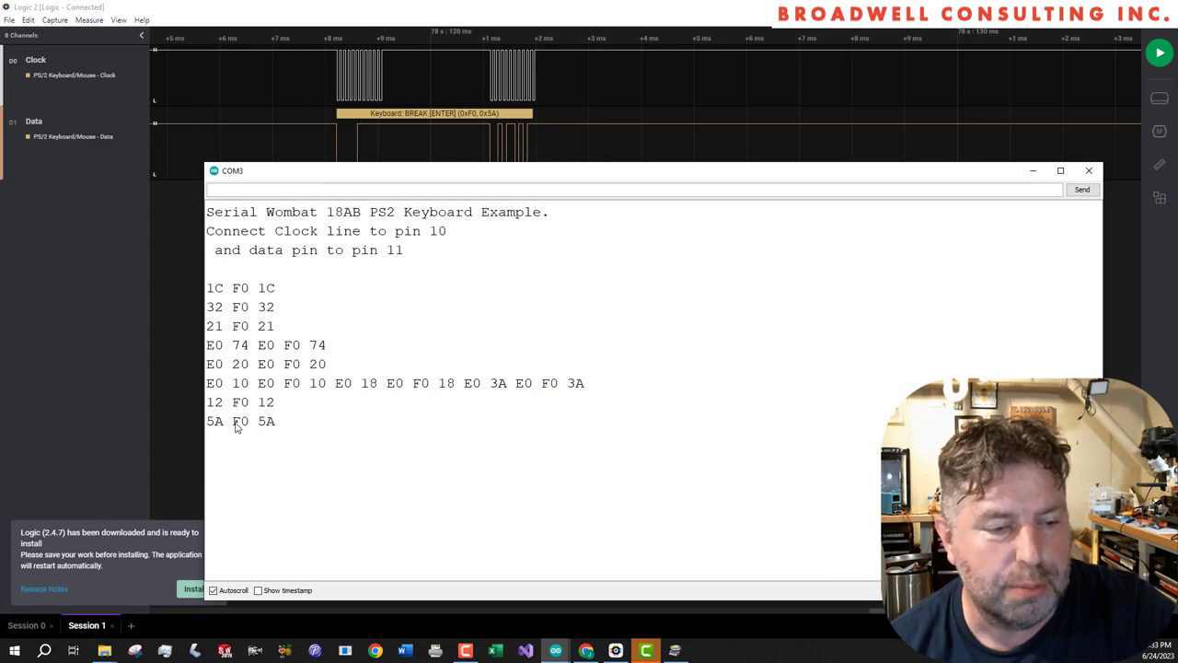
{"action": "mouse_move", "coordinate": [630, 221]}
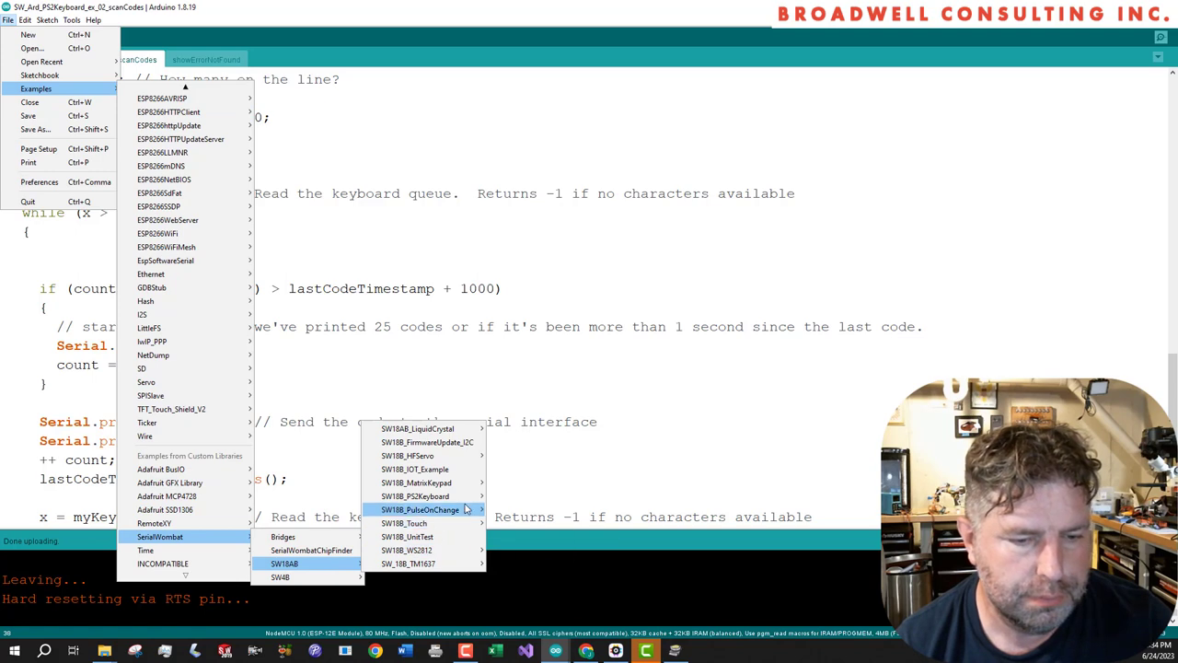
{"action": "mouse_move", "coordinate": [416, 496]}
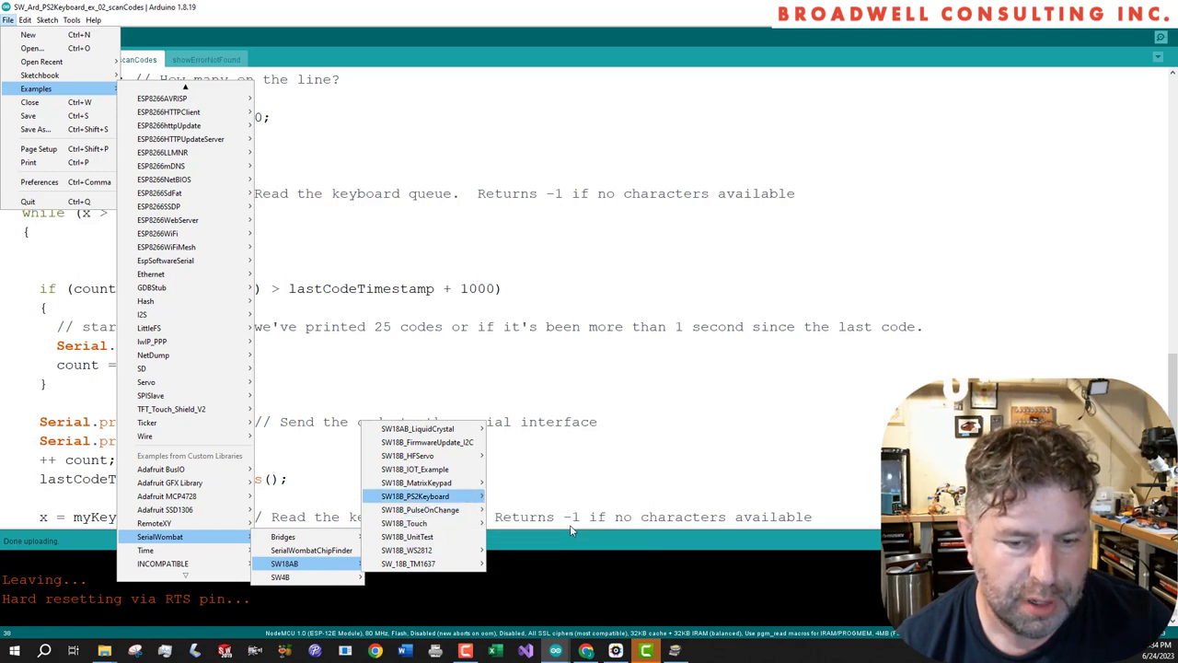
Open the SW18AB_PS2Keyboard beepOnPress example and scroll to its BUZZER_PIN 19 definition
{"action": "left_click", "coordinate": [416, 496]}
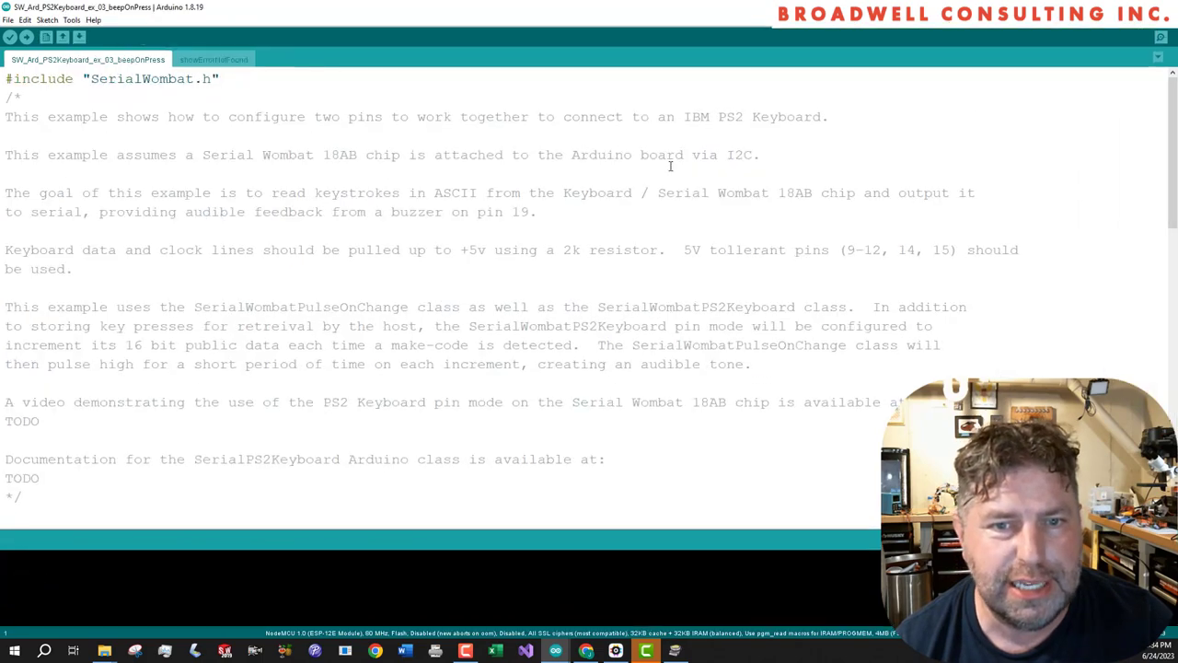
{"action": "scroll", "scroll_direction": "down", "scroll_amount": 3}
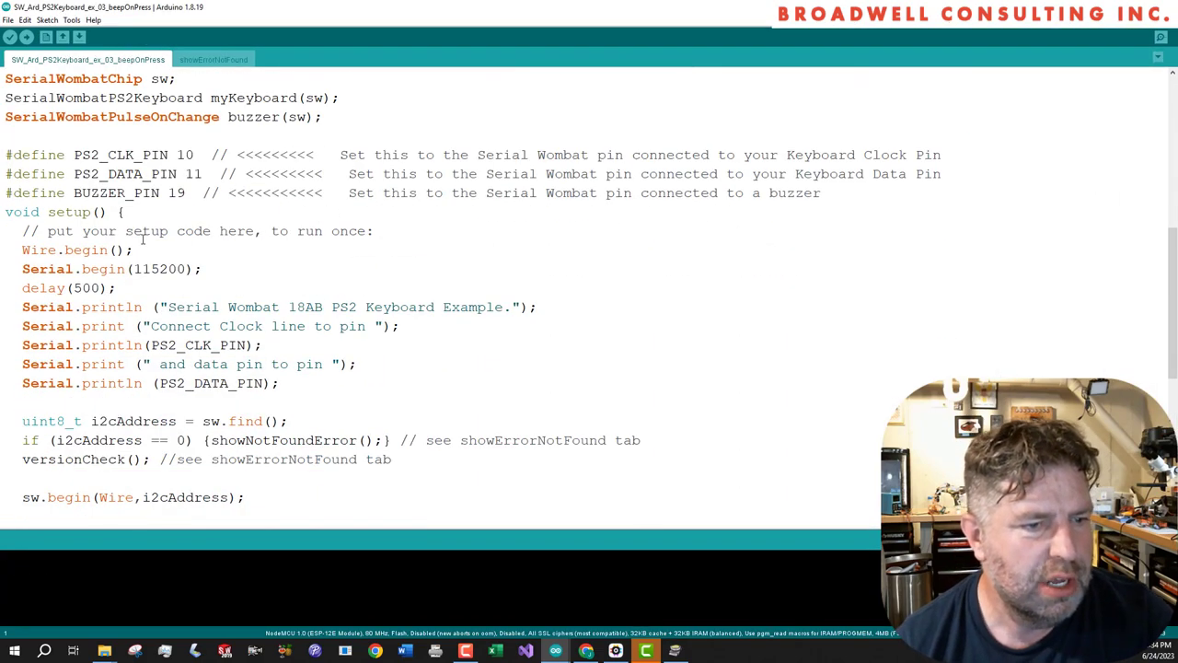
{"action": "scroll", "scroll_direction": "down", "scroll_amount": 3}
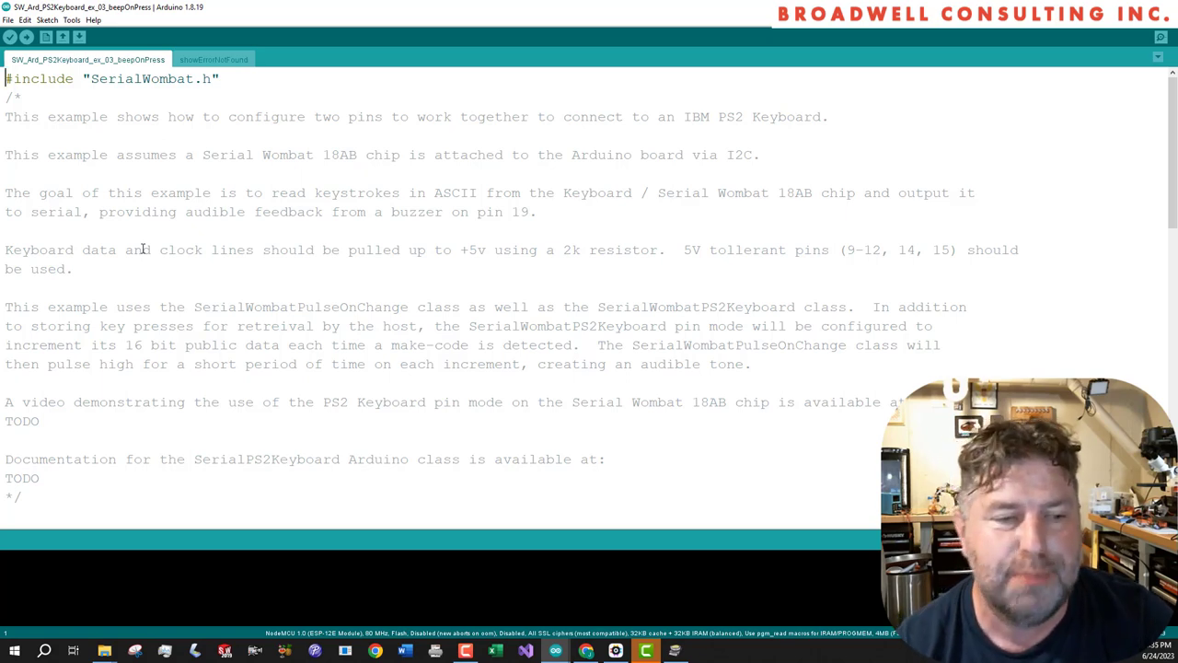
{"action": "scroll", "scroll_direction": "down", "scroll_amount": 3}
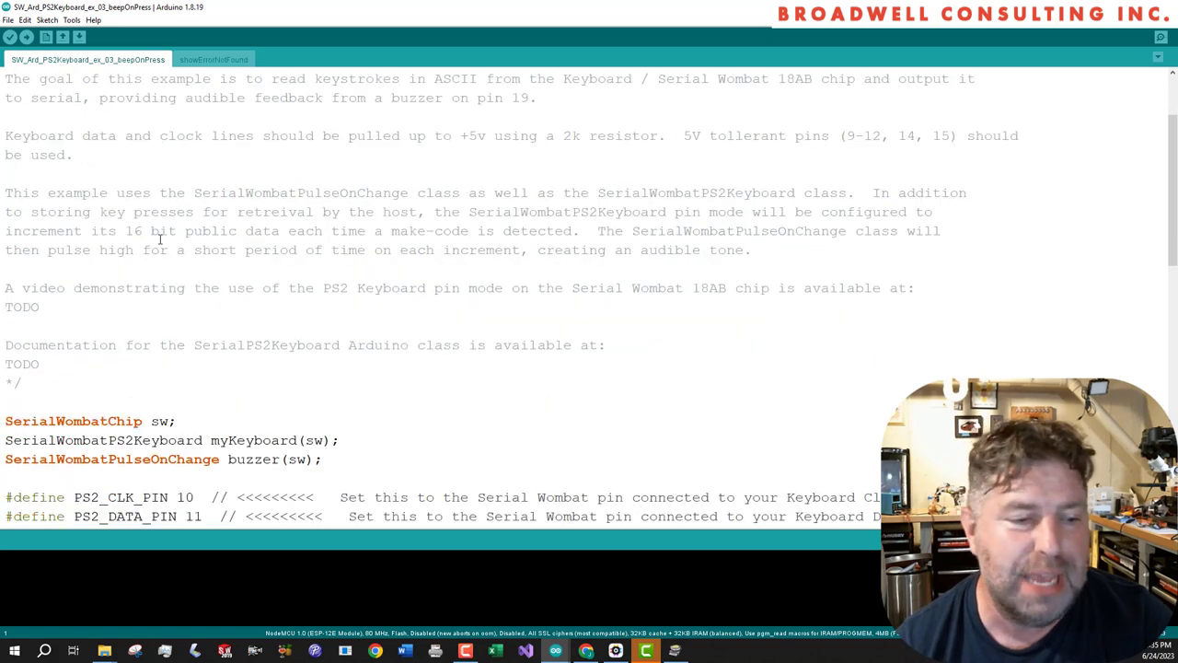
{"action": "scroll", "scroll_direction": "down", "scroll_amount": 3}
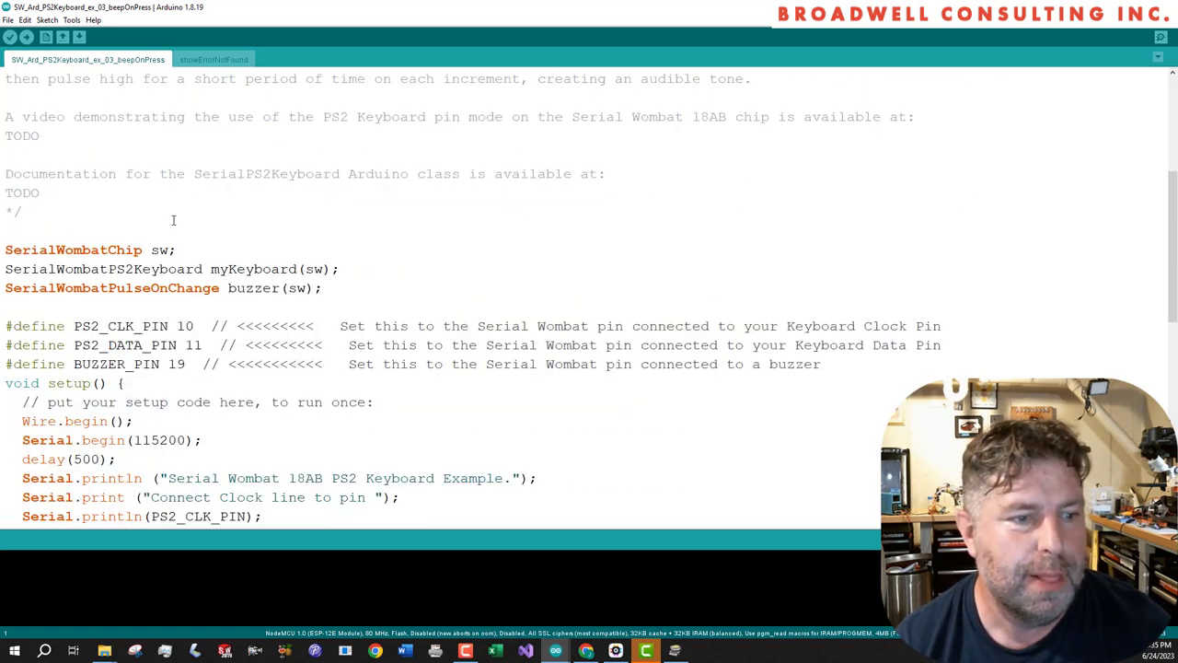
{"action": "double_click", "coordinate": [112, 288]}
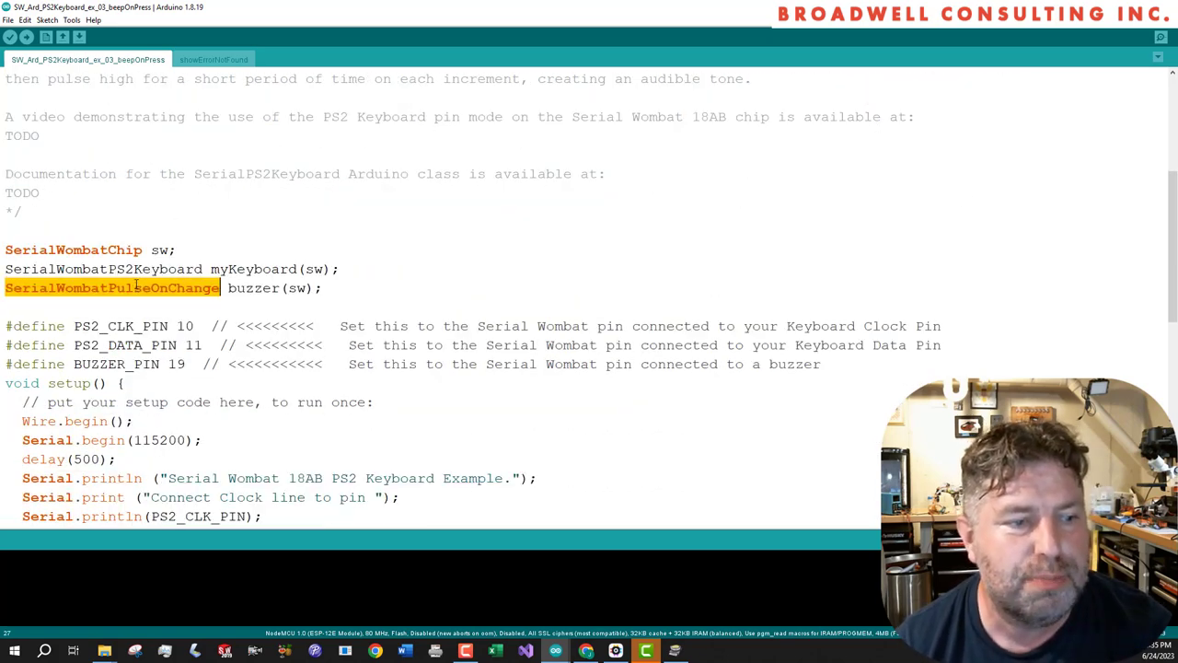
{"action": "scroll", "scroll_direction": "up", "scroll_amount": 3}
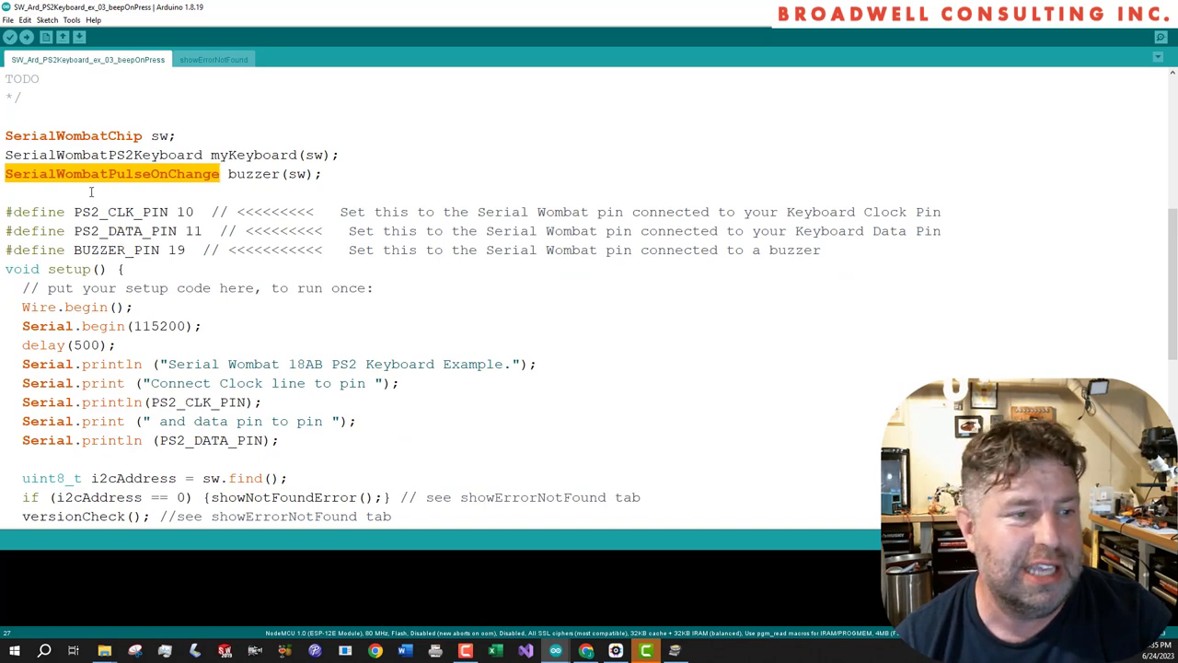
{"action": "scroll", "scroll_direction": "up", "scroll_amount": 3}
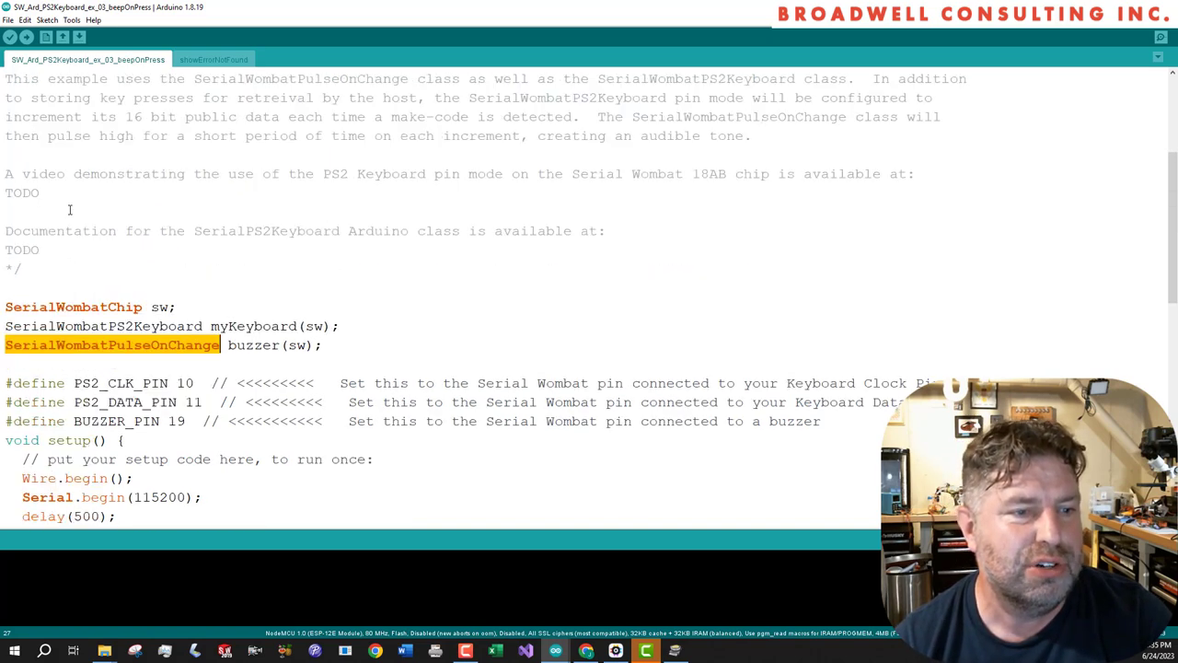
{"action": "scroll", "scroll_direction": "down", "scroll_amount": 3}
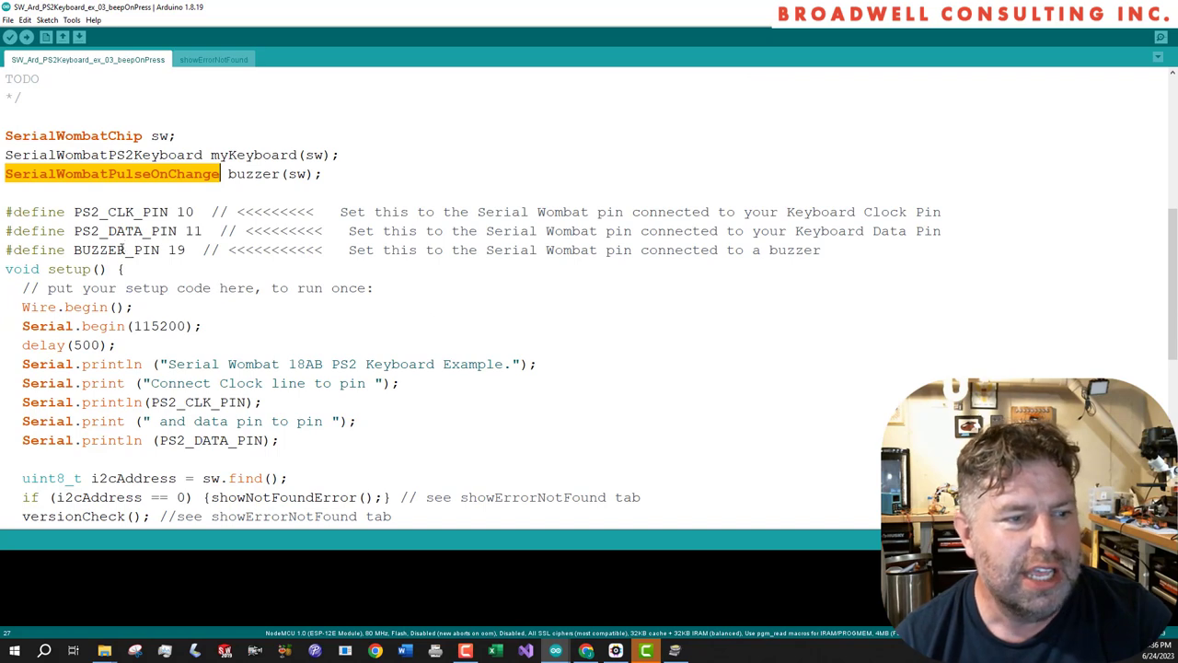
{"action": "scroll", "scroll_direction": "down", "scroll_amount": 3}
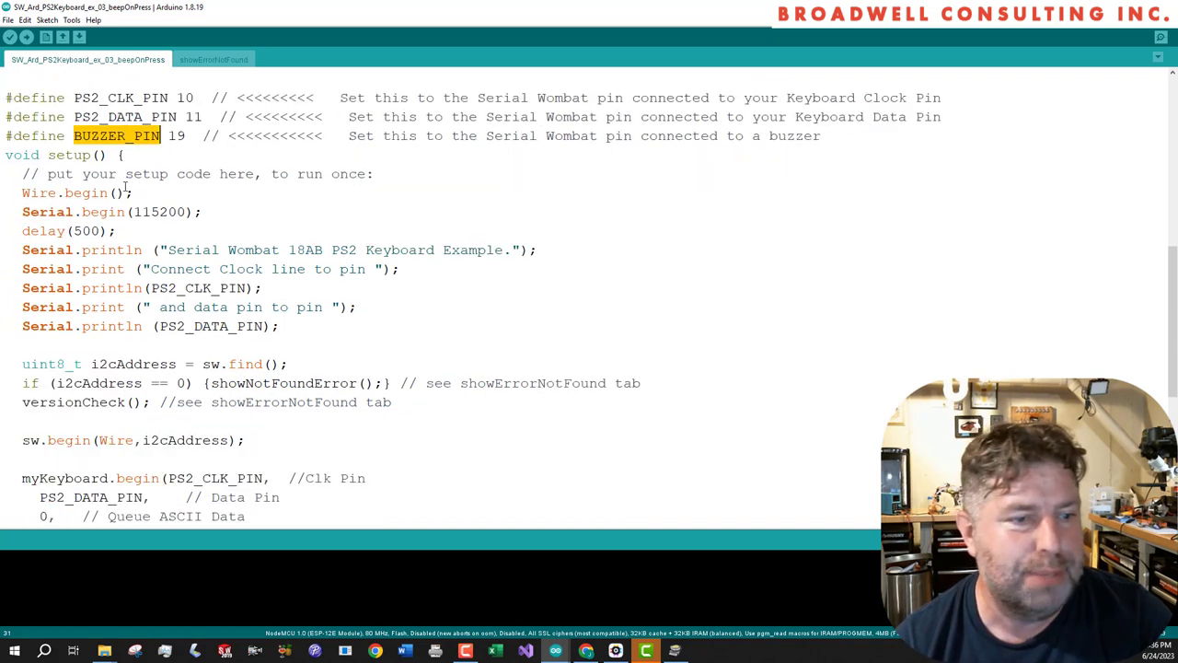
{"action": "scroll", "scroll_direction": "down", "scroll_amount": 3}
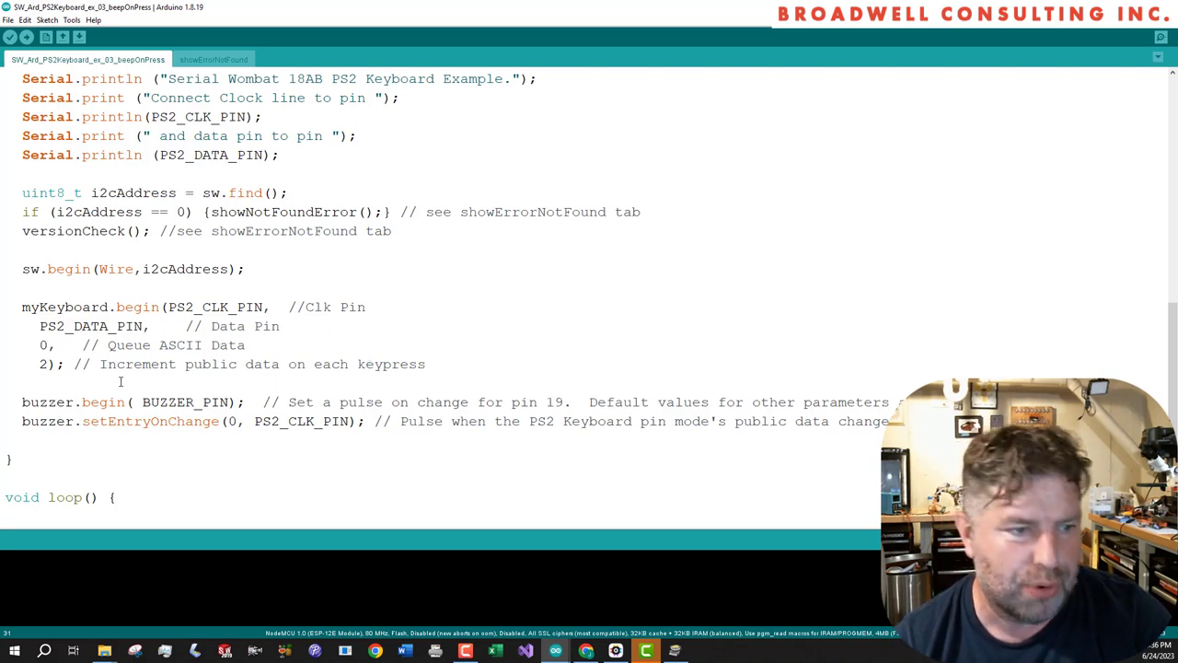
{"action": "left_click", "coordinate": [39, 364]}
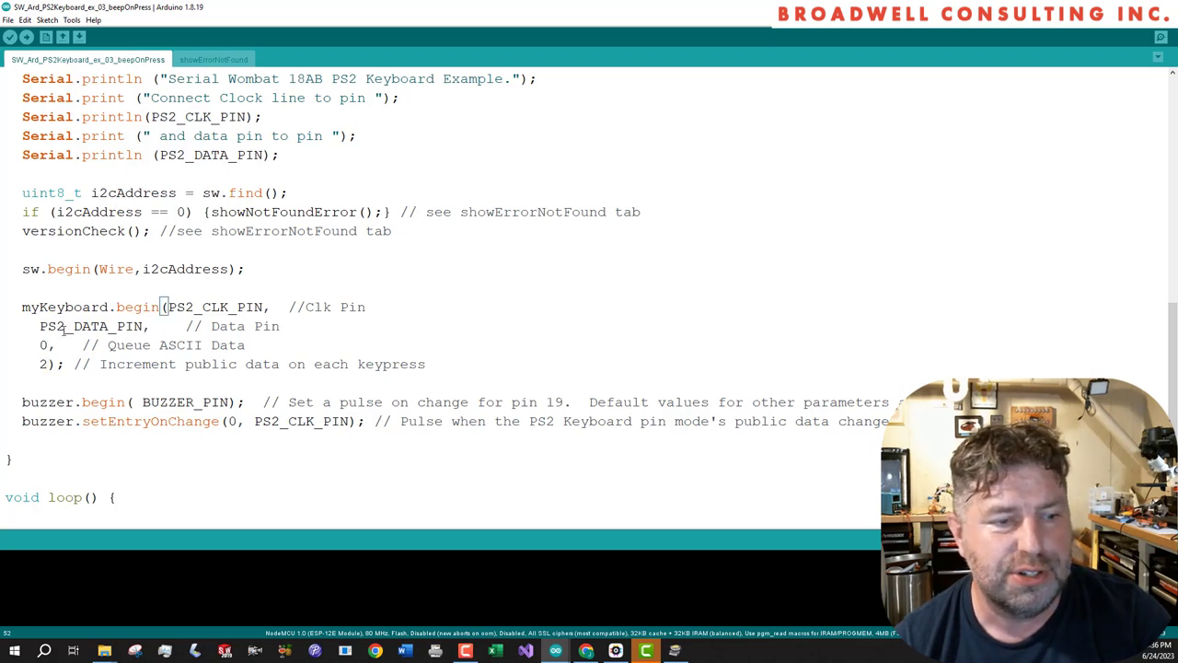
{"action": "scroll", "scroll_direction": "down", "scroll_amount": 3}
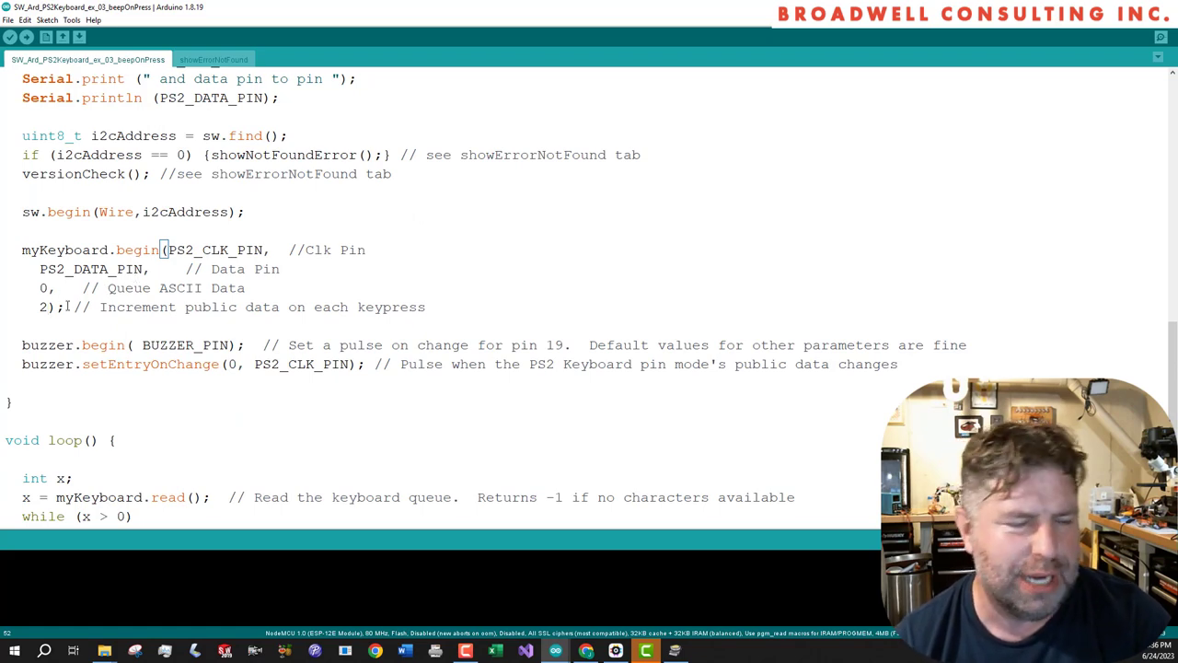
{"action": "scroll", "scroll_direction": "down", "scroll_amount": 3}
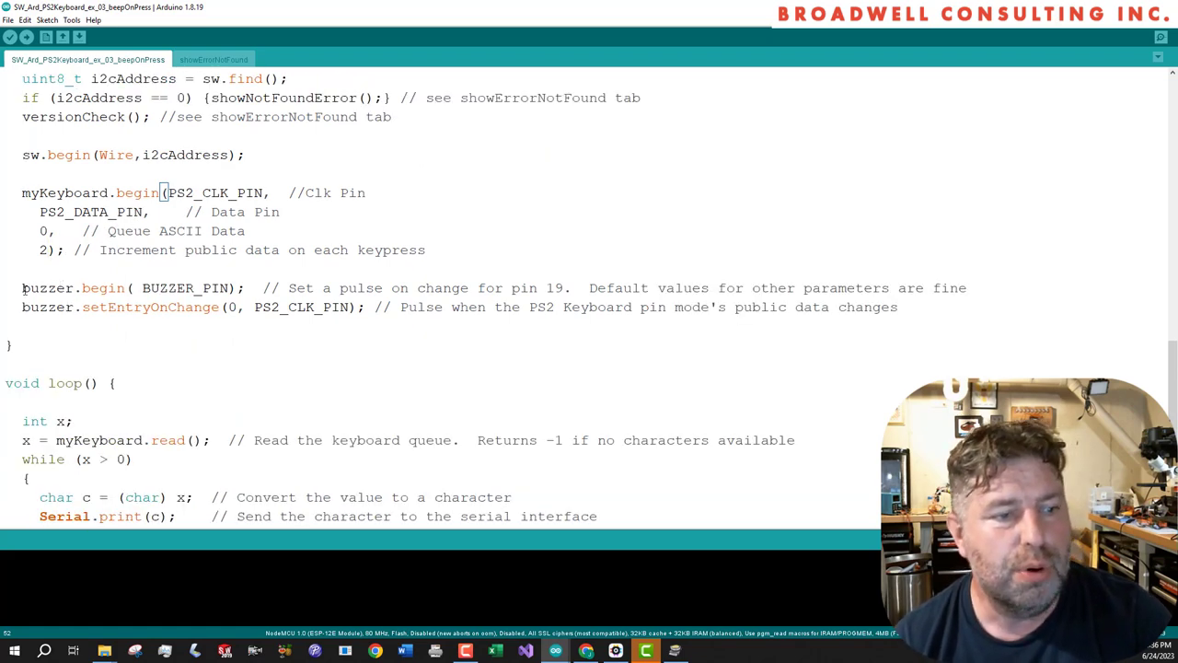
{"action": "double_click", "coordinate": [46, 287]}
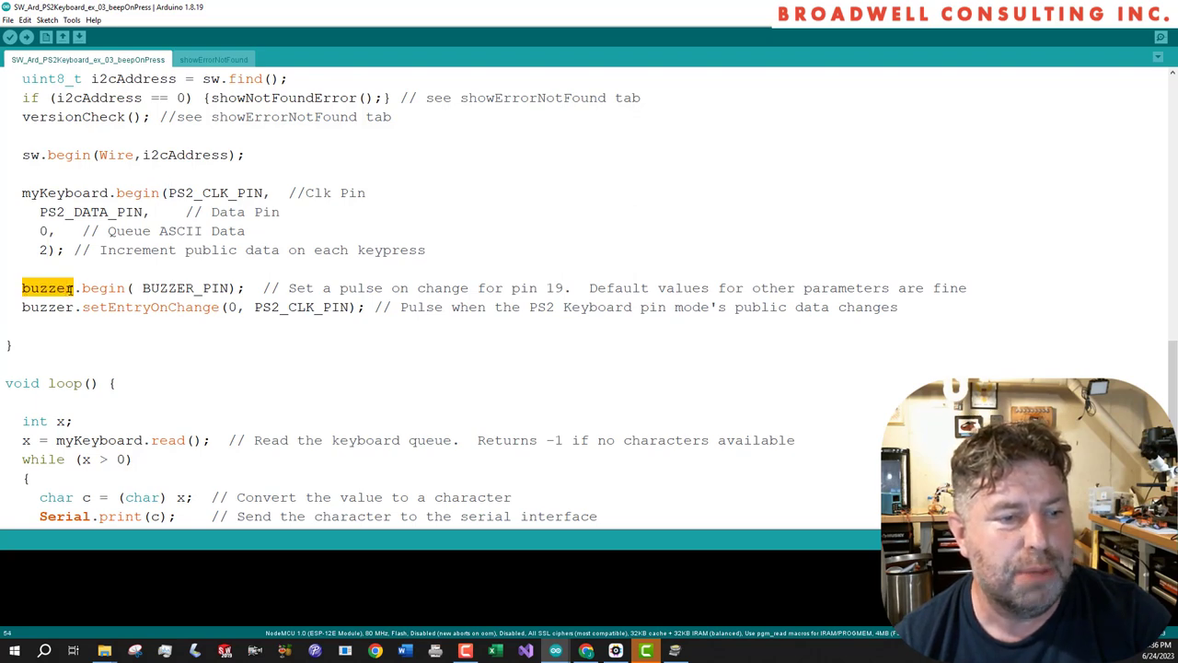
{"action": "double_click", "coordinate": [185, 288]}
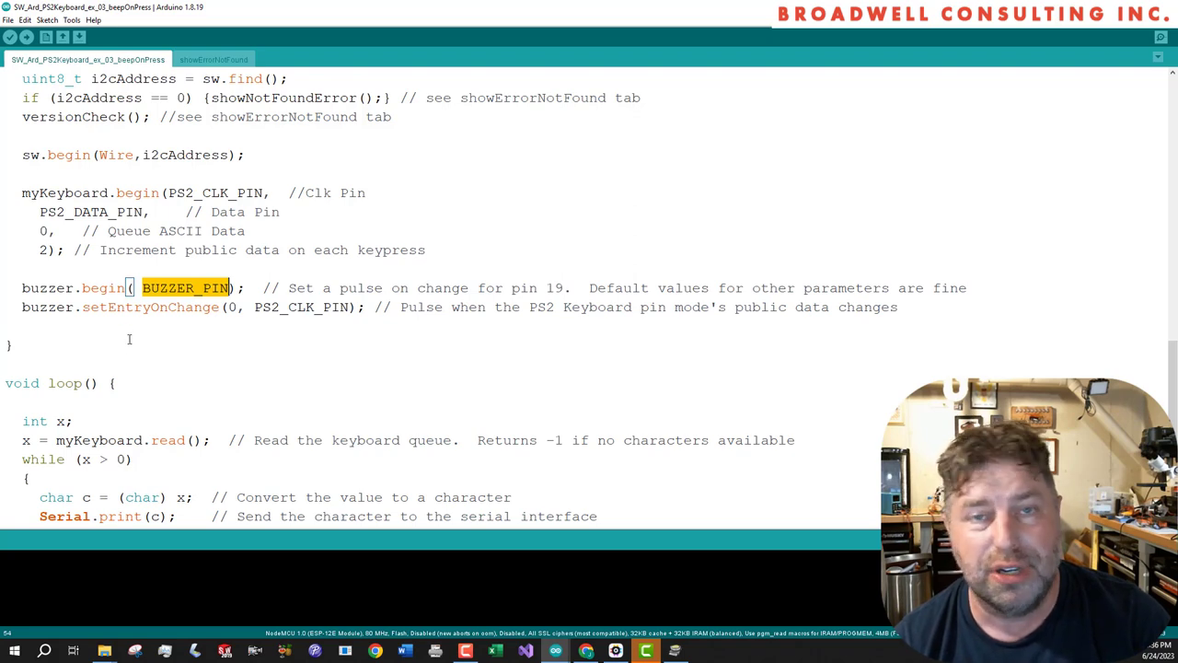
{"action": "scroll", "scroll_direction": "down", "scroll_amount": 3}
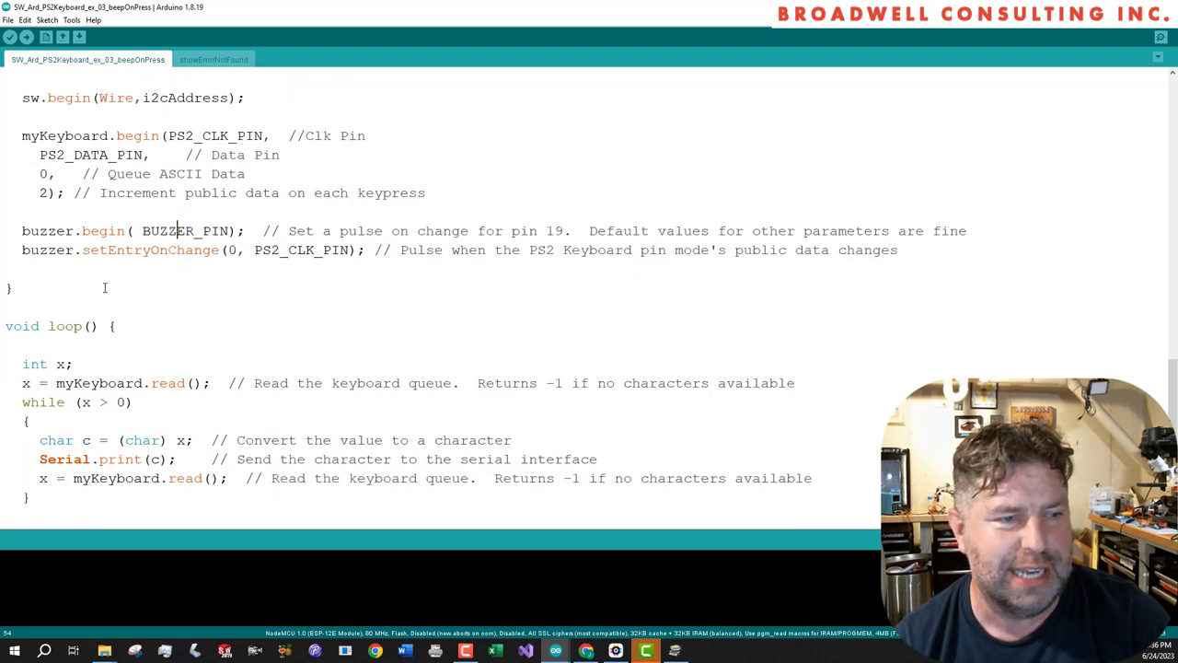
{"action": "double_click", "coordinate": [41, 250]}
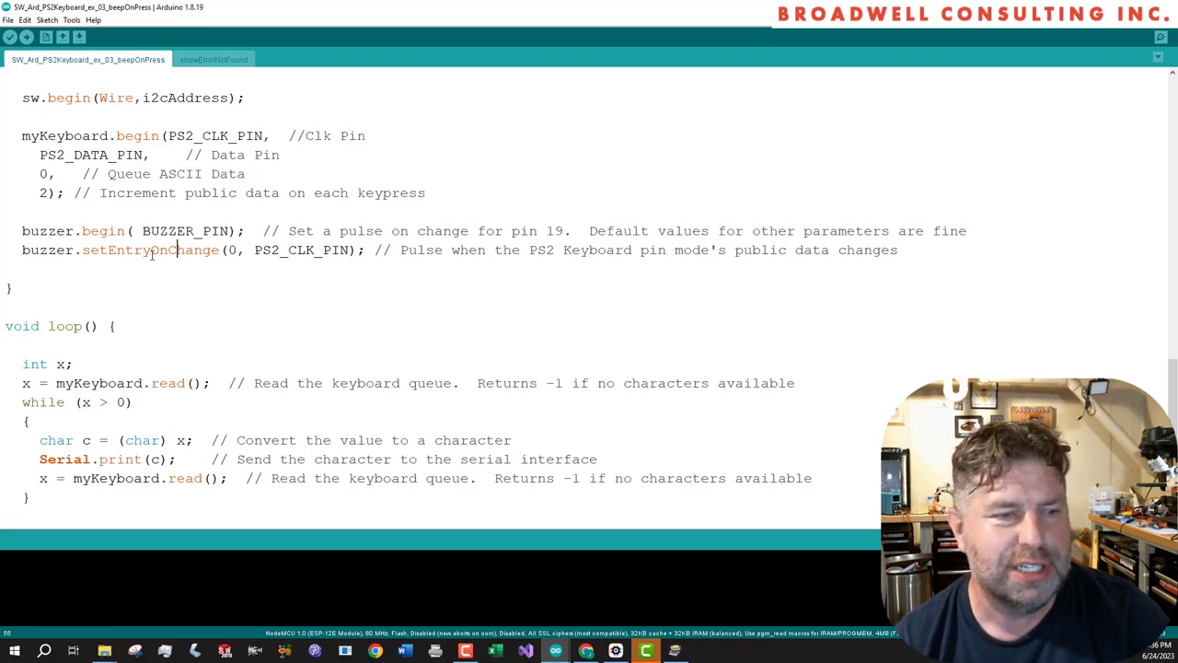
{"action": "double_click", "coordinate": [149, 249]}
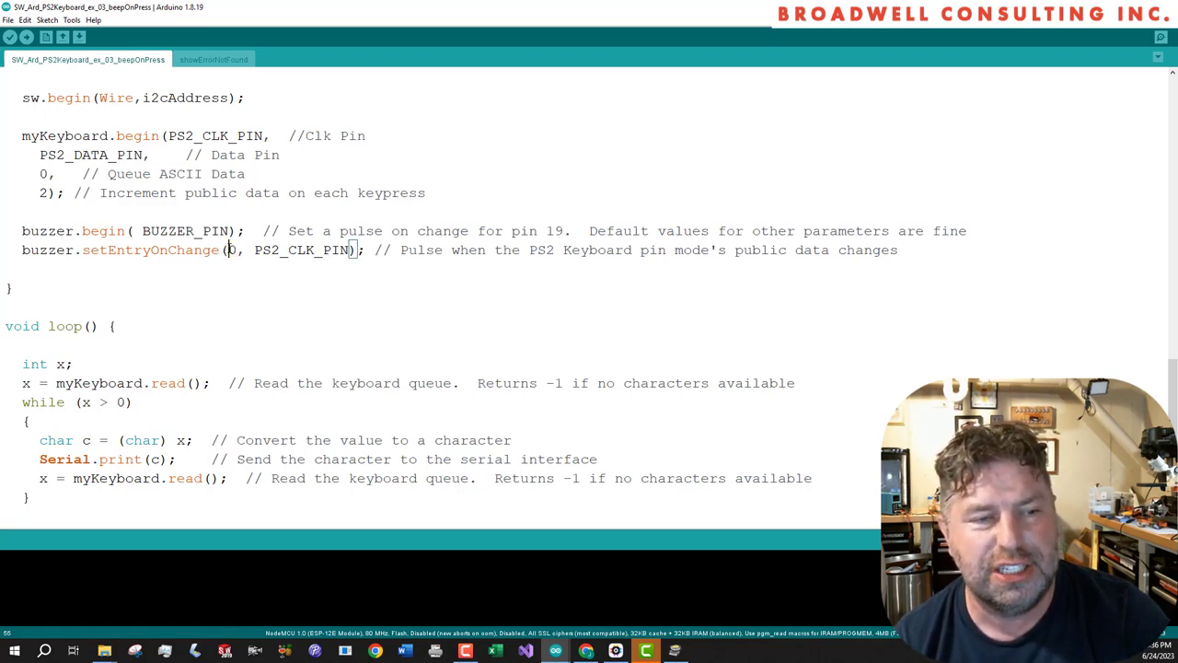
{"action": "double_click", "coordinate": [301, 250]}
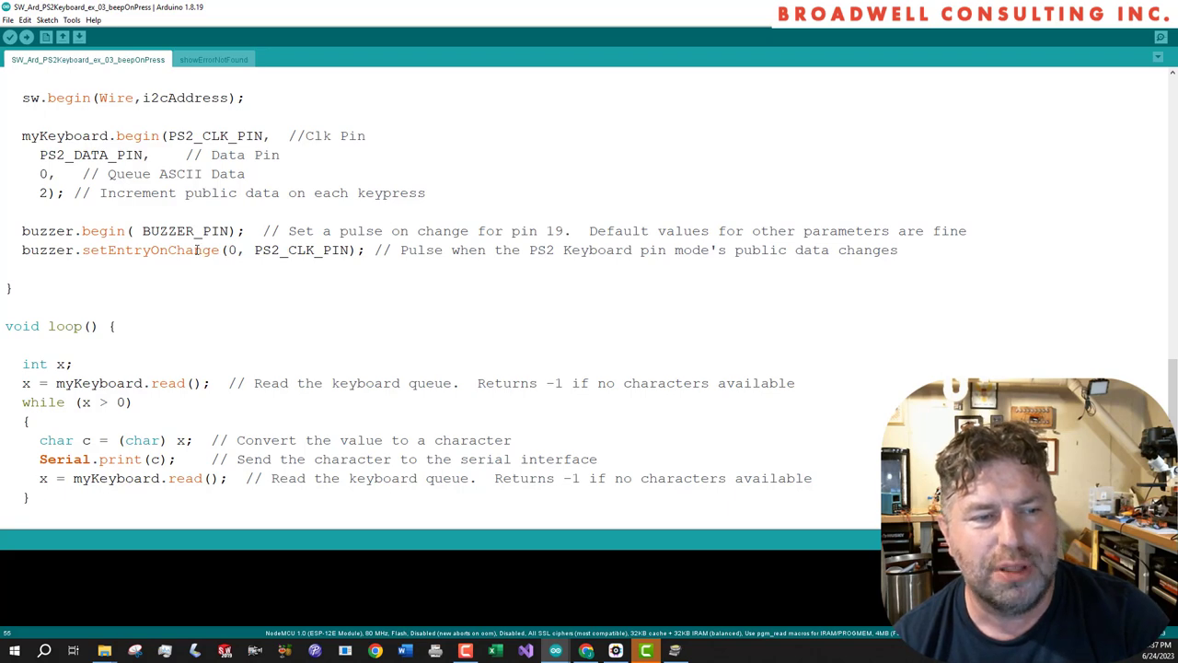
{"action": "double_click", "coordinate": [149, 250]}
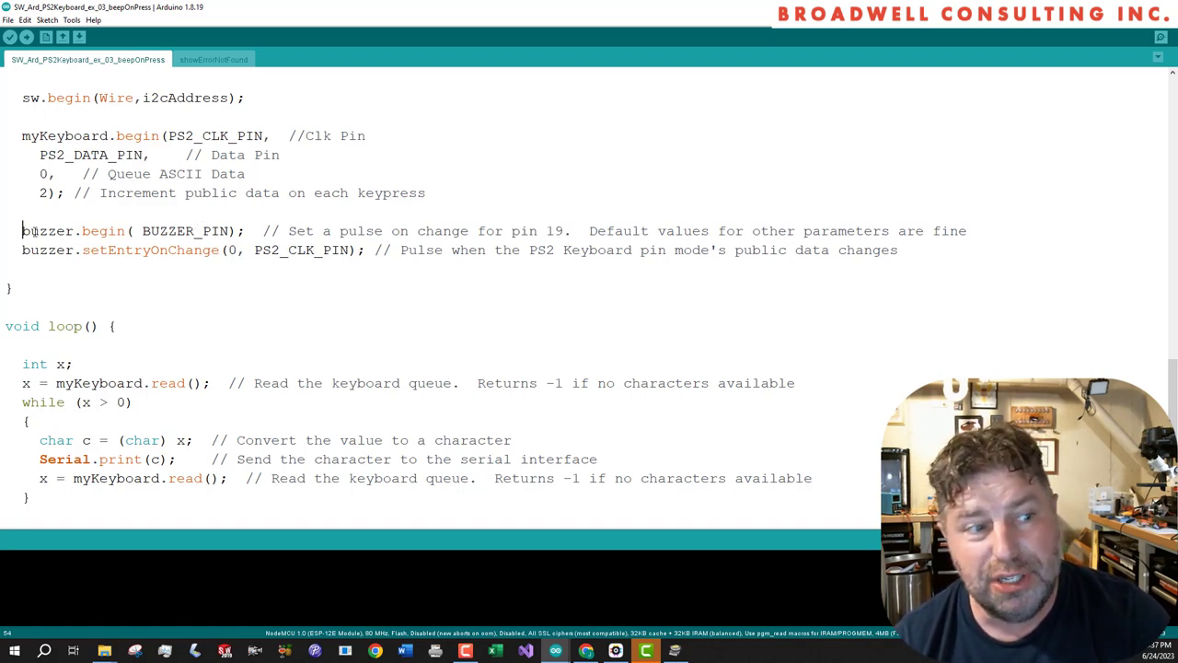
{"action": "left_click_drag", "start_coordinate": [22, 231], "coordinate": [365, 250]}
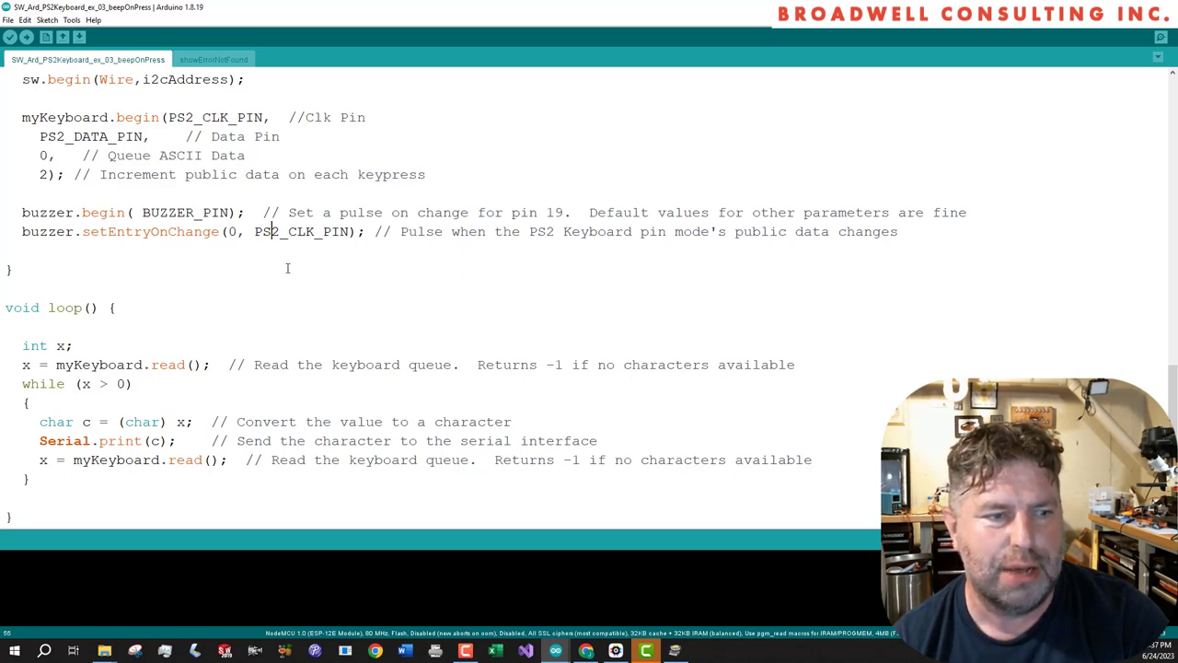
Close the beepOnPress sketch, leaving the blank sketch_jun24a window
{"action": "left_click", "coordinate": [47, 20]}
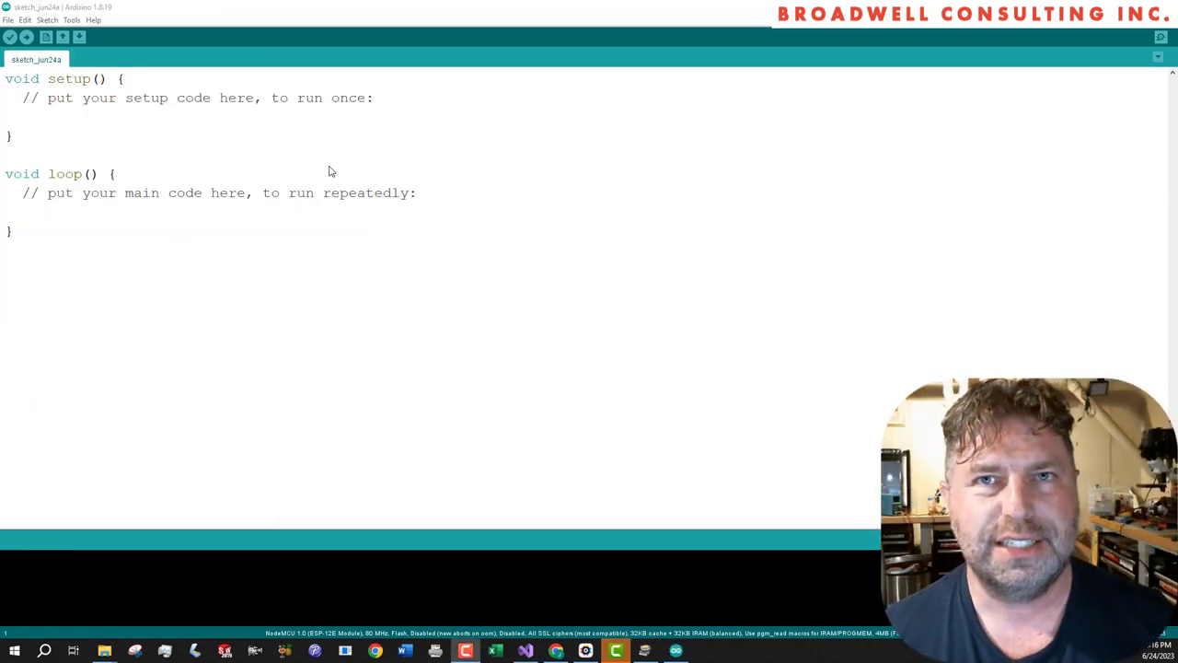
Open the File menu over sketch_jun24a to reach the examples
{"action": "left_click", "coordinate": [8, 19]}
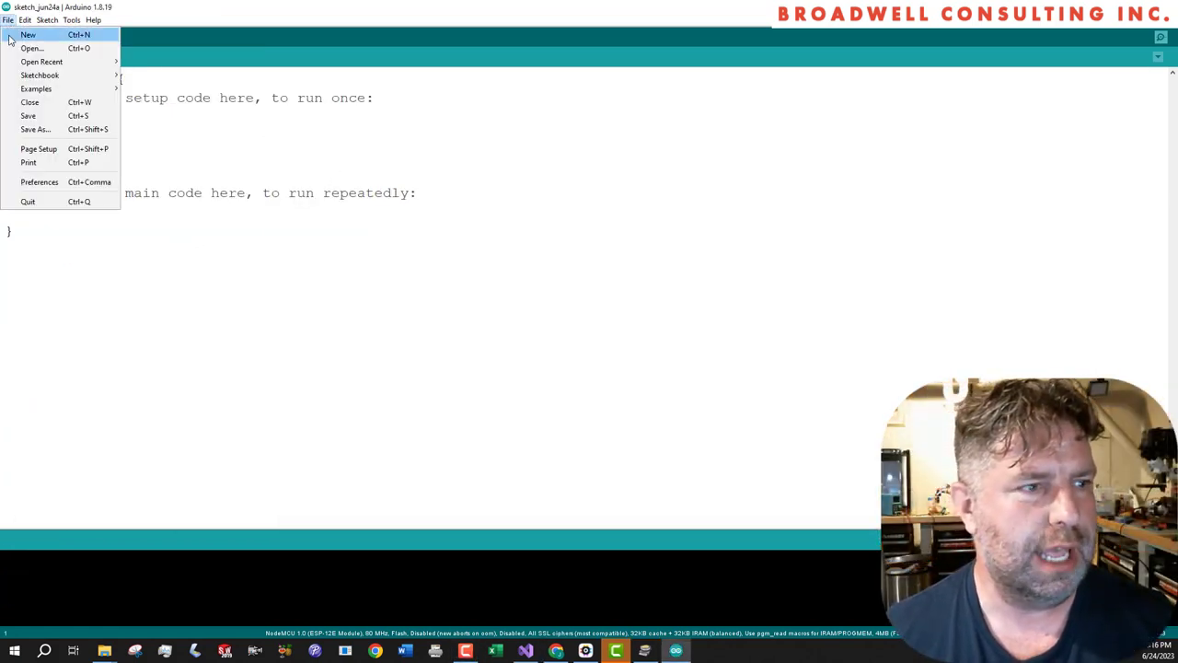
{"action": "mouse_move", "coordinate": [40, 75]}
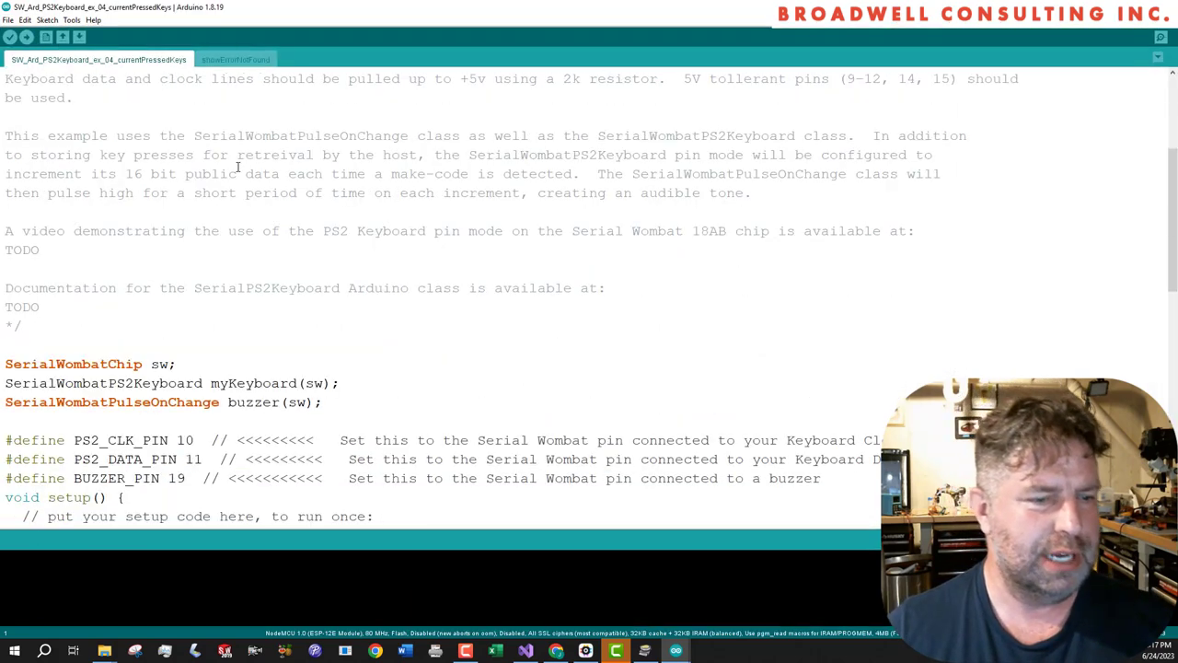
Scroll to myKeyboard.begin and select the 'CREATE Bitfield of held keys' comment beside 3
{"action": "scroll", "scroll_direction": "down", "scroll_amount": 3}
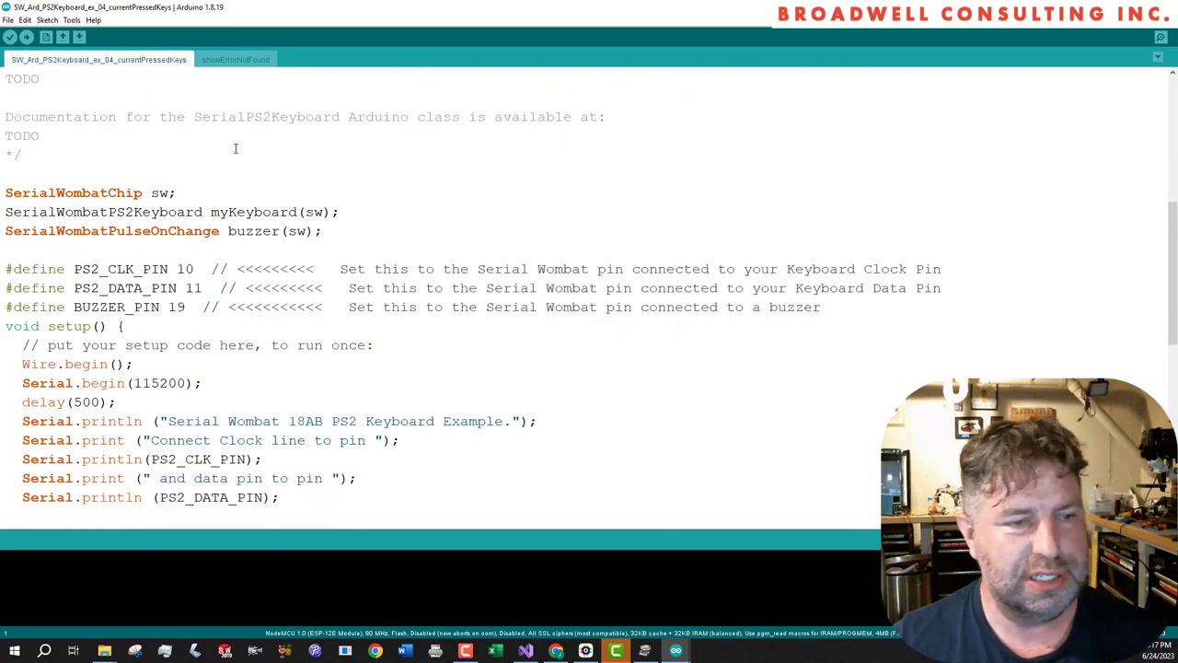
{"action": "scroll", "scroll_direction": "down", "scroll_amount": 3}
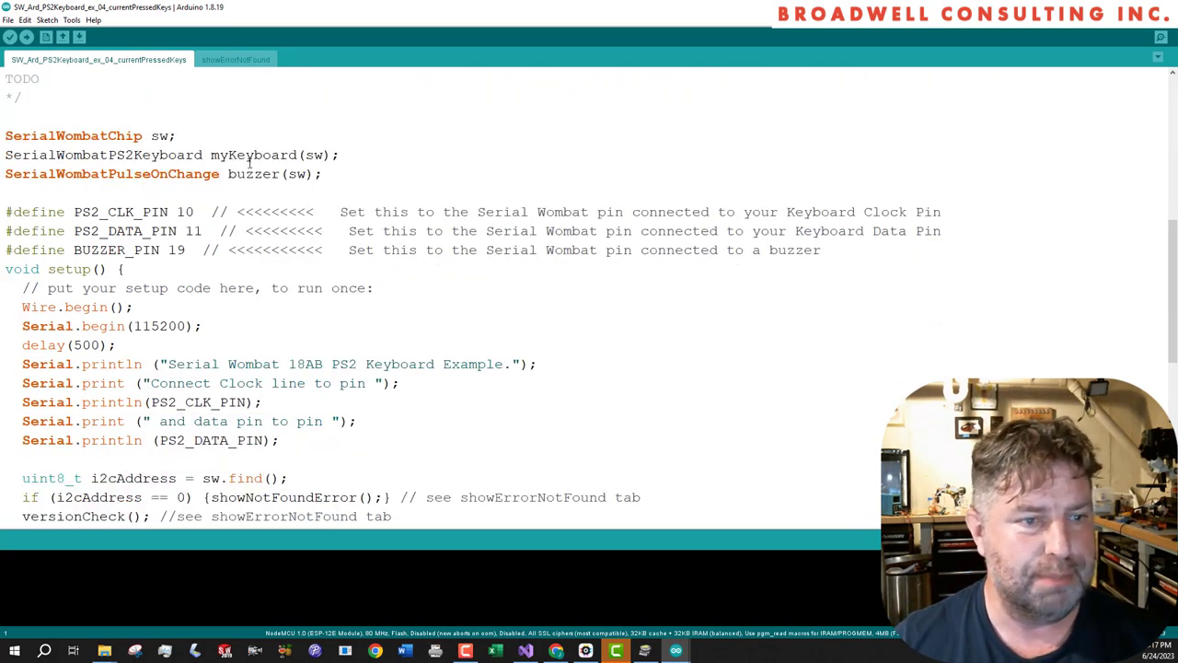
{"action": "scroll", "scroll_direction": "down", "scroll_amount": 3}
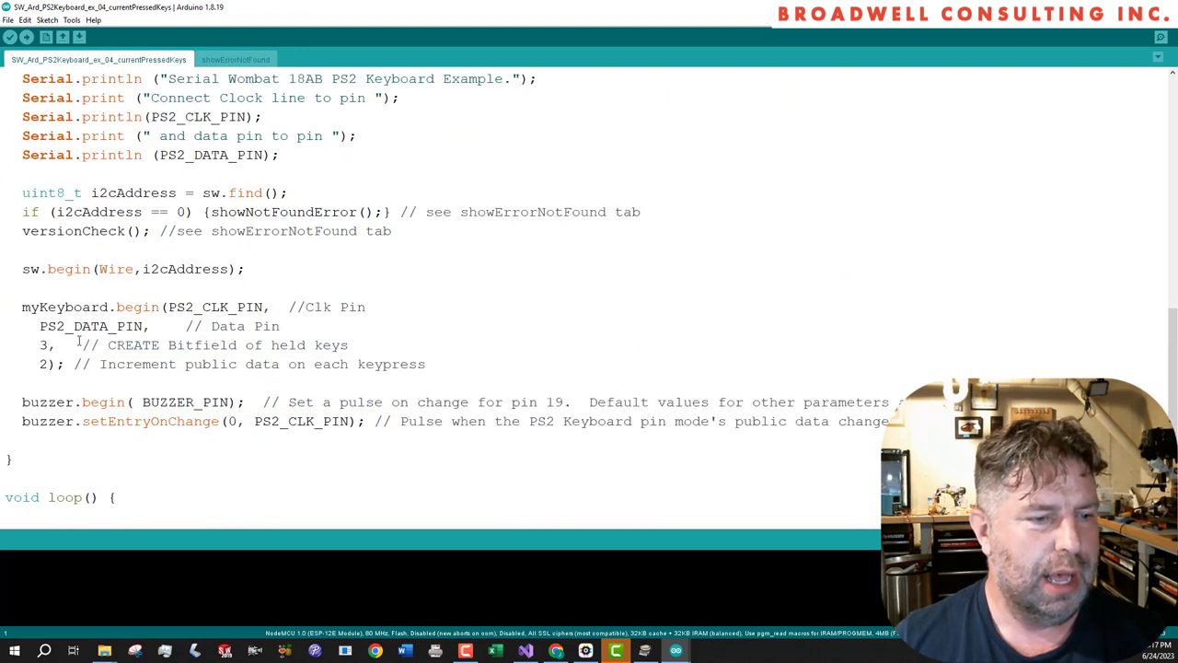
{"action": "left_click_drag", "start_coordinate": [80, 344], "coordinate": [293, 364]}
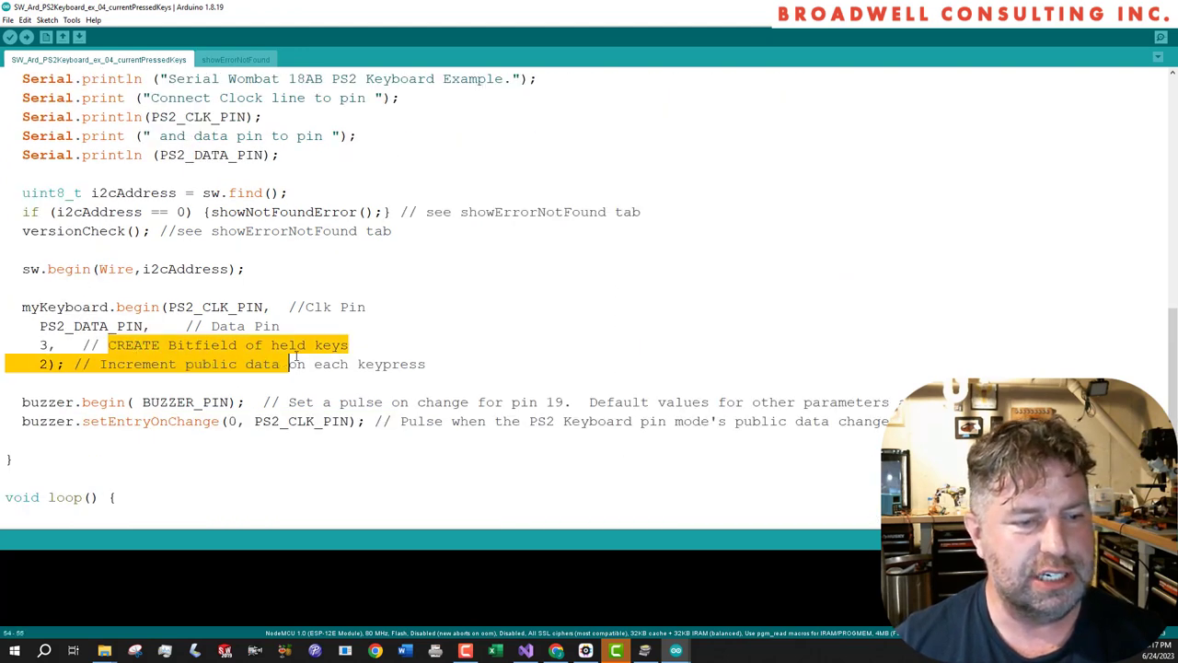
{"action": "left_click", "coordinate": [52, 345]}
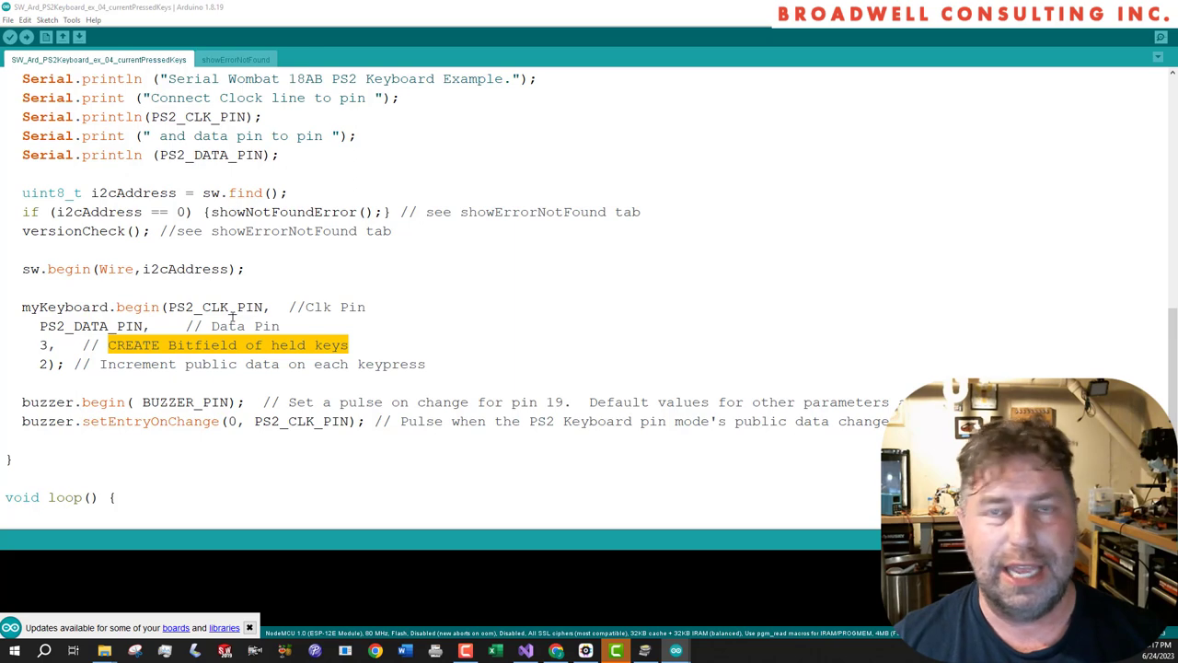
{"action": "scroll", "scroll_direction": "down", "scroll_amount": 3}
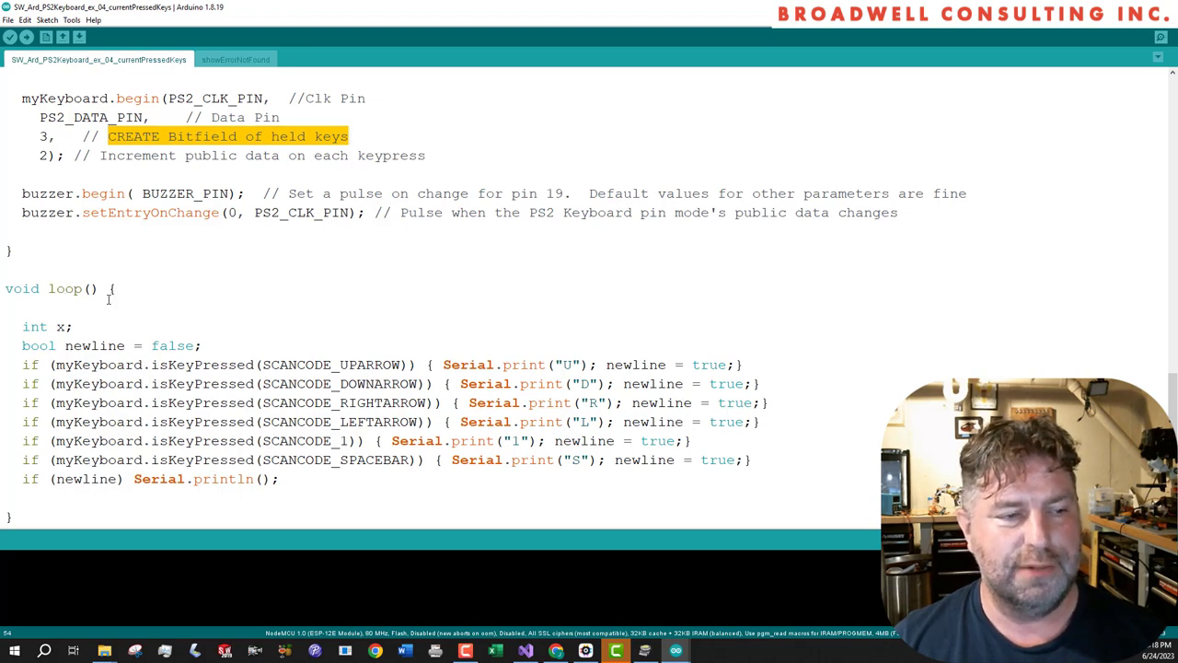
{"action": "mouse_move", "coordinate": [196, 362]}
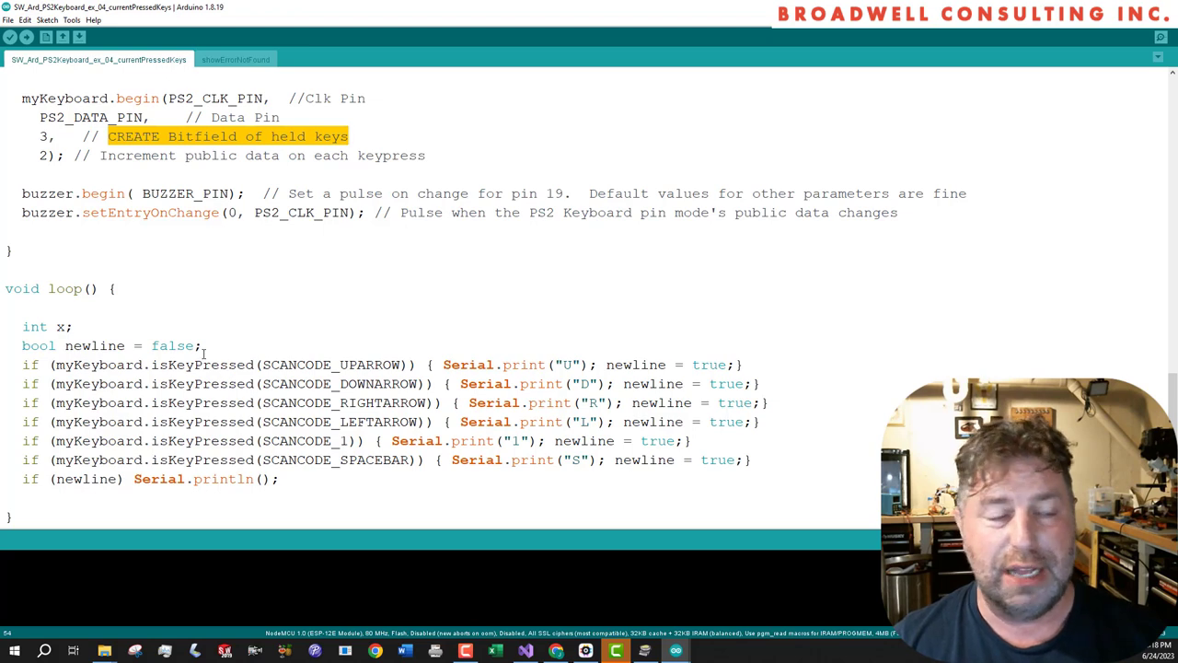
{"action": "mouse_move", "coordinate": [435, 323]}
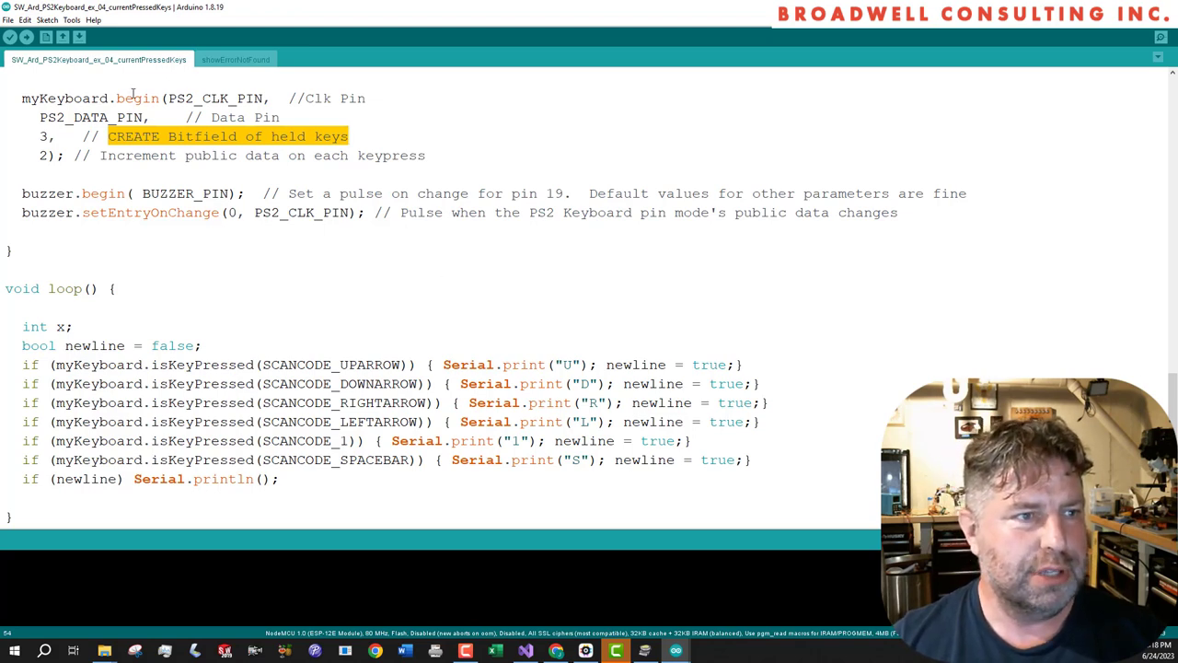
Upload the currentPressedKeys sketch and bring the COM3 serial monitor with D lines forward
{"action": "left_click", "coordinate": [72, 19]}
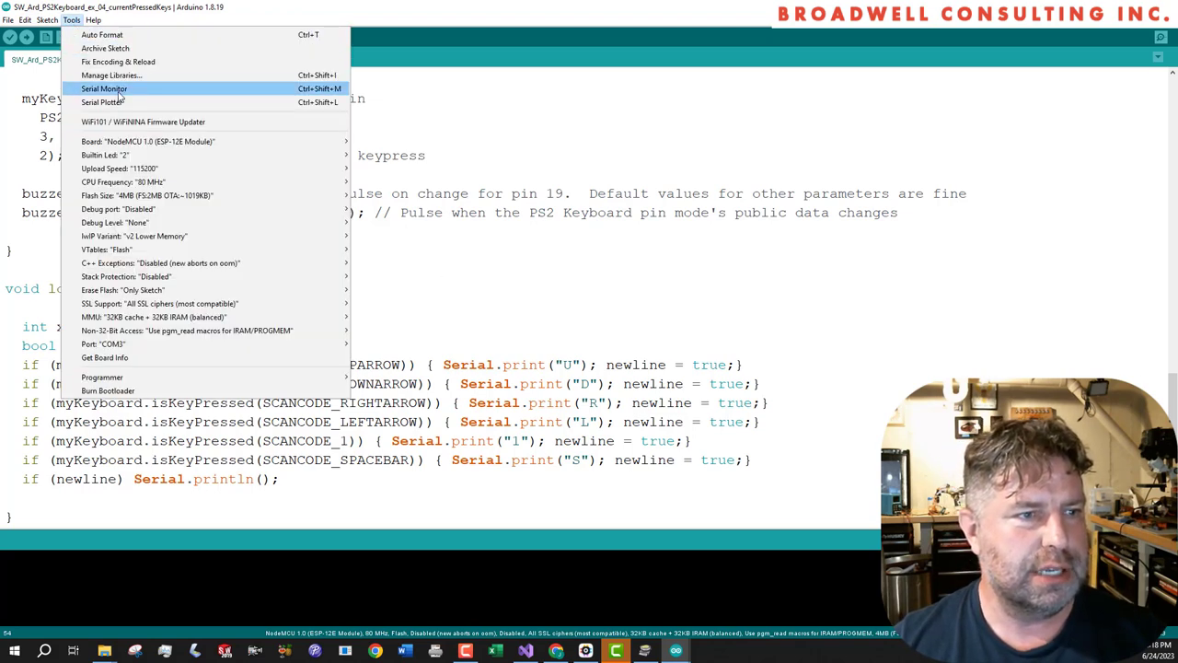
{"action": "left_click", "coordinate": [47, 19]}
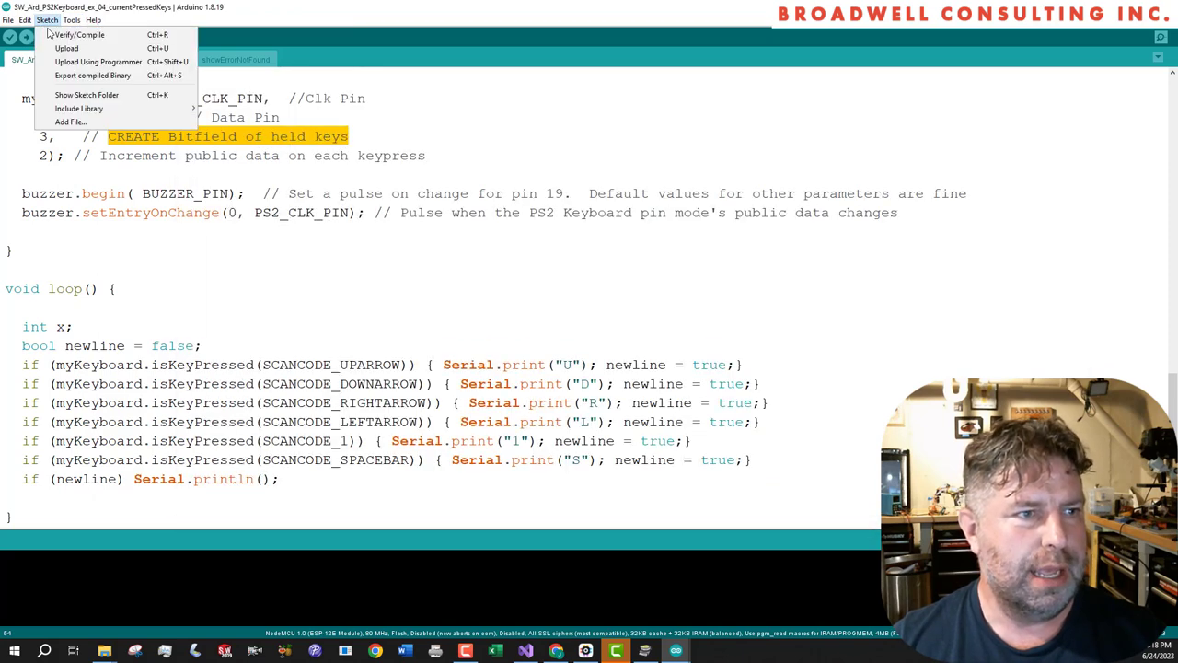
{"action": "left_click", "coordinate": [81, 34]}
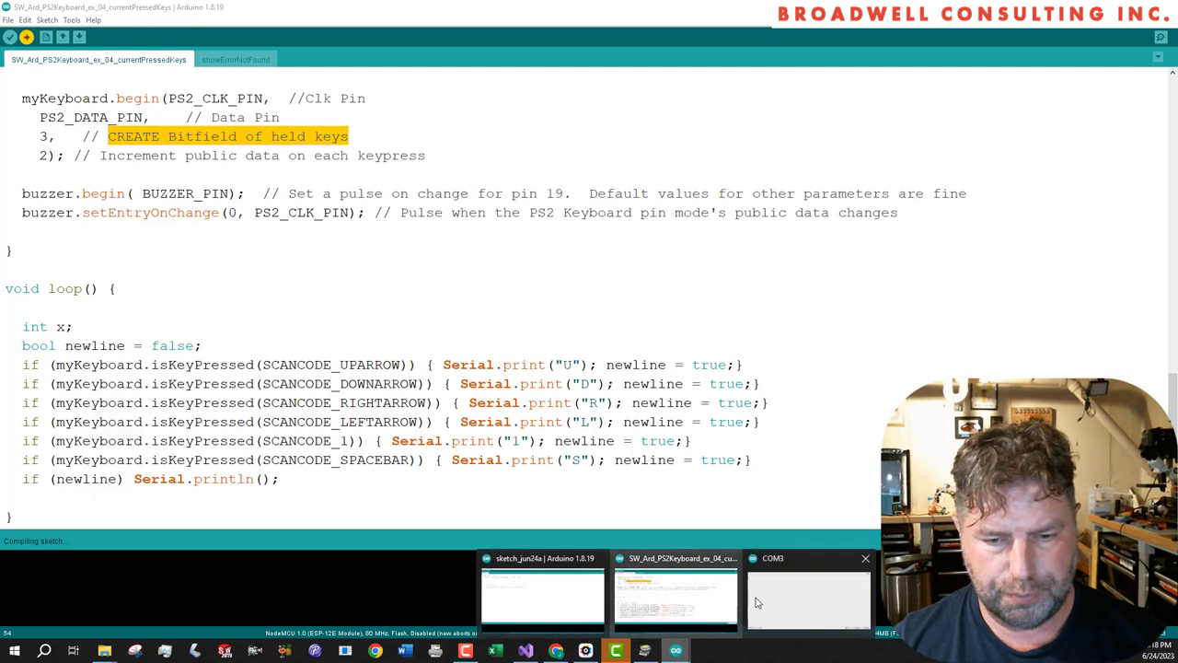
{"action": "left_click", "coordinate": [807, 594]}
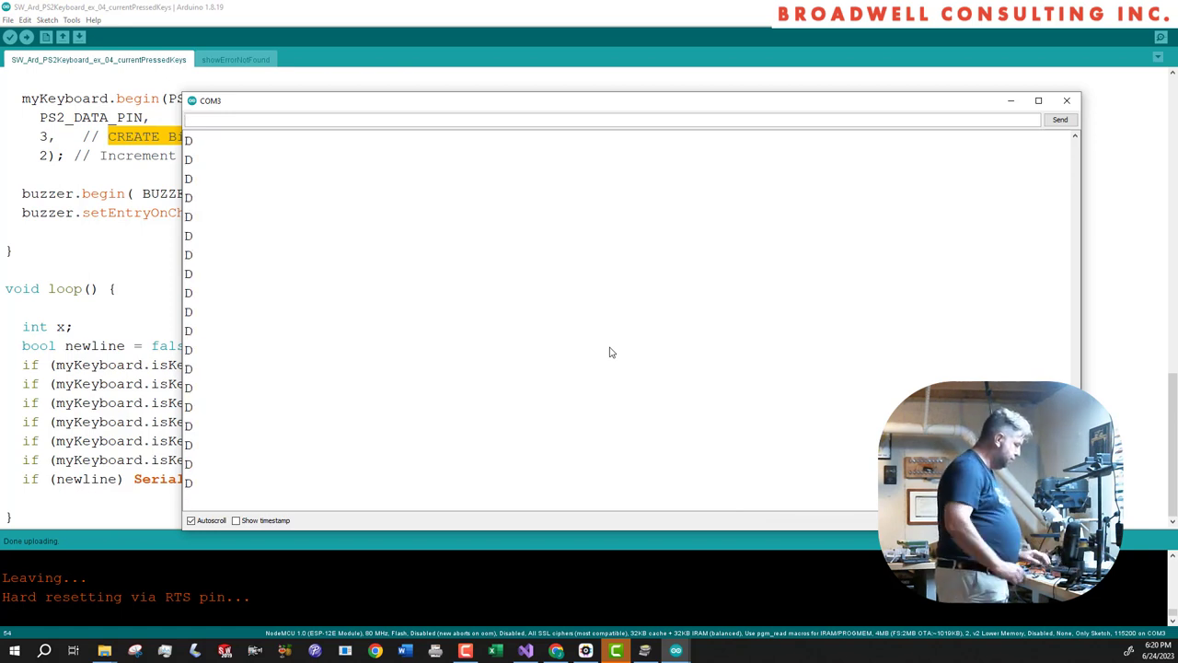
{"action": "left_click", "coordinate": [1067, 100]}
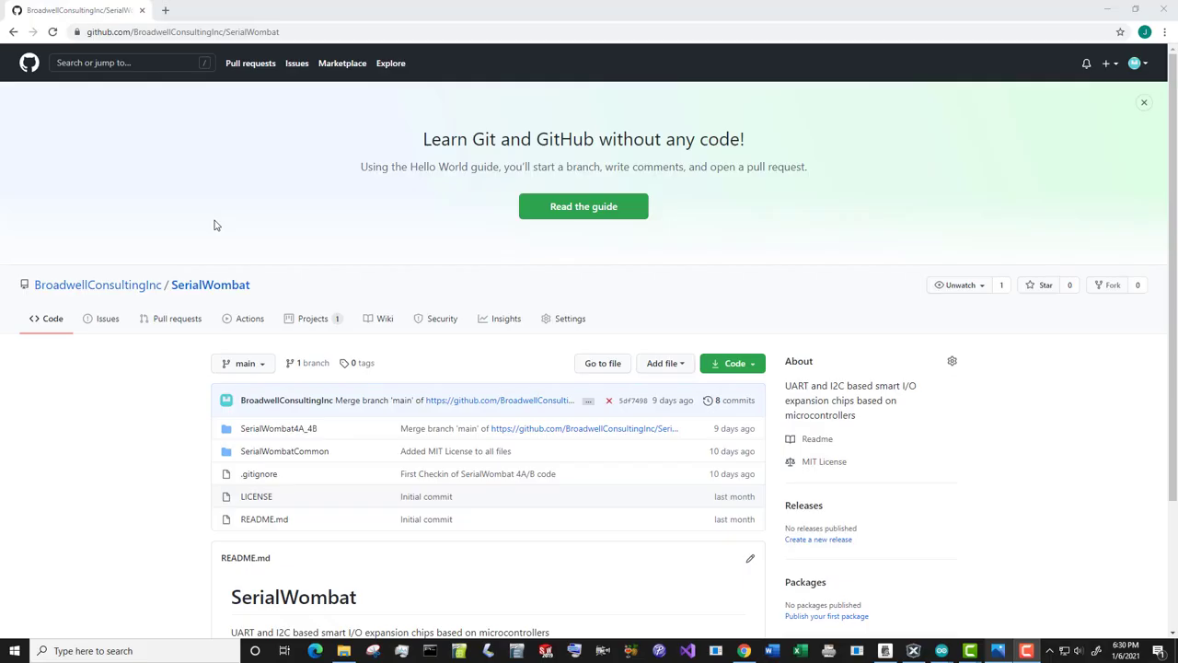
{"action": "mouse_move", "coordinate": [191, 219]}
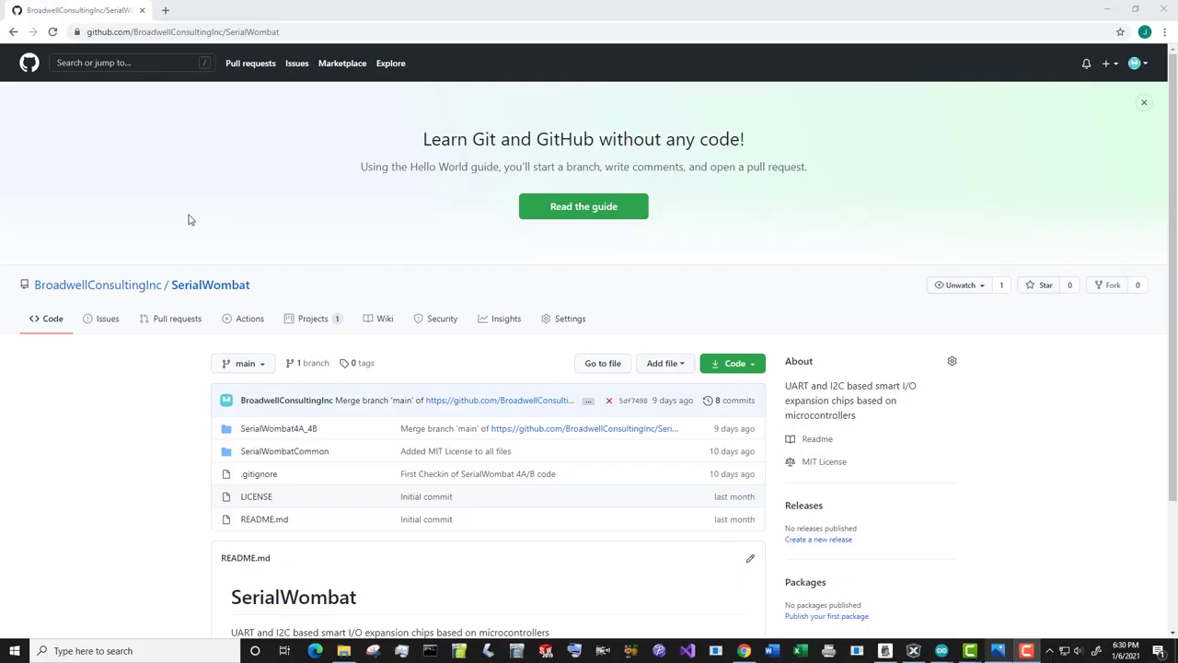
{"action": "mouse_move", "coordinate": [195, 243]}
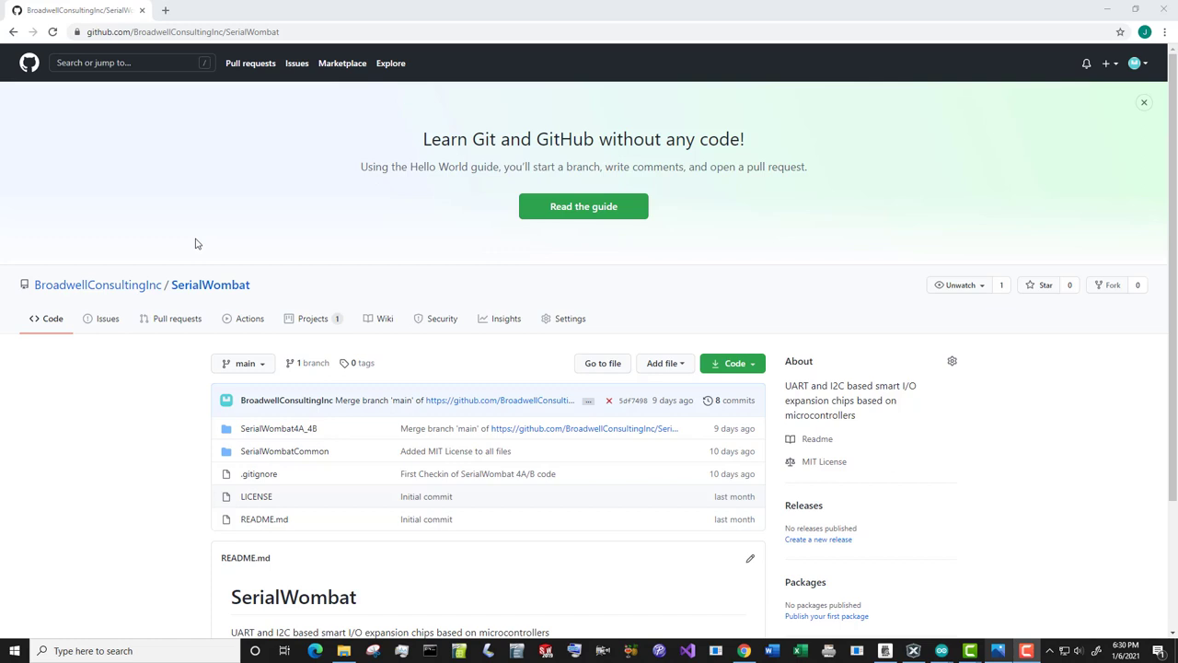
{"action": "mouse_move", "coordinate": [185, 232]}
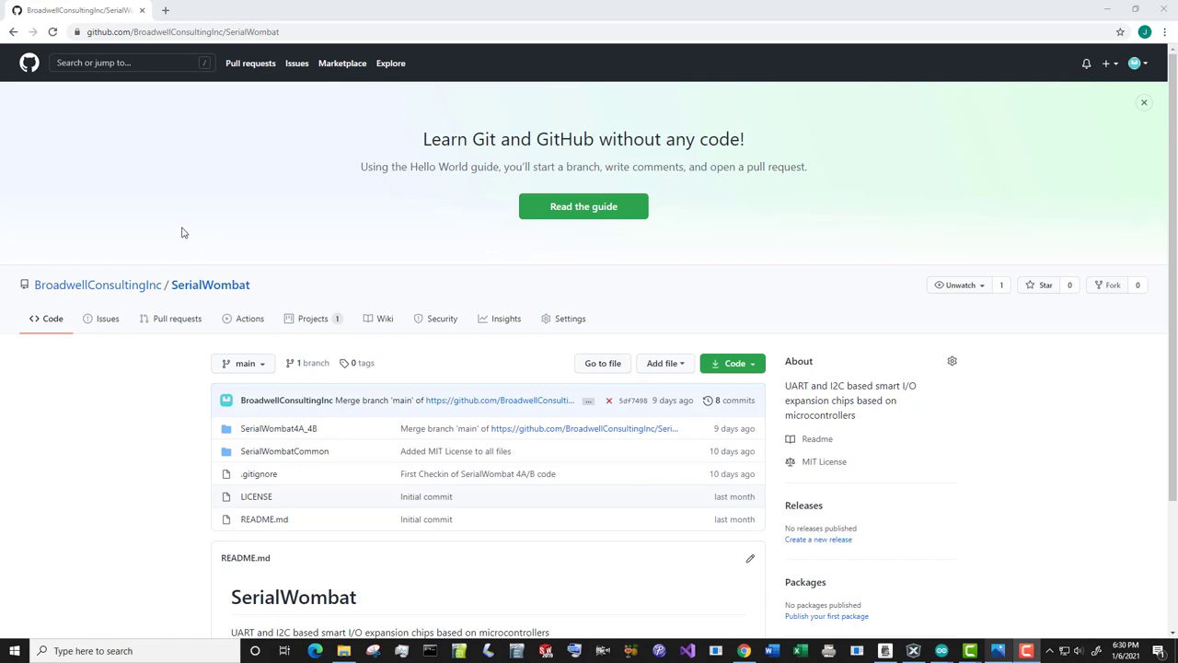
{"action": "mouse_move", "coordinate": [175, 226]}
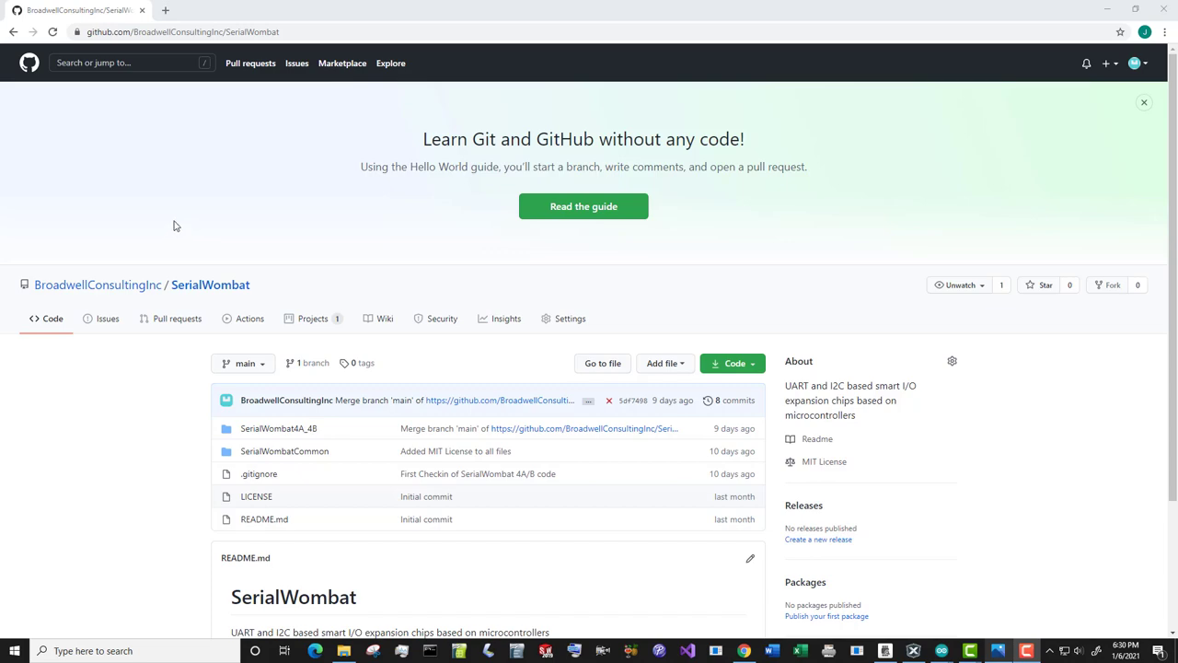